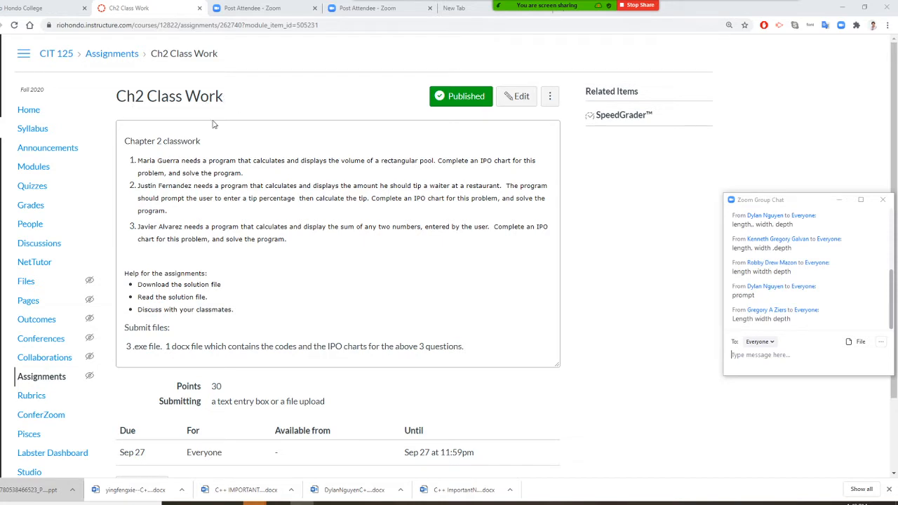
pyautogui.moveTo(146, 168)
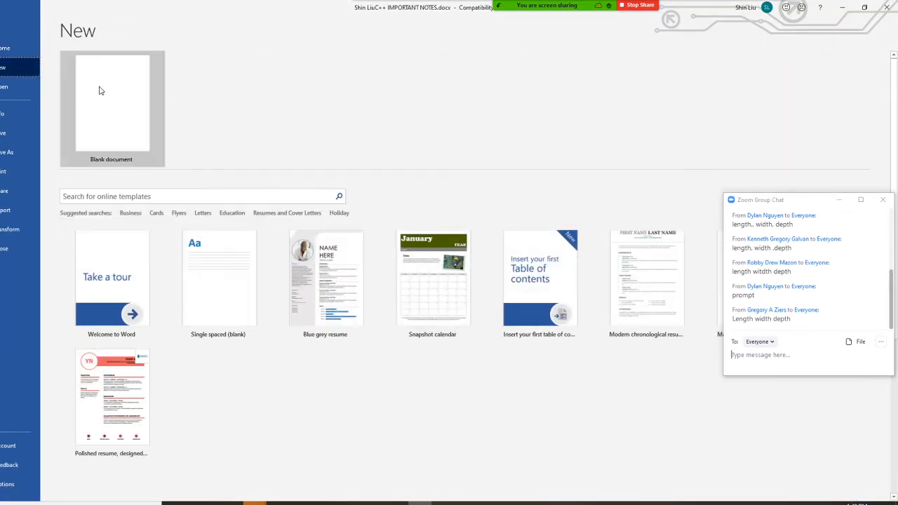
# Start a blank Word document and insert a three-column, two-row table.
pyautogui.click(113, 104)
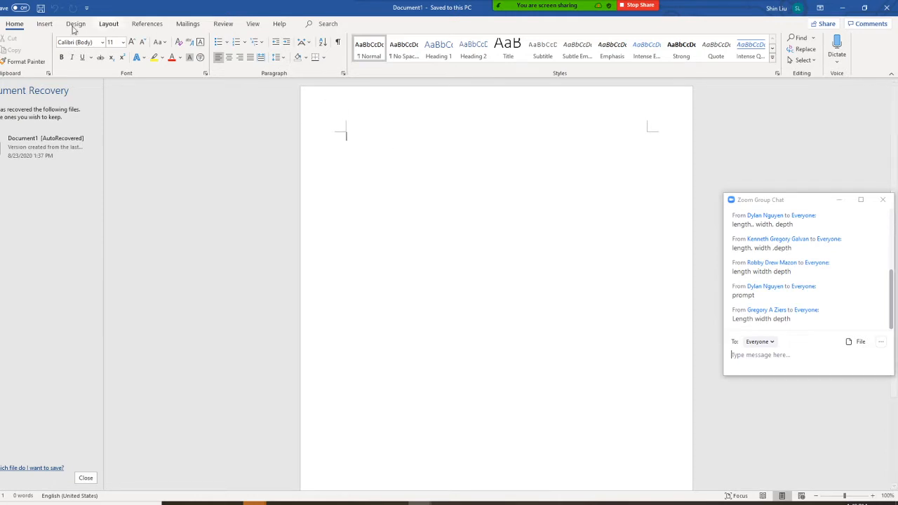
pyautogui.click(45, 23)
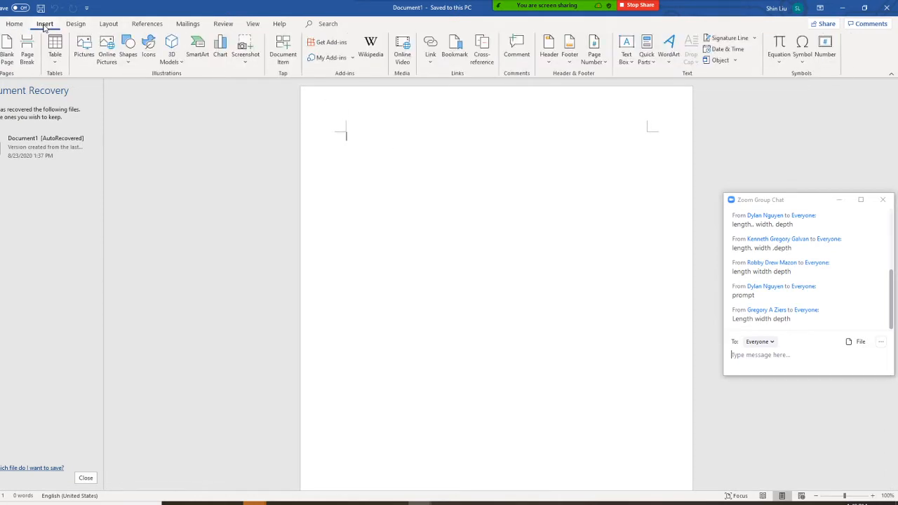
pyautogui.click(55, 49)
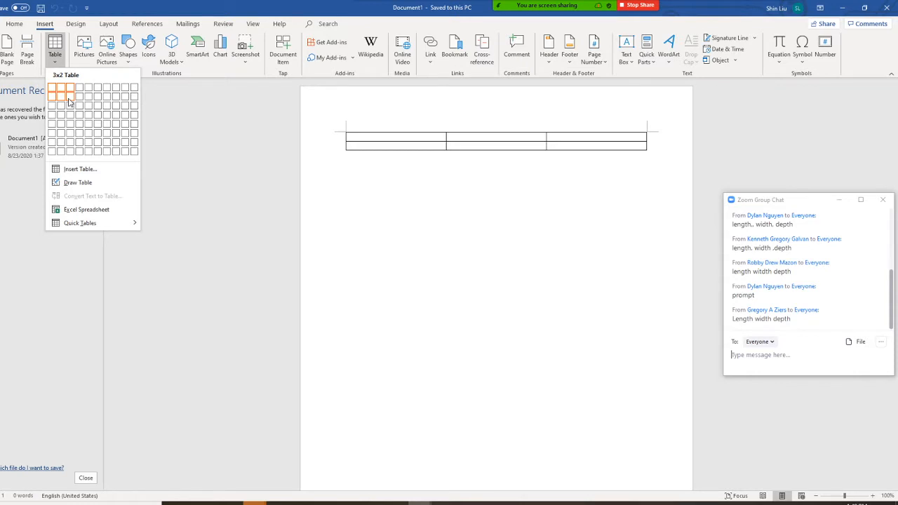
pyautogui.click(68, 102)
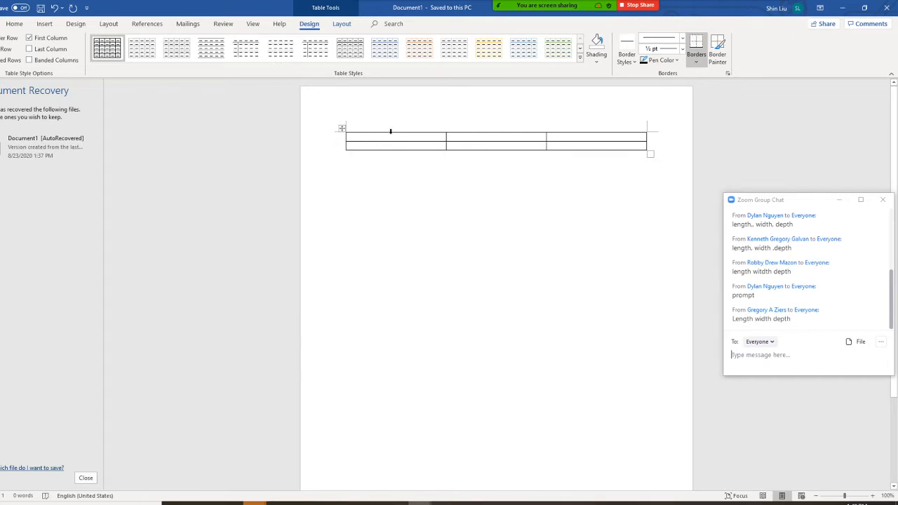
# Fill the table's top row with the headings Input, Process and output.
pyautogui.write('input')
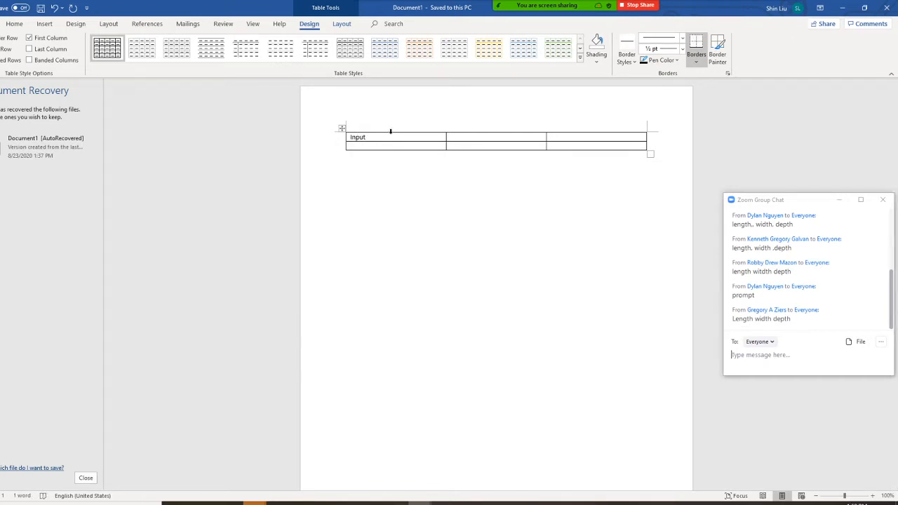
pyautogui.write('Process')
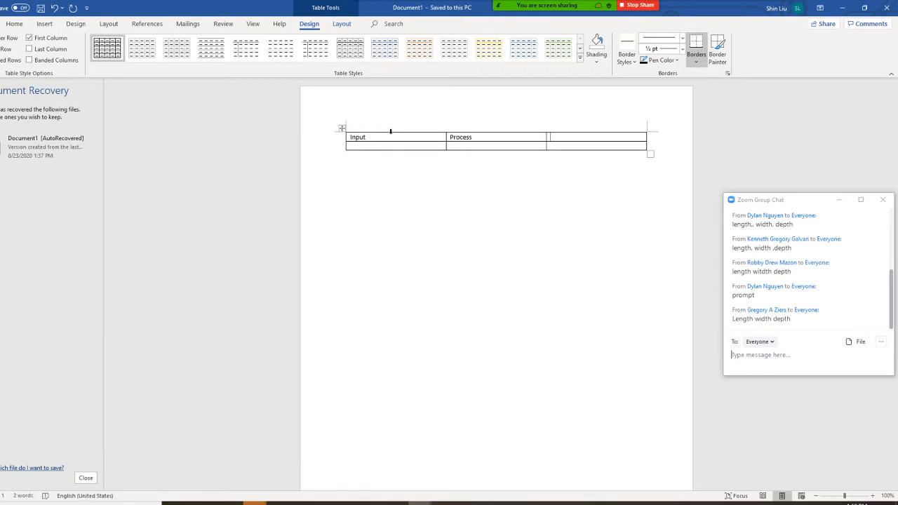
pyautogui.write('output')
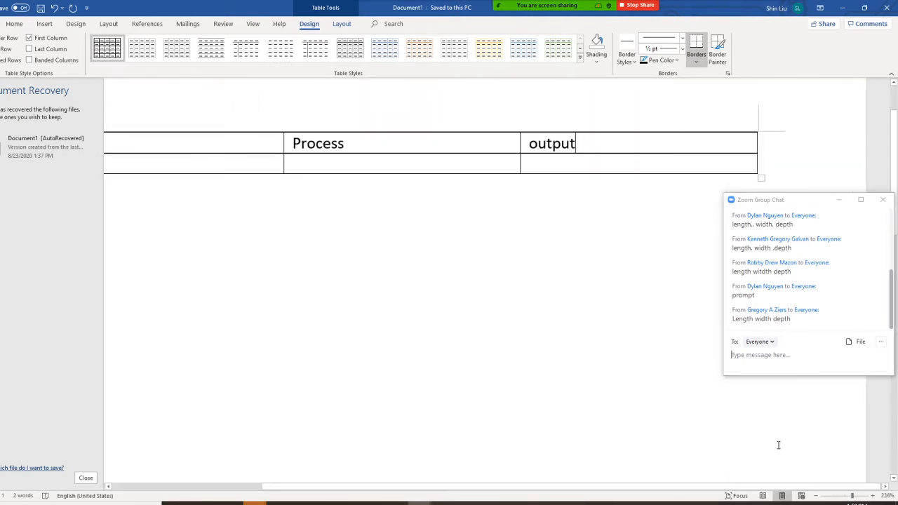
pyautogui.click(84, 477)
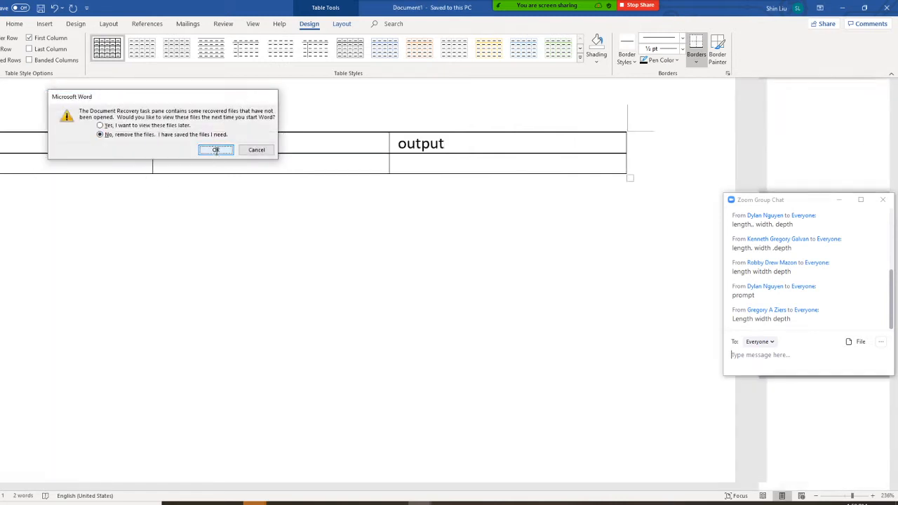
# Dismiss the recovery prompt and enter volume under the output heading.
pyautogui.click(216, 149)
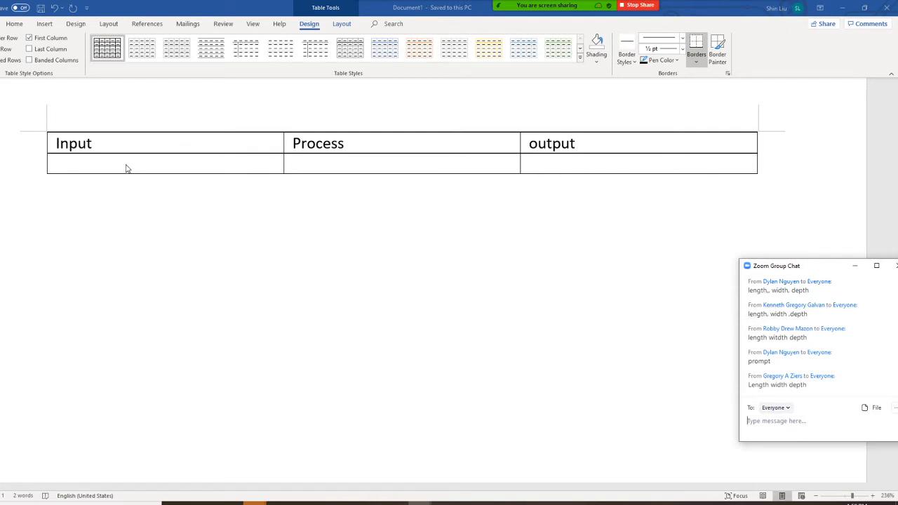
pyautogui.click(149, 163)
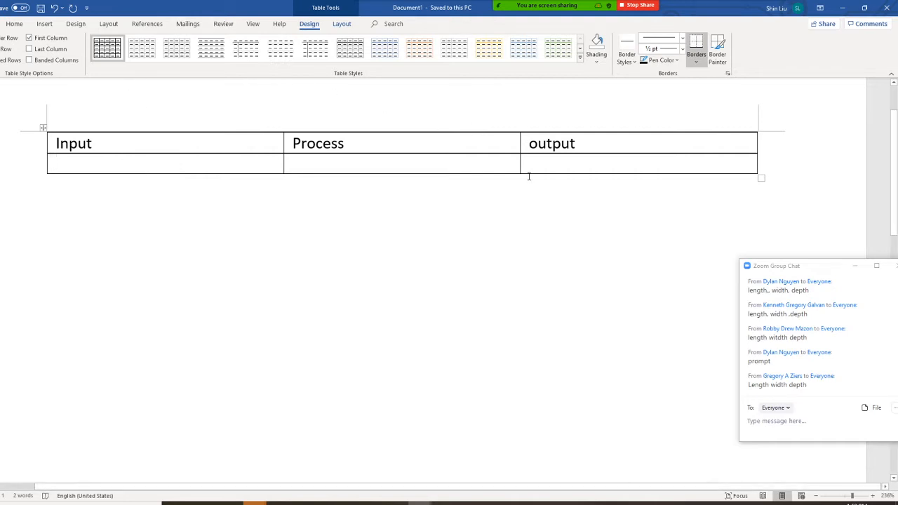
pyautogui.click(533, 163)
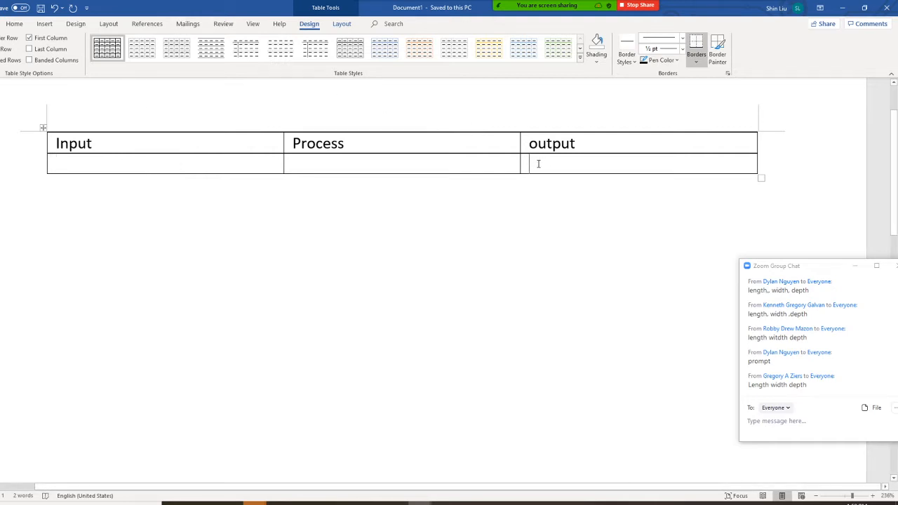
pyautogui.write('volume')
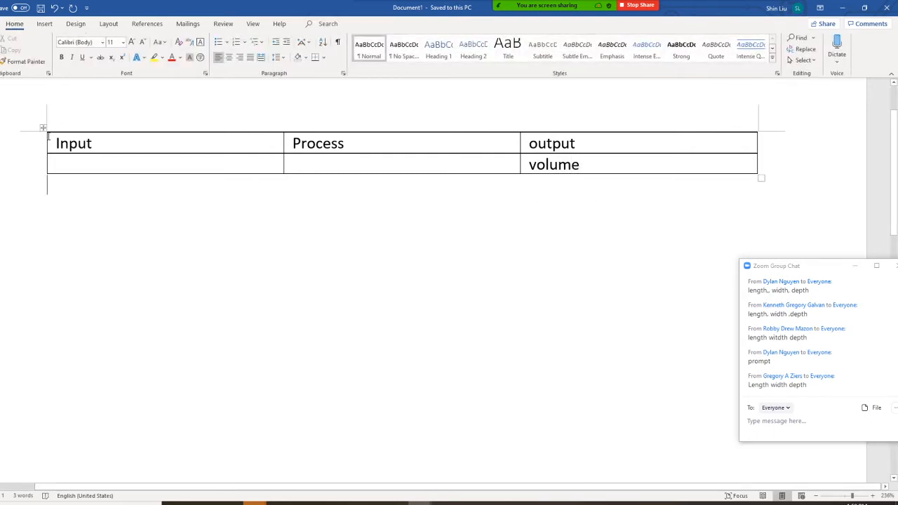
# Enter Length, width, height under the Input heading.
pyautogui.click(77, 163)
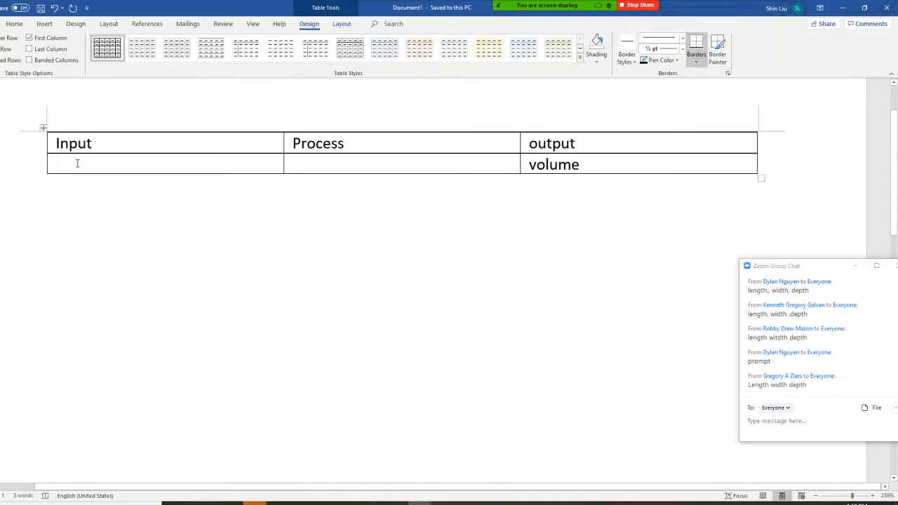
pyautogui.click(14, 22)
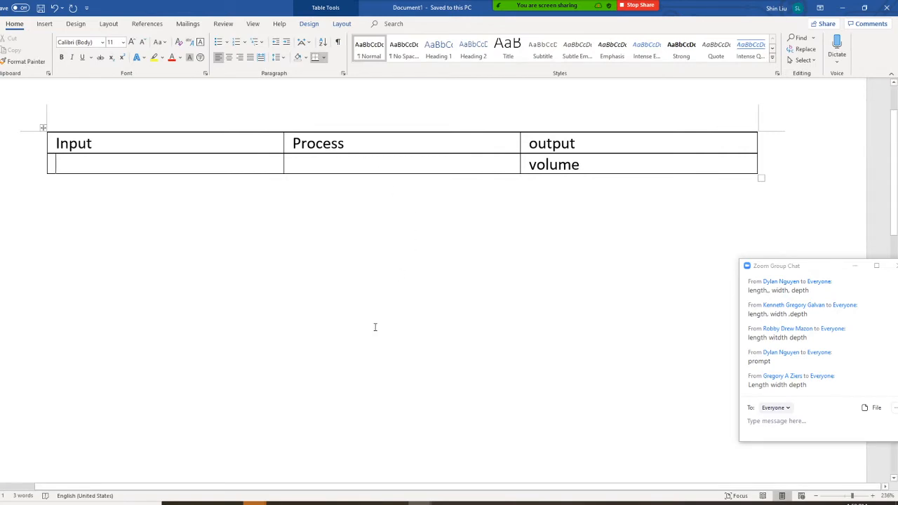
pyautogui.write('len')
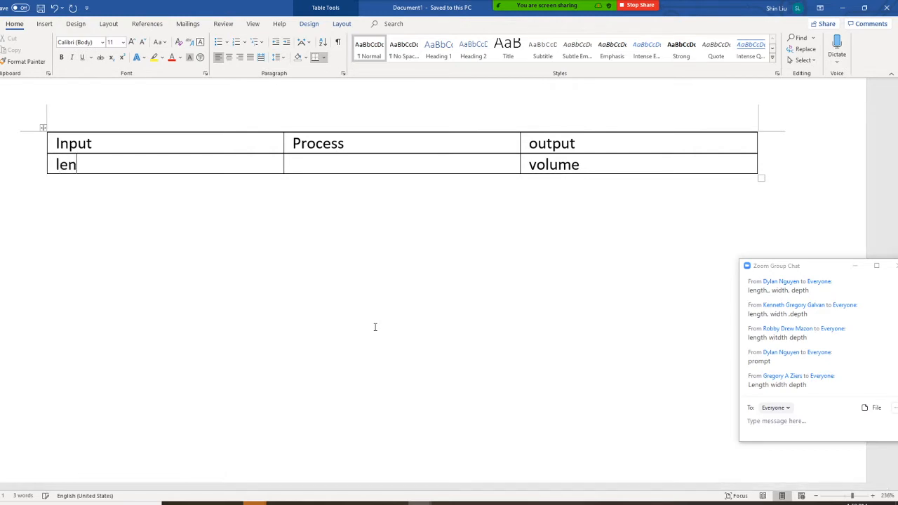
pyautogui.write('gth, width')
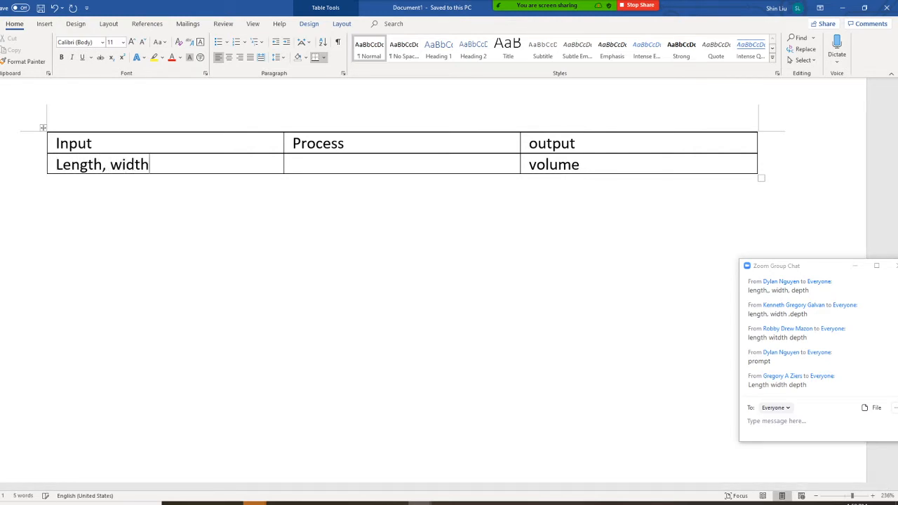
pyautogui.write(', height')
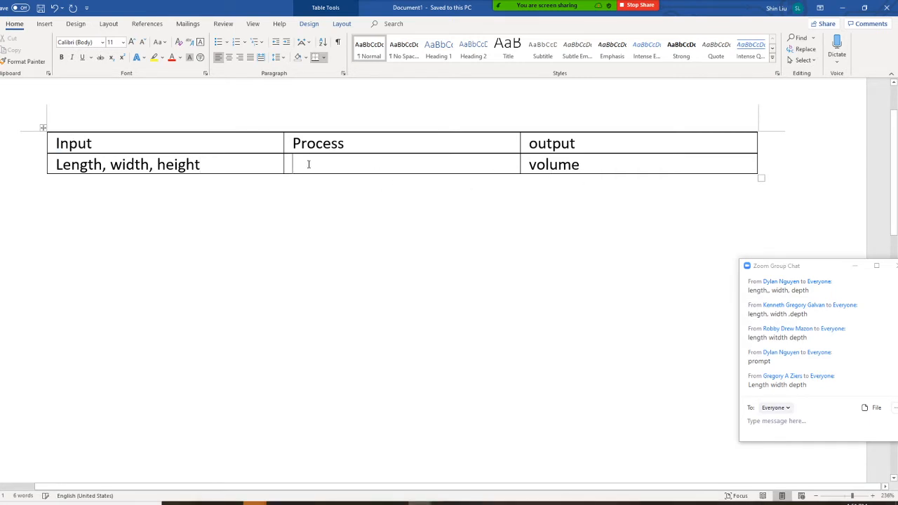
# List declaring variables and getting input values as numbered Process steps.
pyautogui.click(311, 164)
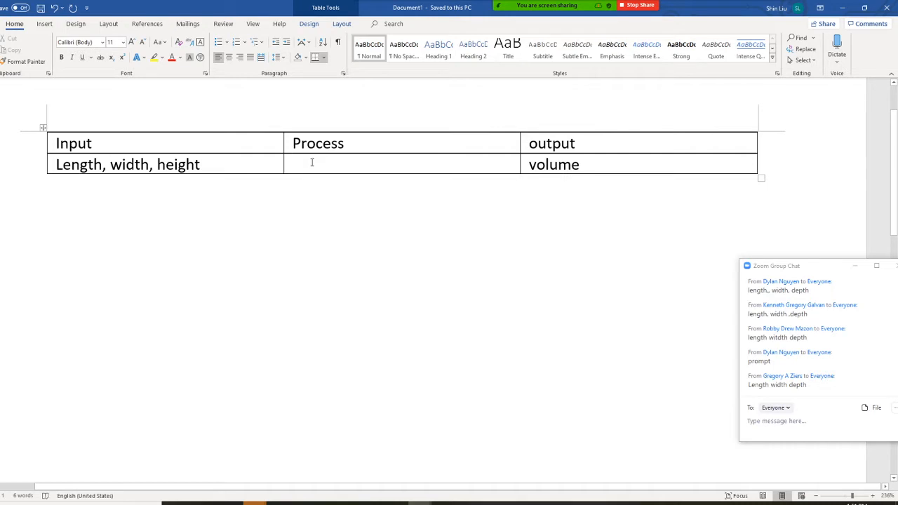
pyautogui.write('De')
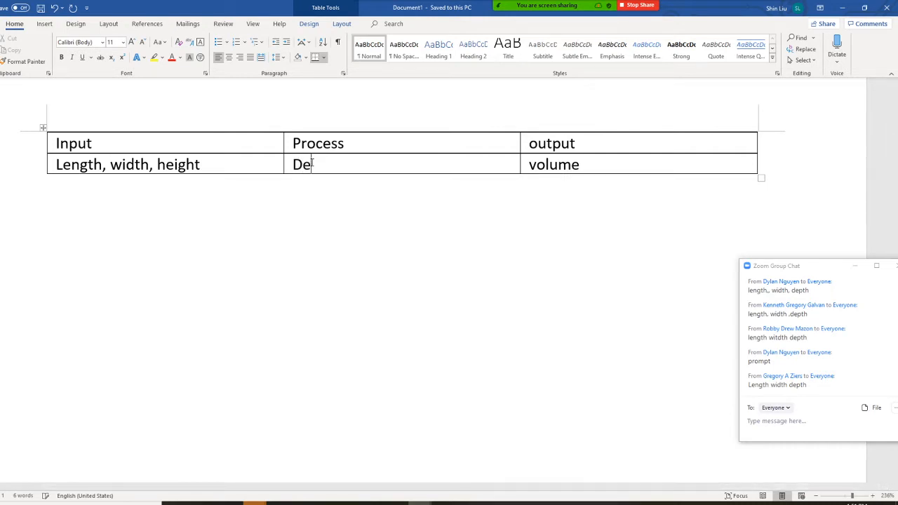
pyautogui.write('clare all variables')
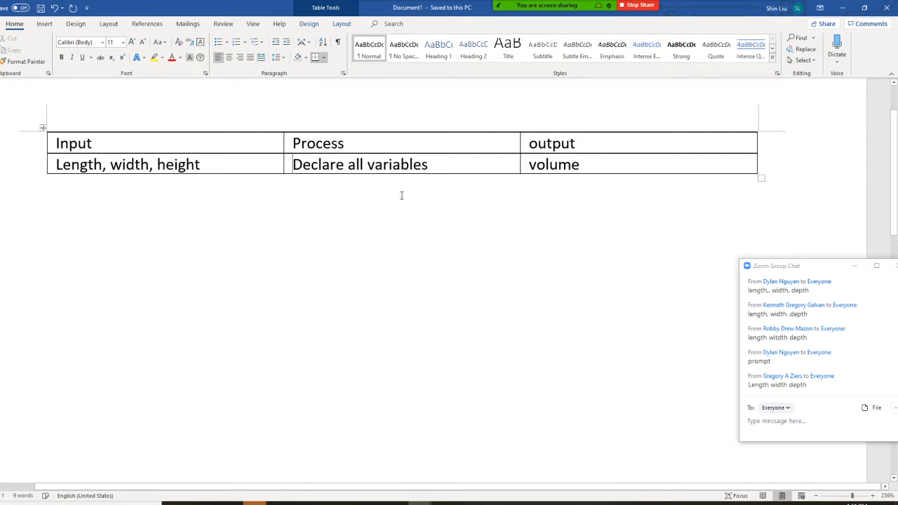
pyautogui.click(238, 42)
pyautogui.write('Get')
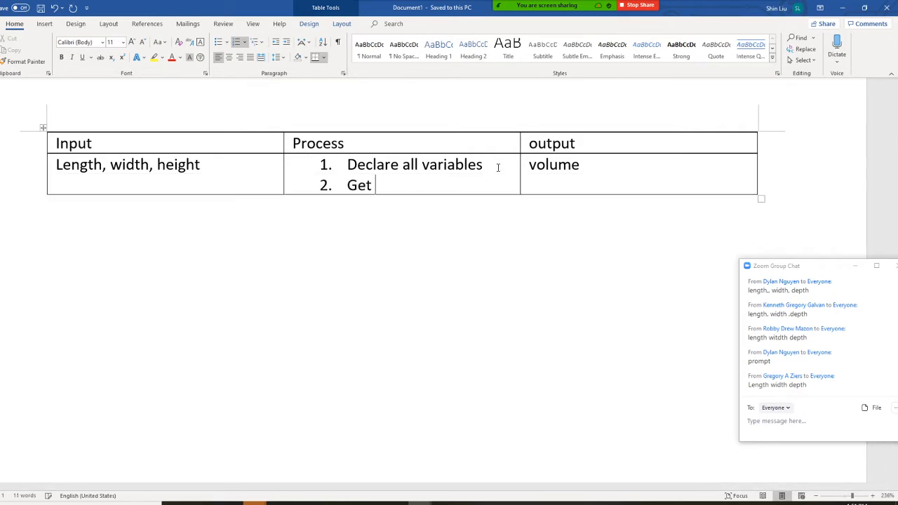
pyautogui.write('Input Va')
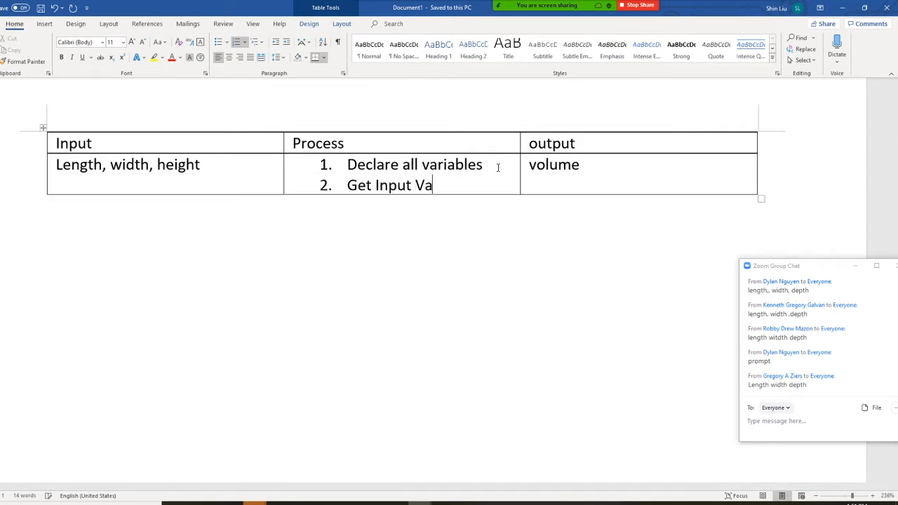
pyautogui.write('ri')
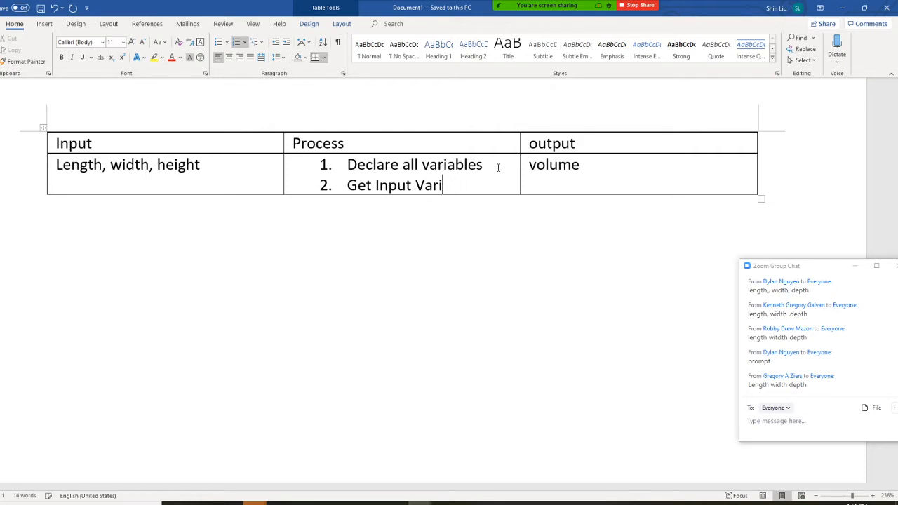
pyautogui.write('able values')
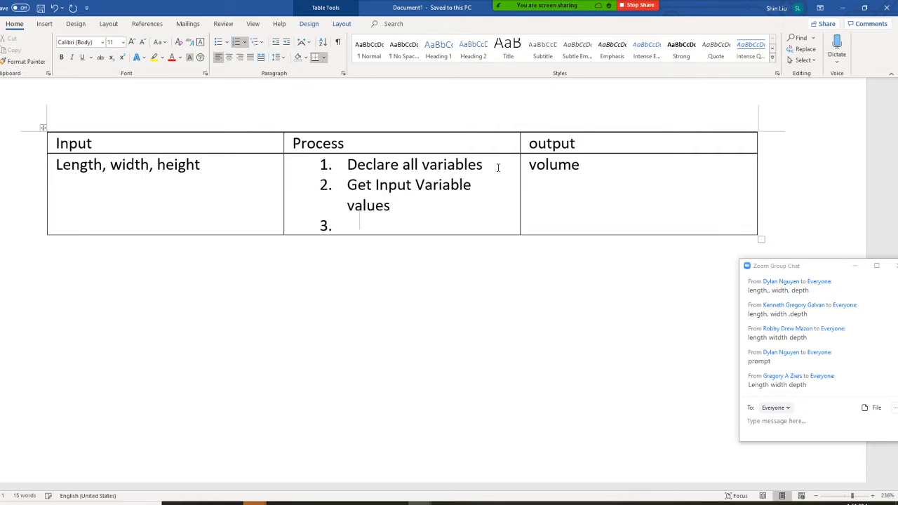
pyautogui.write('proc')
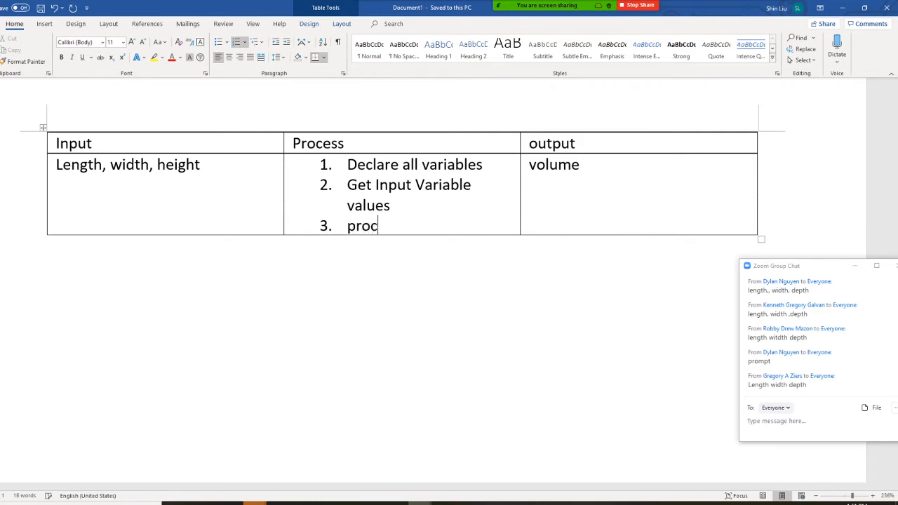
pyautogui.write('ess')
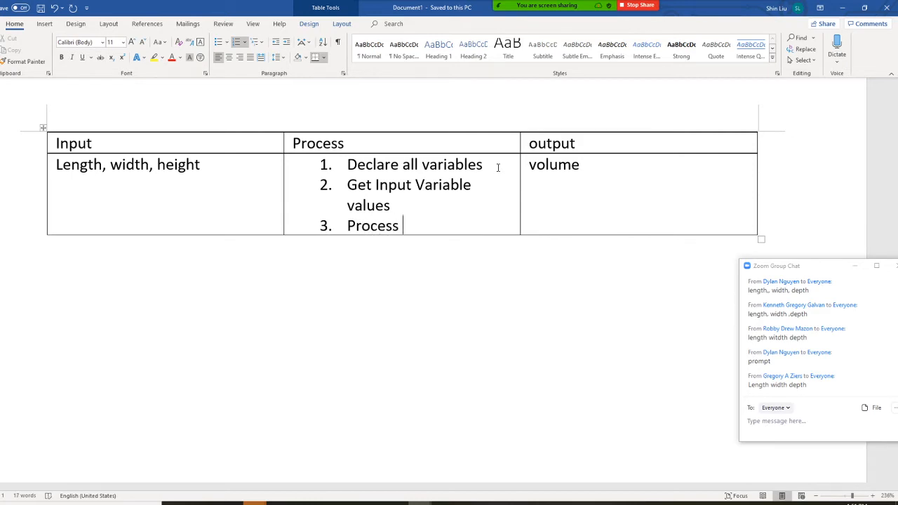
# Add the steps Volume = length * width * height and display to the Process list.
pyautogui.press('enter')
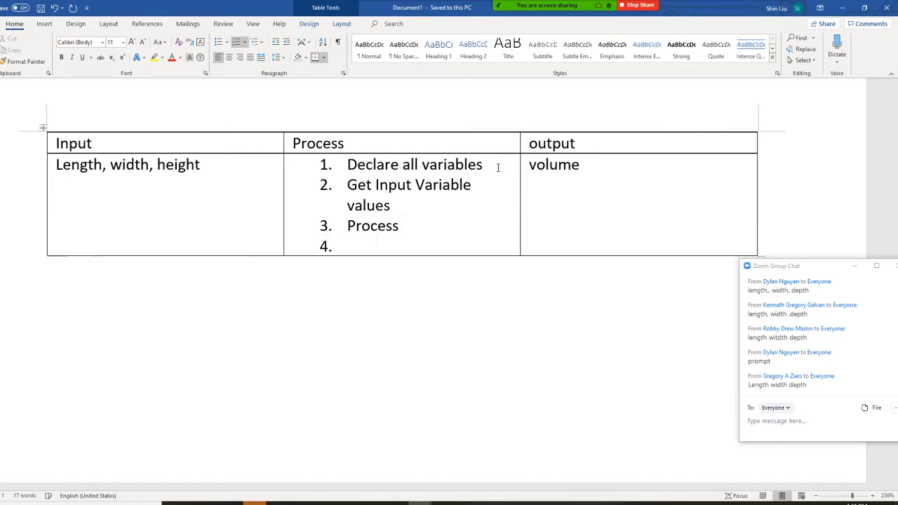
pyautogui.write('v')
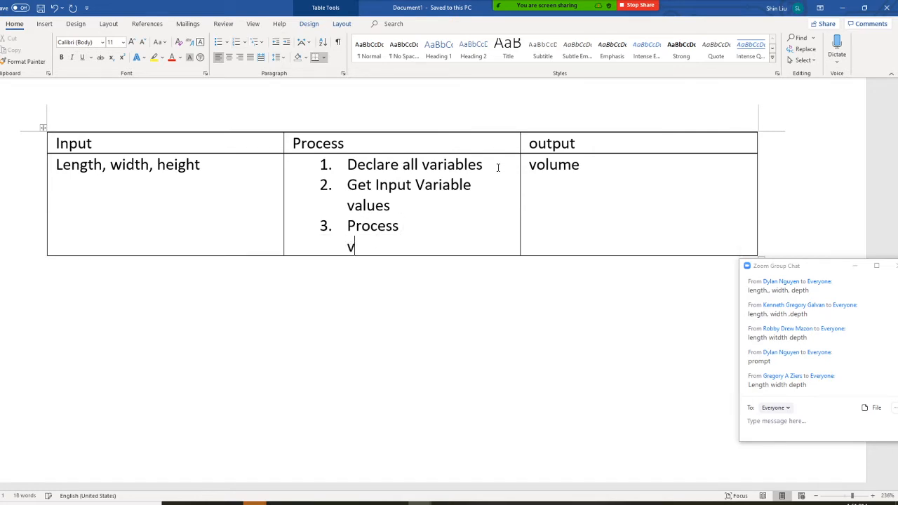
pyautogui.write('olume =')
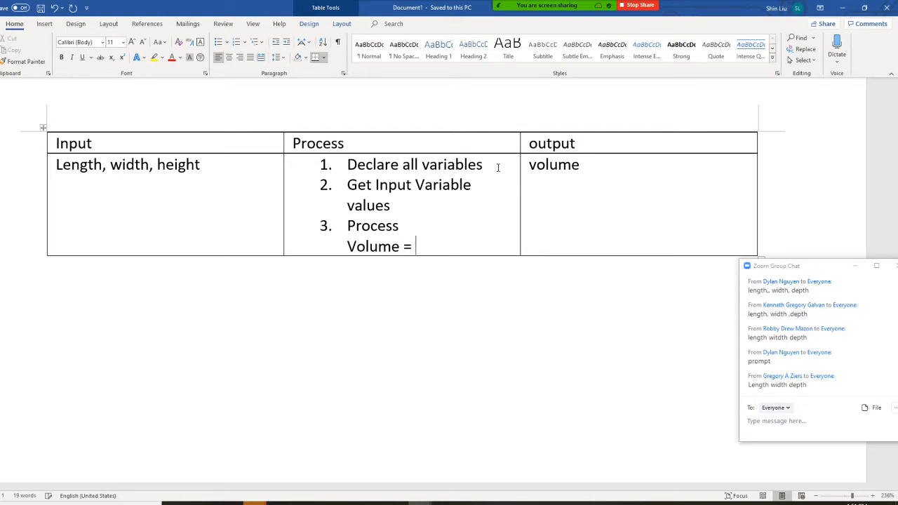
pyautogui.write('length')
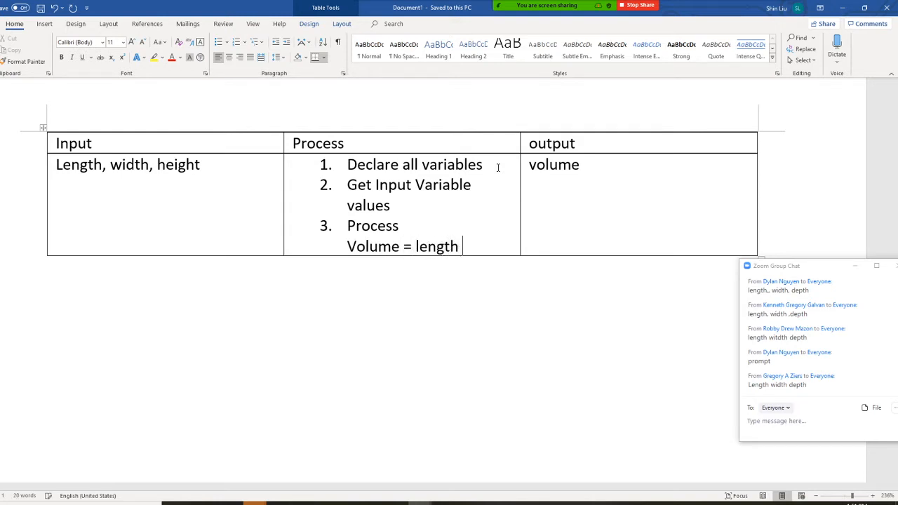
pyautogui.write('* widht')
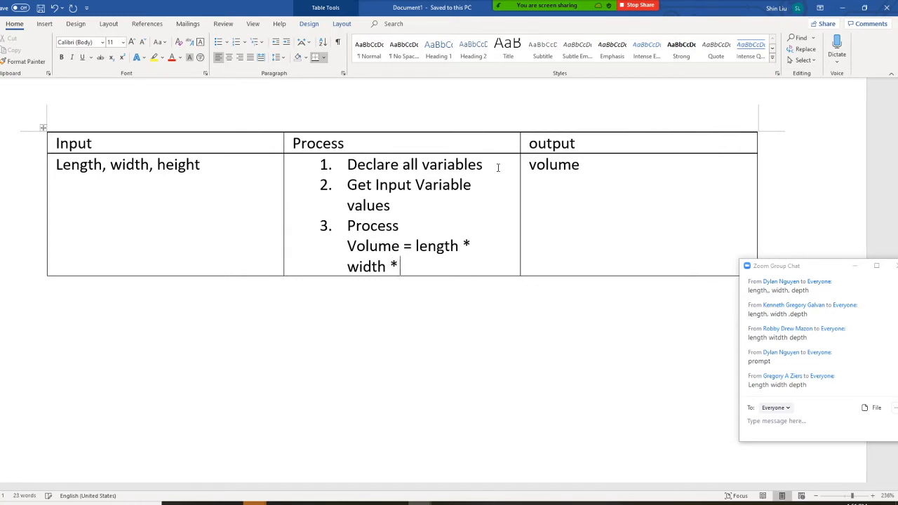
pyautogui.write('height')
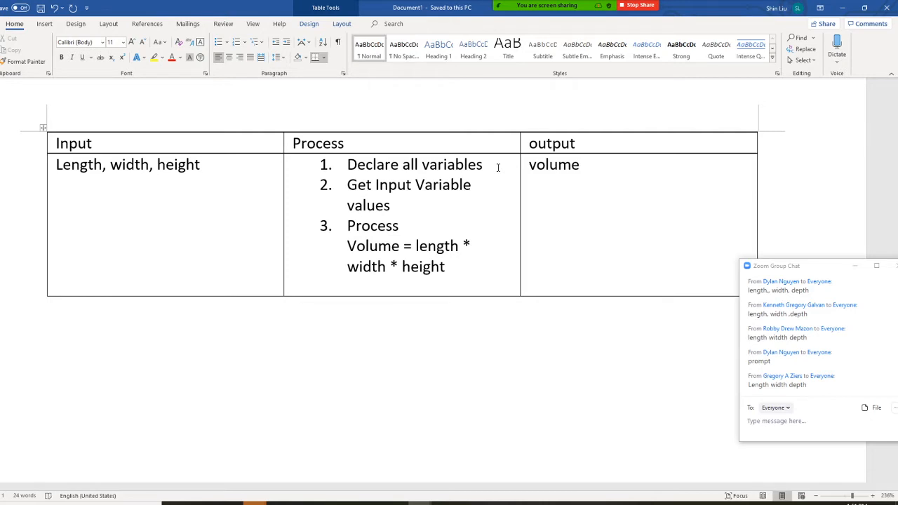
pyautogui.press('enter')
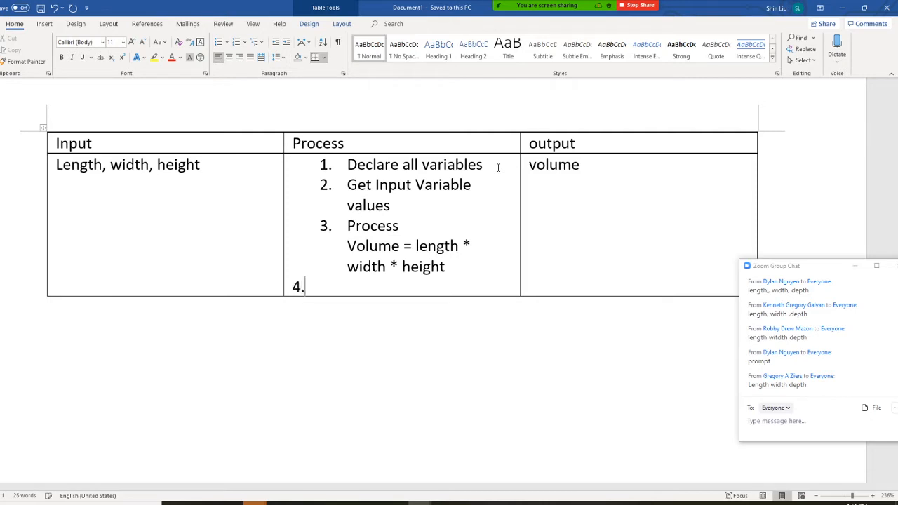
pyautogui.write('display')
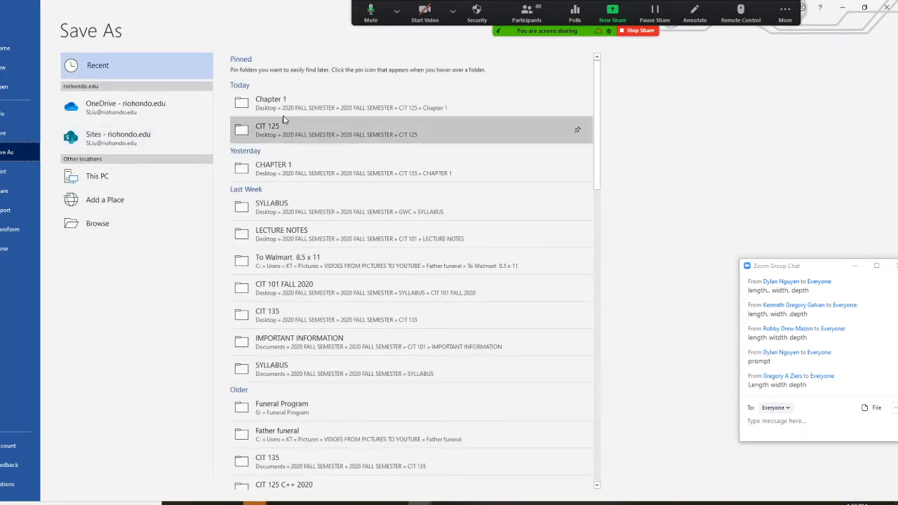
pyautogui.moveTo(269, 103)
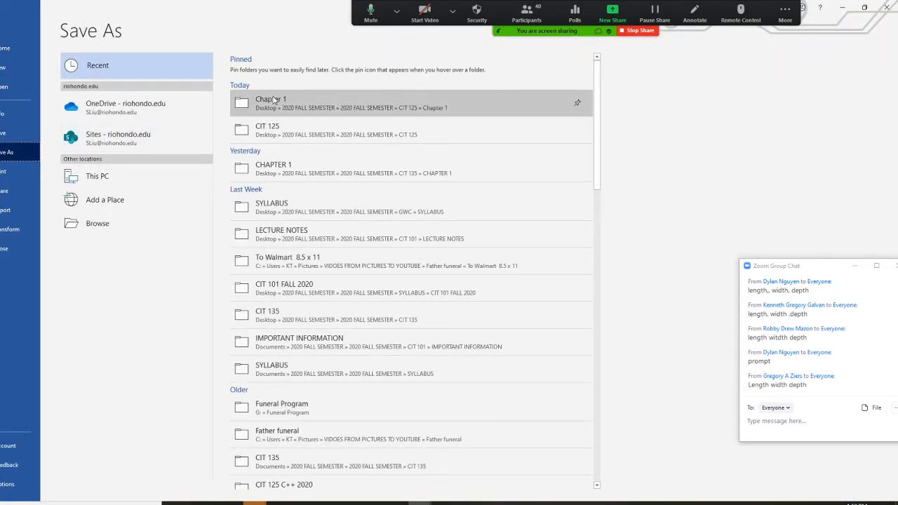
# Save the document into the Chapter 2 folder as ch2cw.docx.
pyautogui.doubleClick(270, 104)
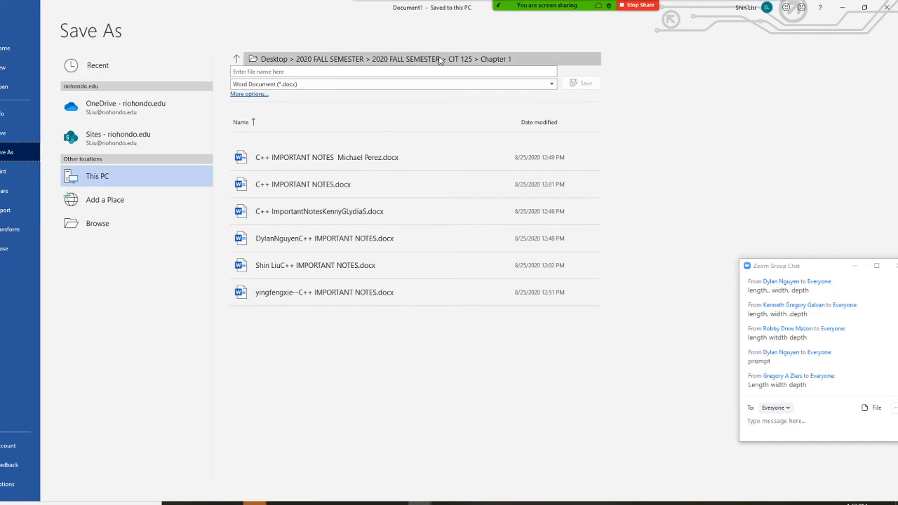
pyautogui.moveTo(464, 63)
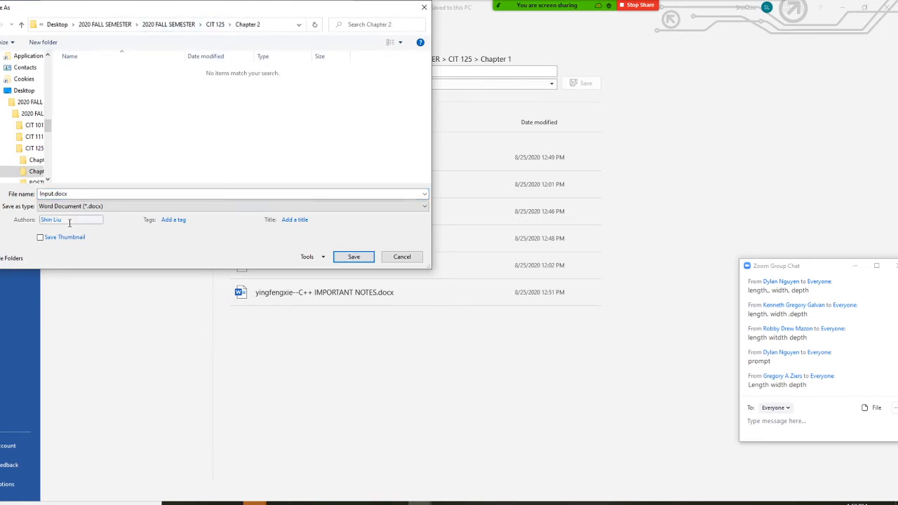
pyautogui.click(231, 193)
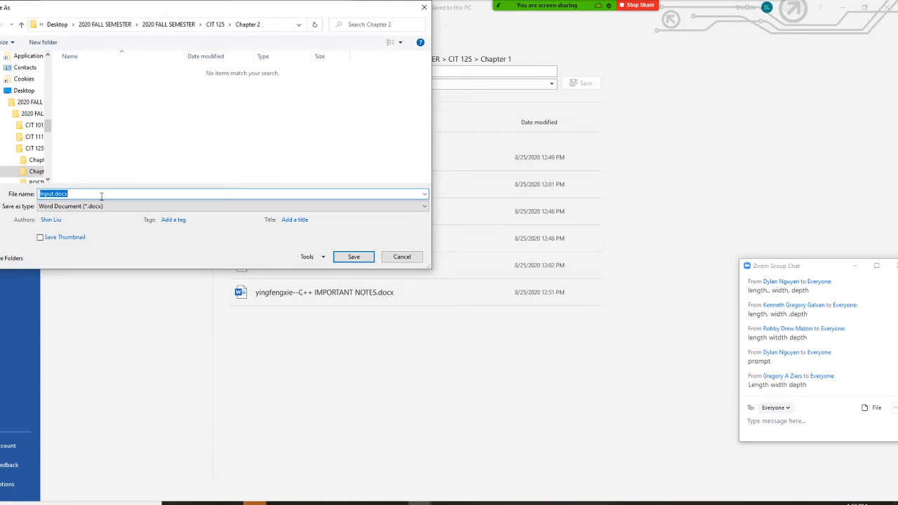
pyautogui.write('ch2cw')
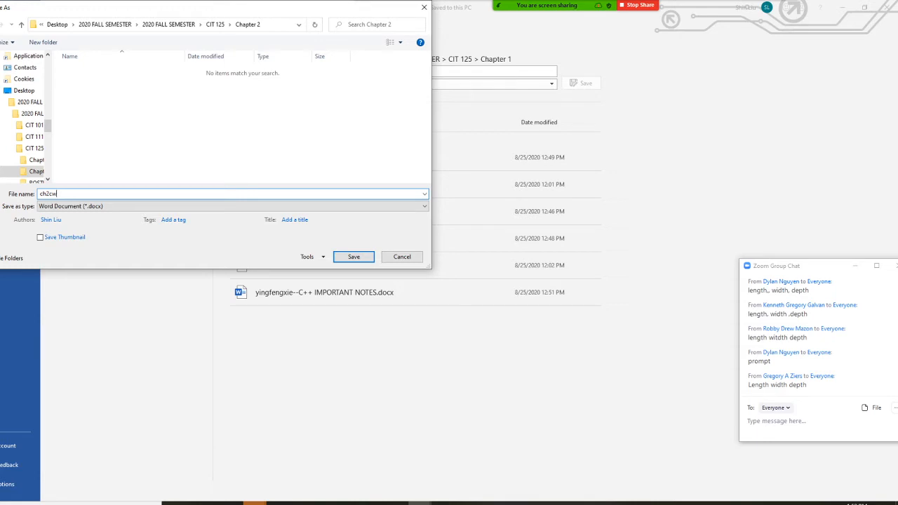
pyautogui.click(354, 256)
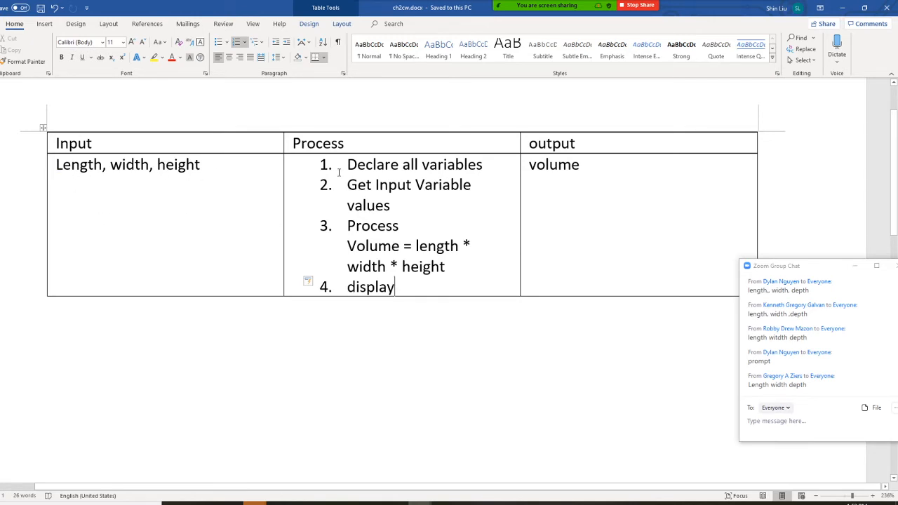
pyautogui.moveTo(323, 172)
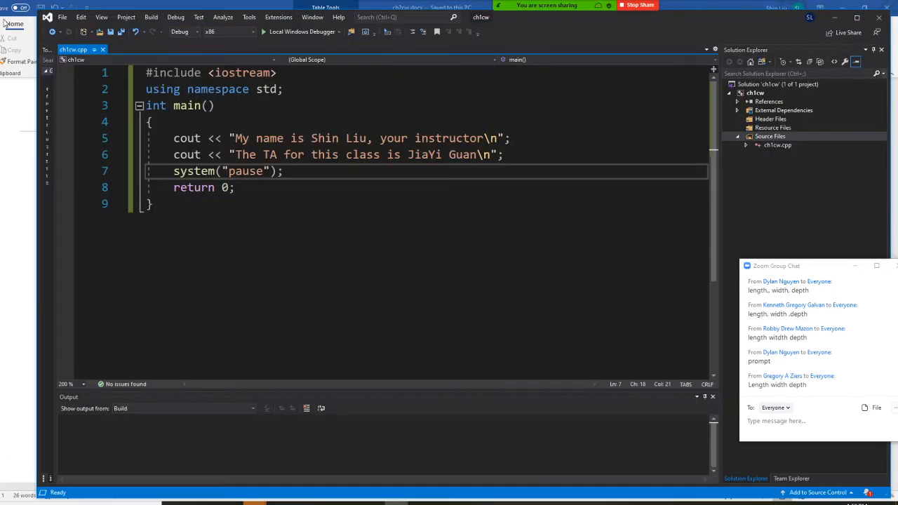
# Close the current solution and start creating a new project.
pyautogui.click(63, 17)
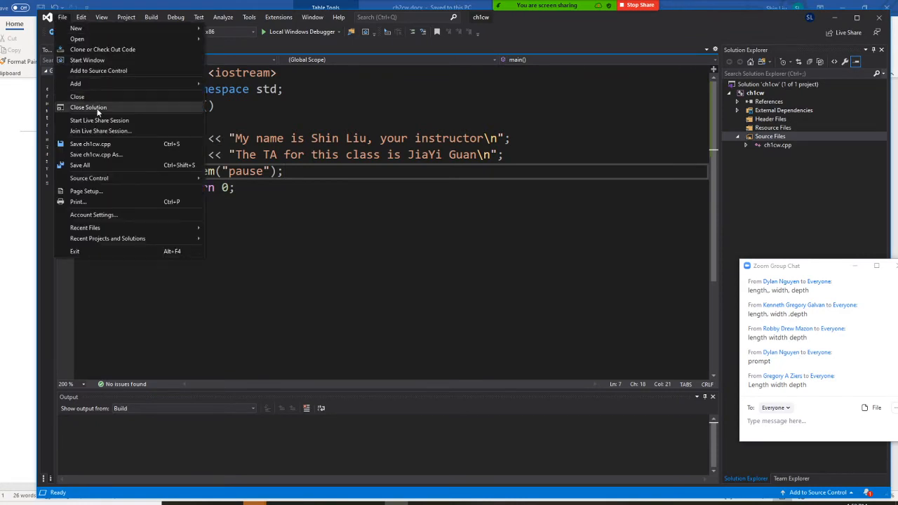
pyautogui.click(88, 107)
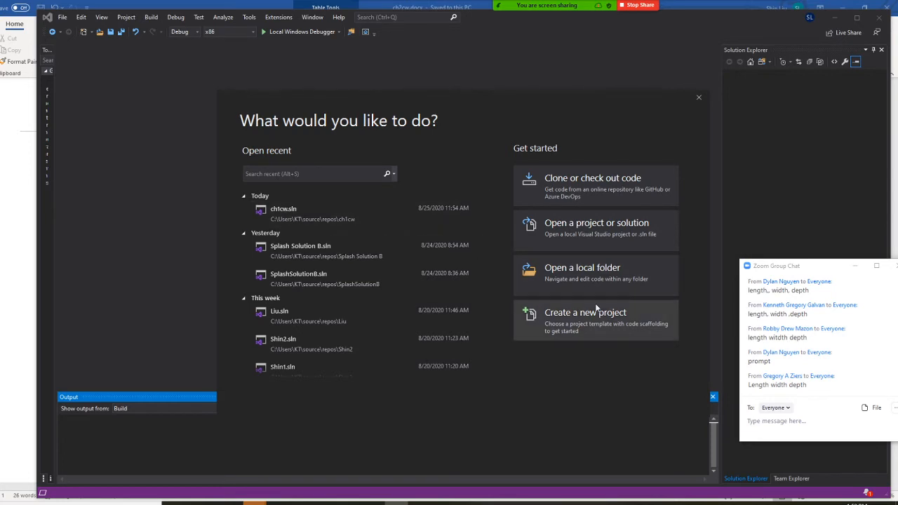
pyautogui.click(585, 311)
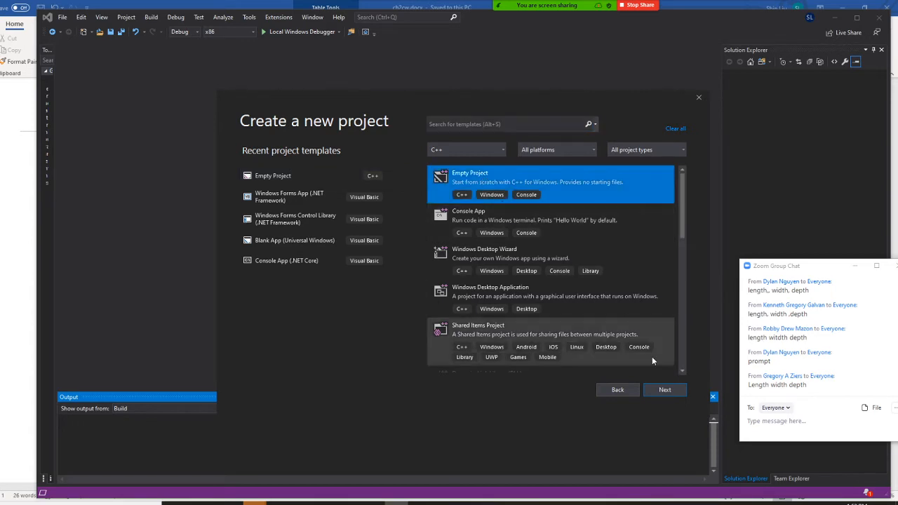
# Create an empty C++ project named ch2cw_1.
pyautogui.click(664, 390)
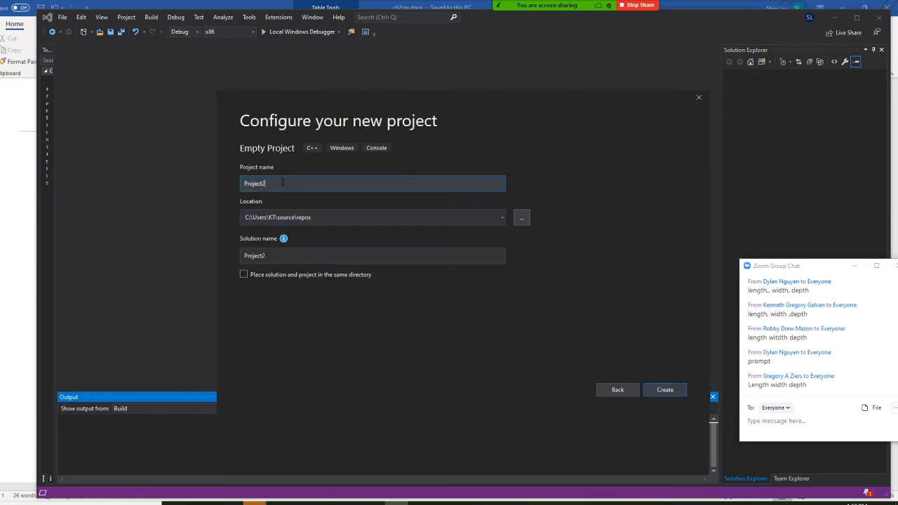
pyautogui.write('ch2cw_1')
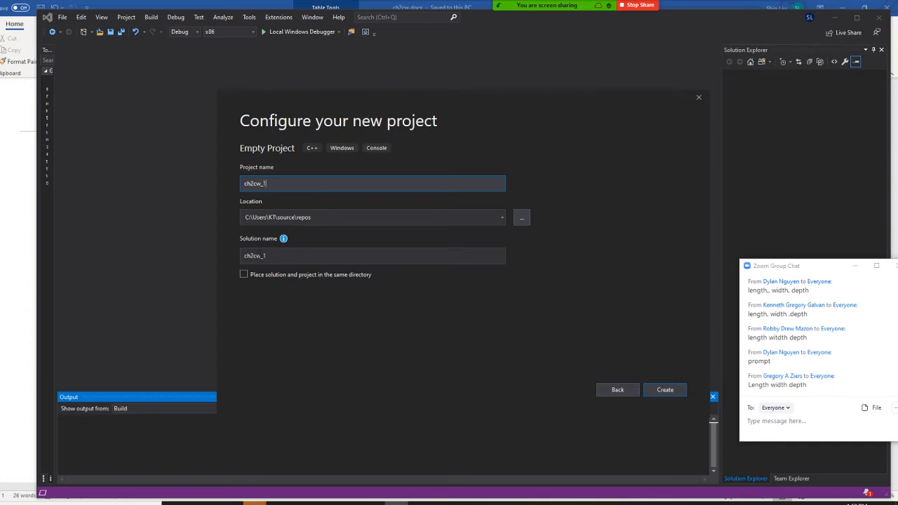
pyautogui.click(665, 390)
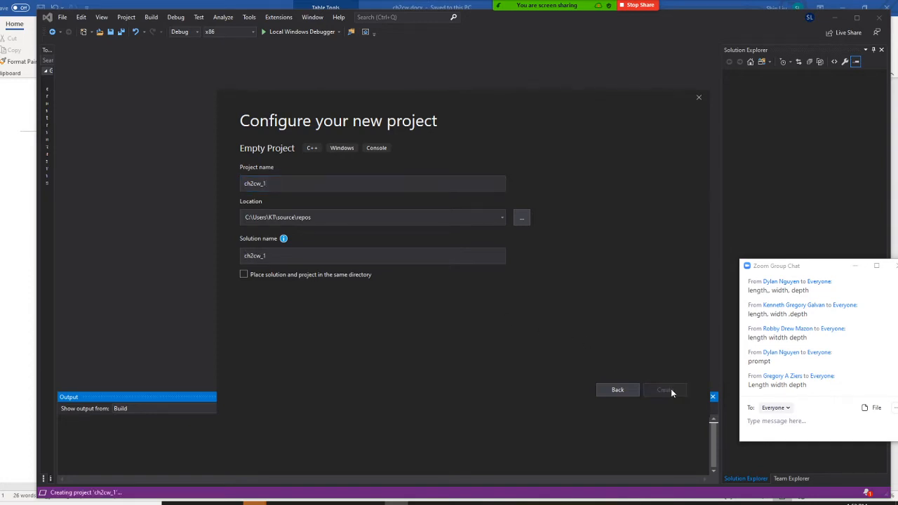
pyautogui.click(664, 390)
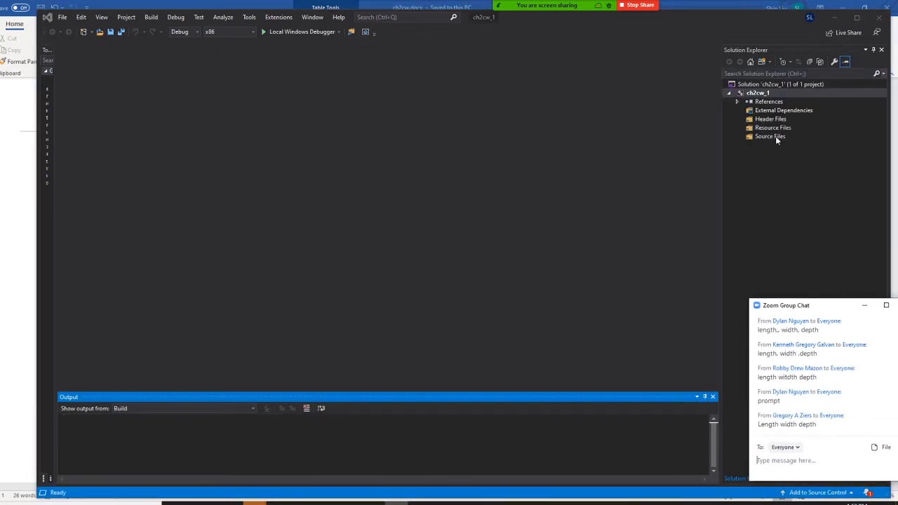
# Add a new C++ source file ch2cw_1.cpp to the Source Files folder.
pyautogui.rightClick(768, 136)
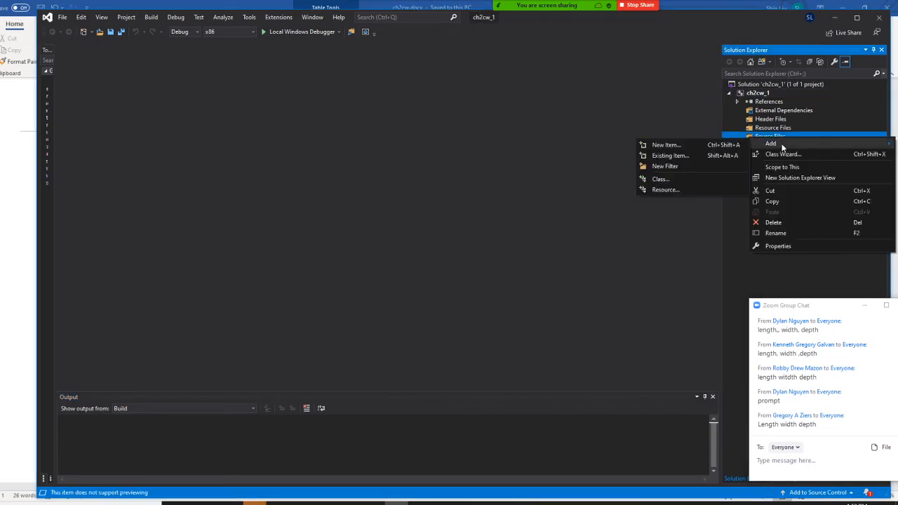
pyautogui.click(665, 145)
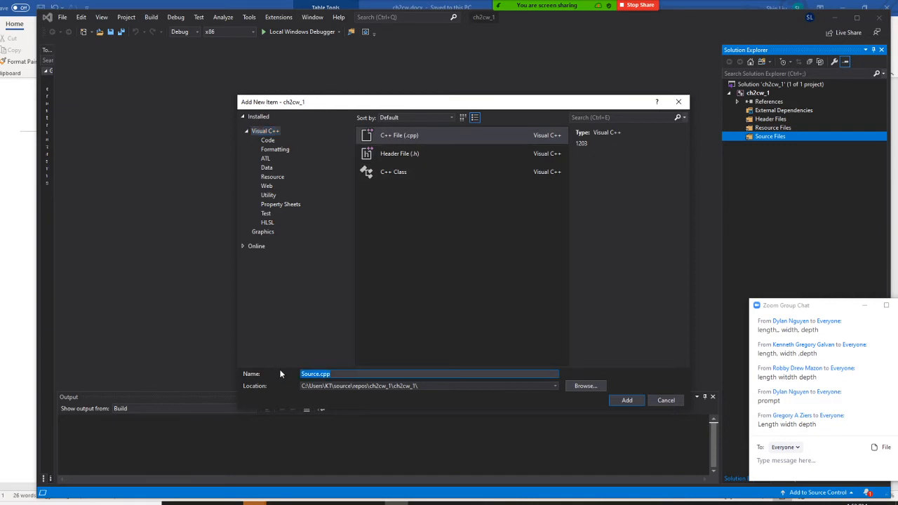
pyautogui.write('ch2cw_1')
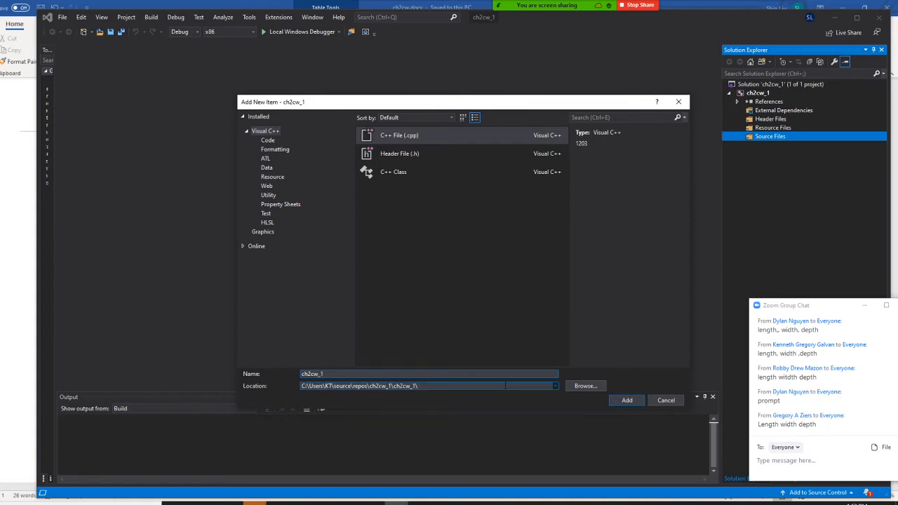
pyautogui.click(626, 400)
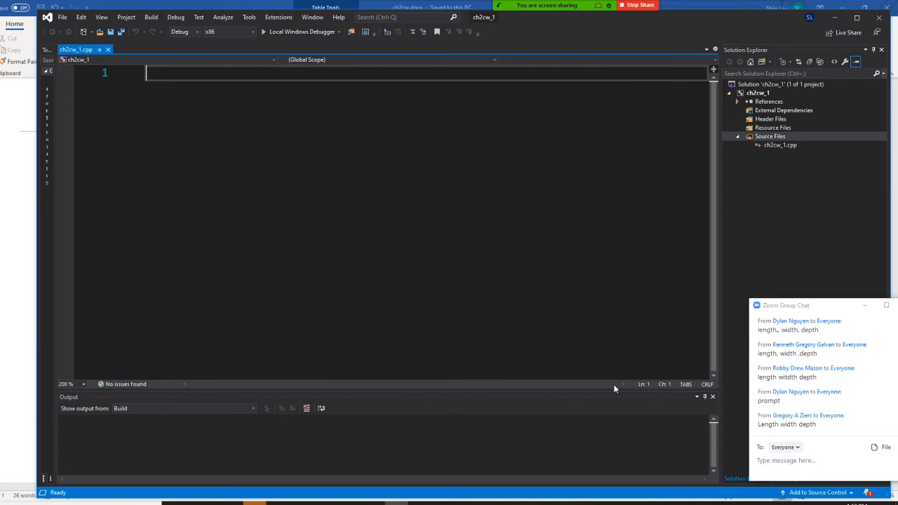
# Write the header comment // Shin Liu, 8/25/2020, ch2cw_1.
pyautogui.write('//')
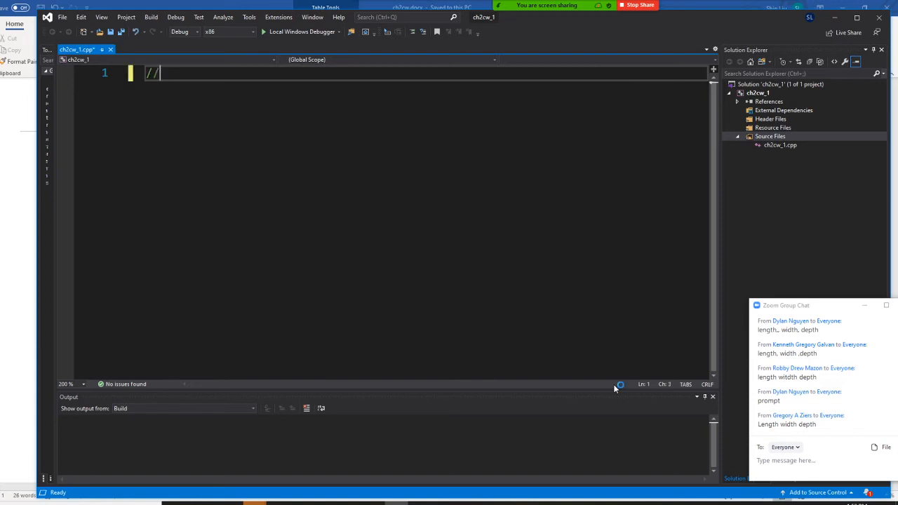
pyautogui.write('Shin Liu')
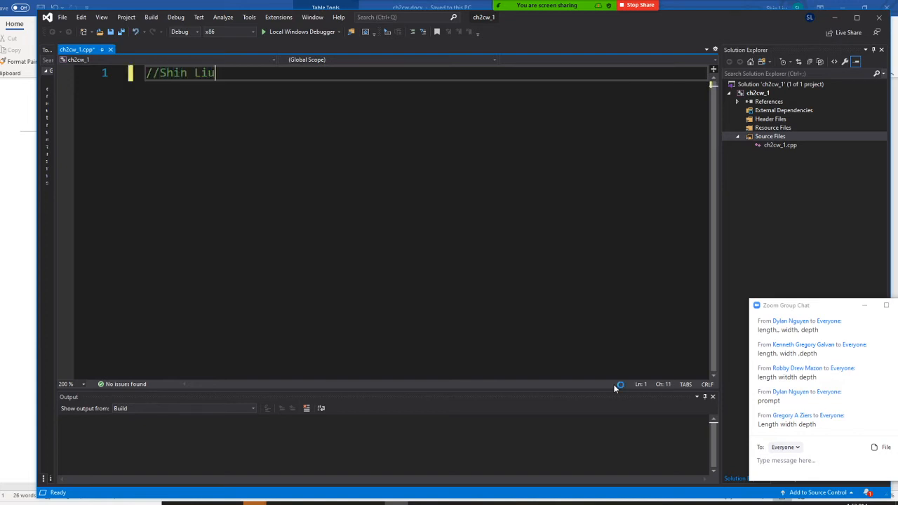
pyautogui.write(',')
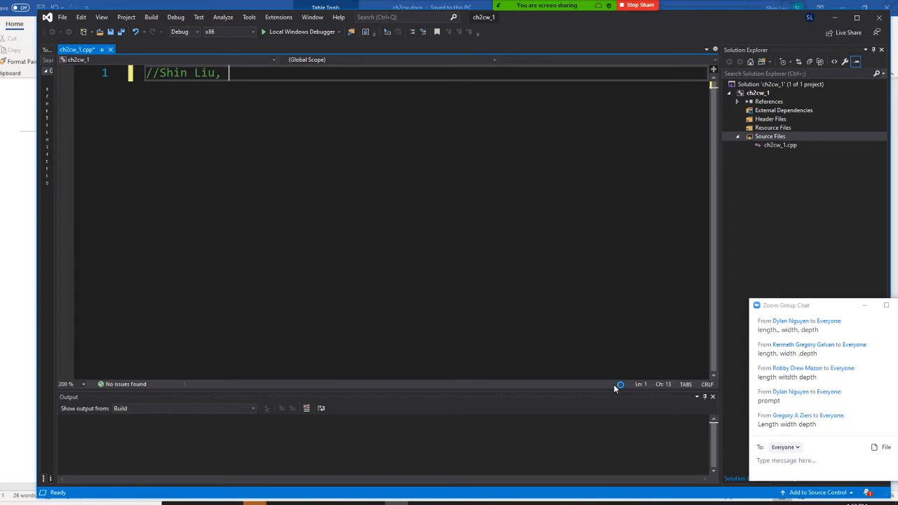
pyautogui.write('8/25/')
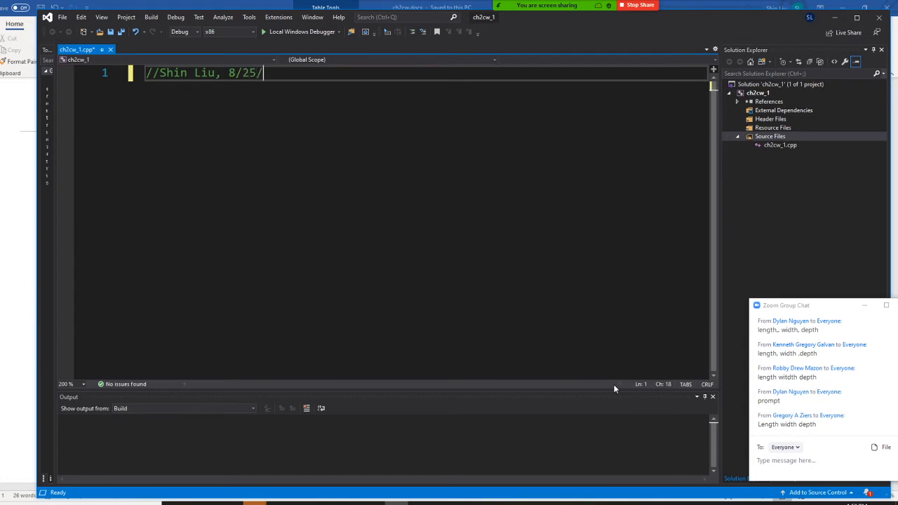
pyautogui.write('2020')
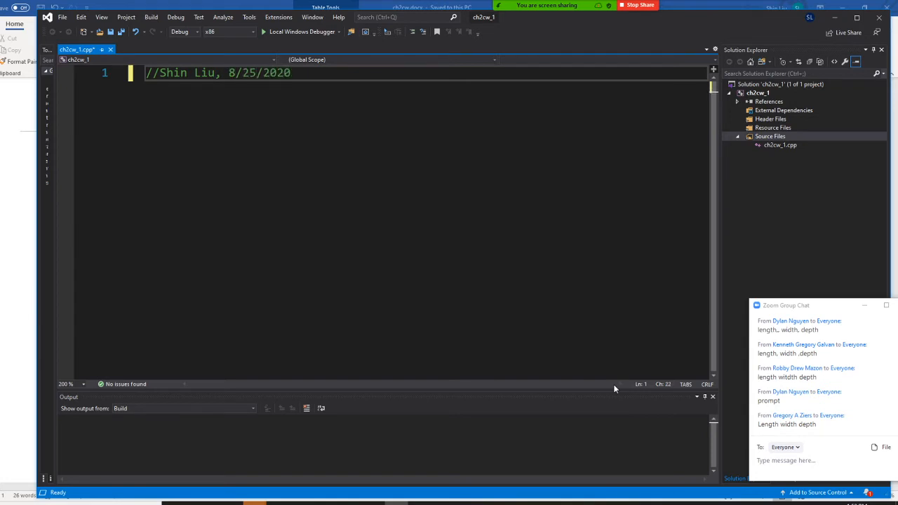
pyautogui.write(', ch')
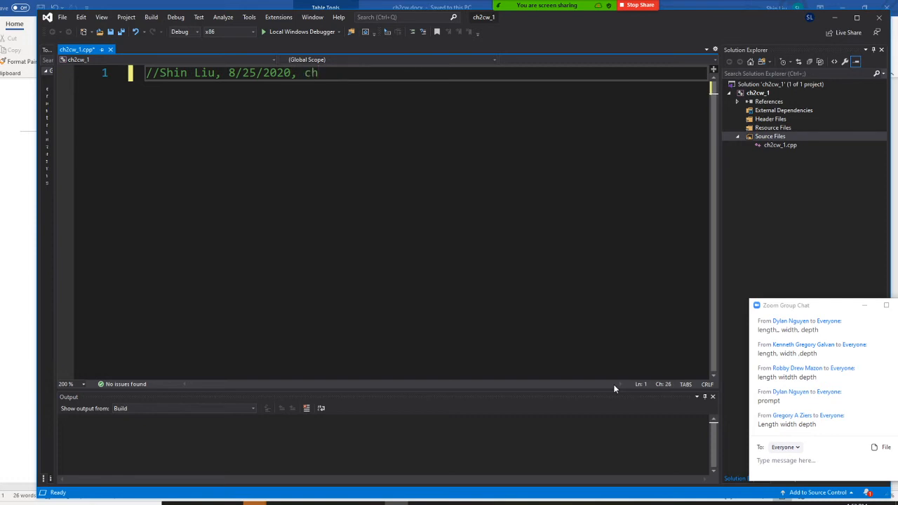
pyautogui.write('2cw')
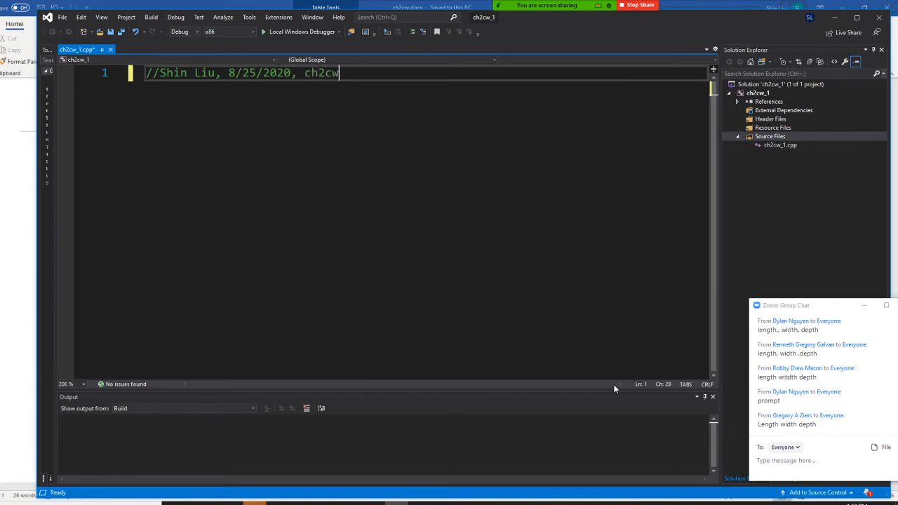
pyautogui.write('_1')
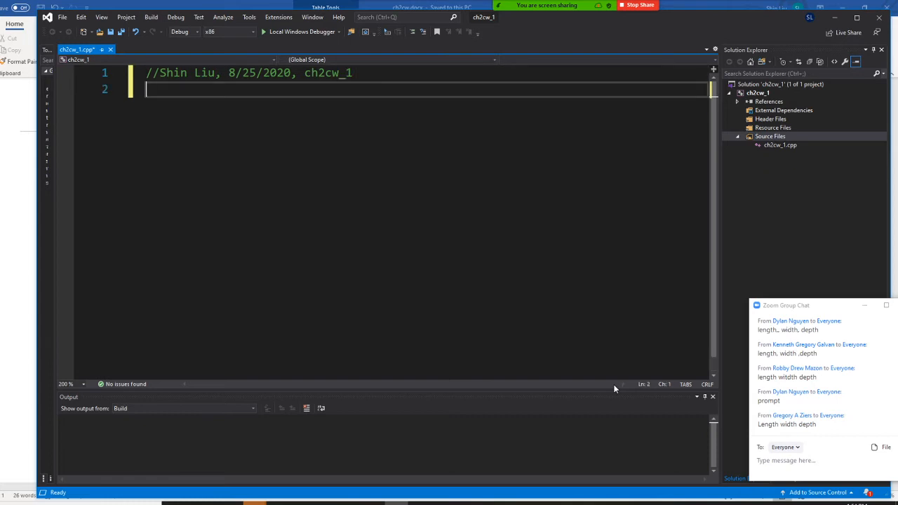
# Add #include <iostream> and using namespace std;.
pyautogui.write('#in')
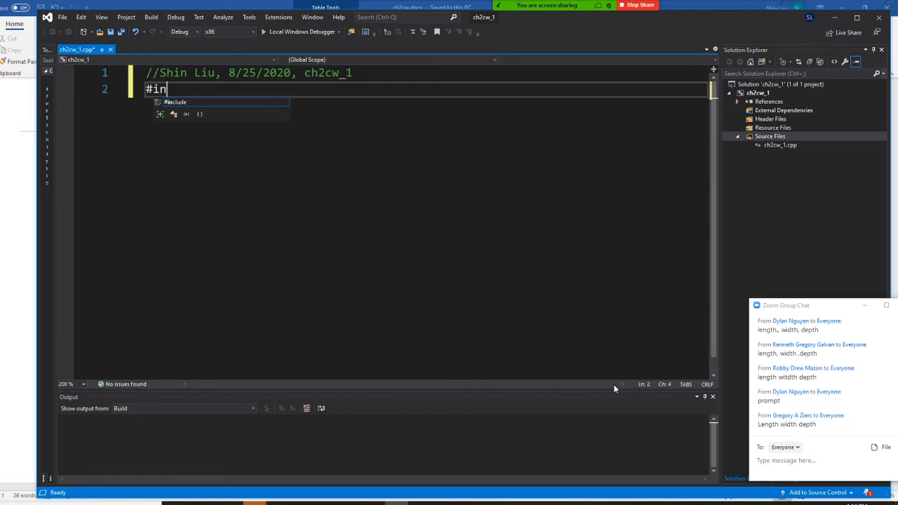
pyautogui.write('clude')
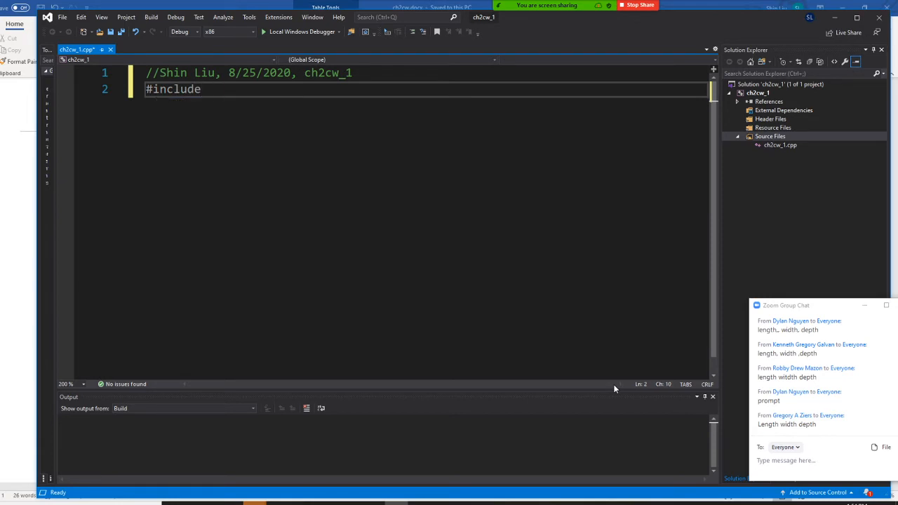
pyautogui.write('<iostream>')
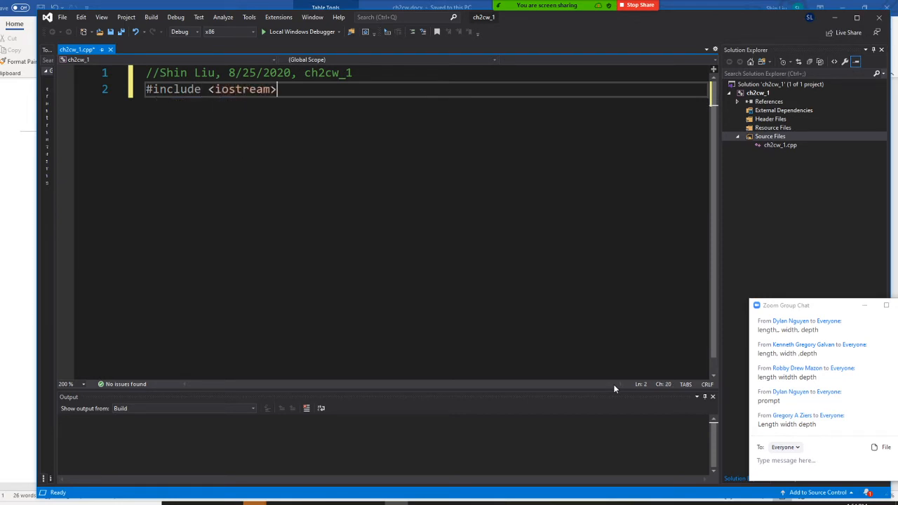
pyautogui.write('u')
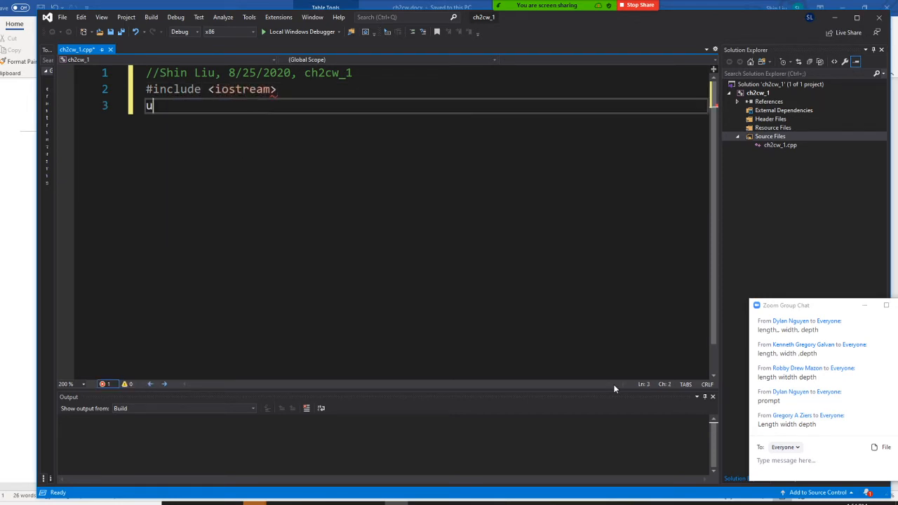
pyautogui.write('using namespace std')
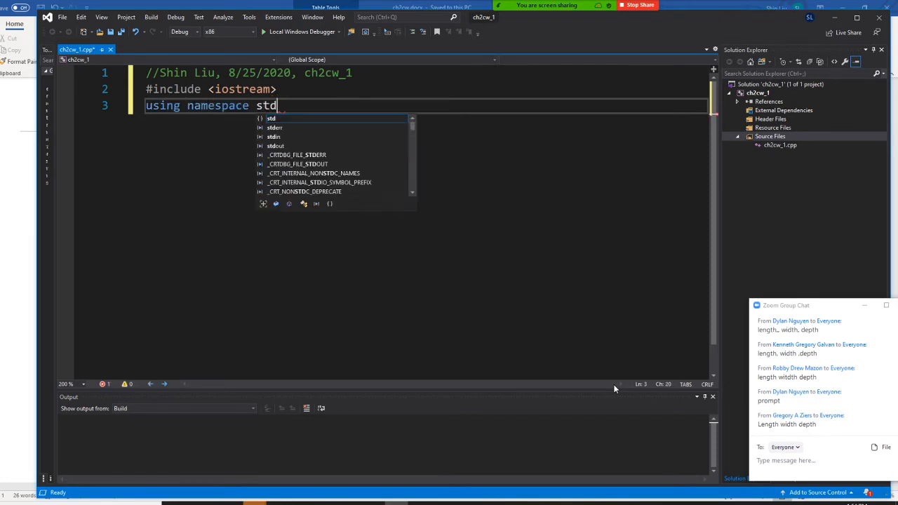
pyautogui.write(';')
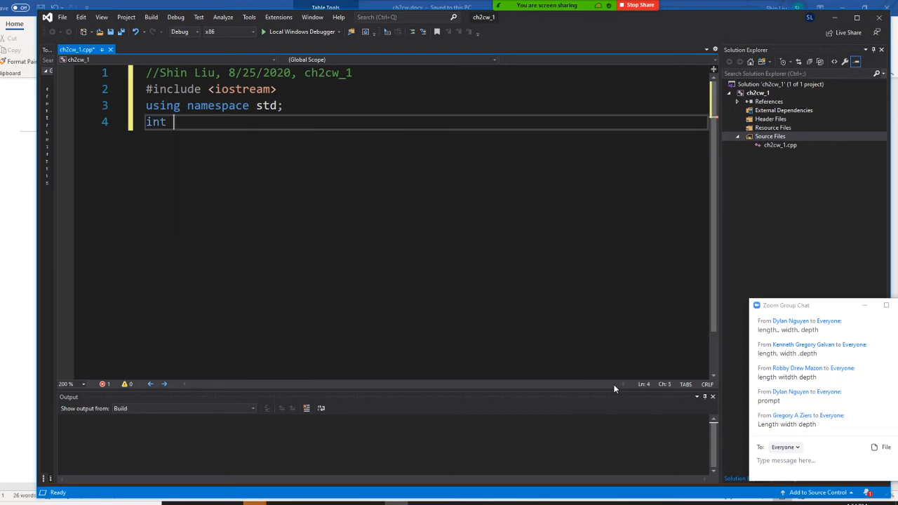
# Write int main() with system("pause"); and return 0;, leaving a blank line for the body.
pyautogui.write('main()')
pyautogui.write('sys')
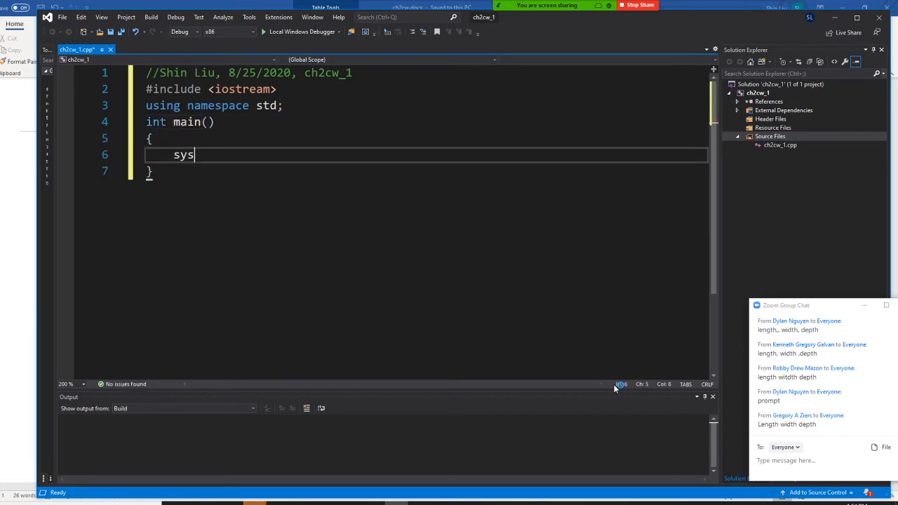
pyautogui.write('tem("")')
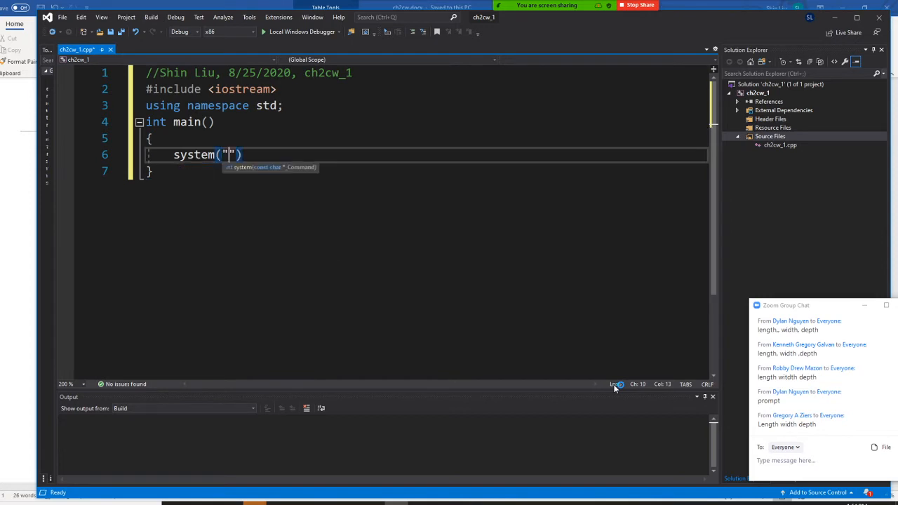
pyautogui.write('pause')
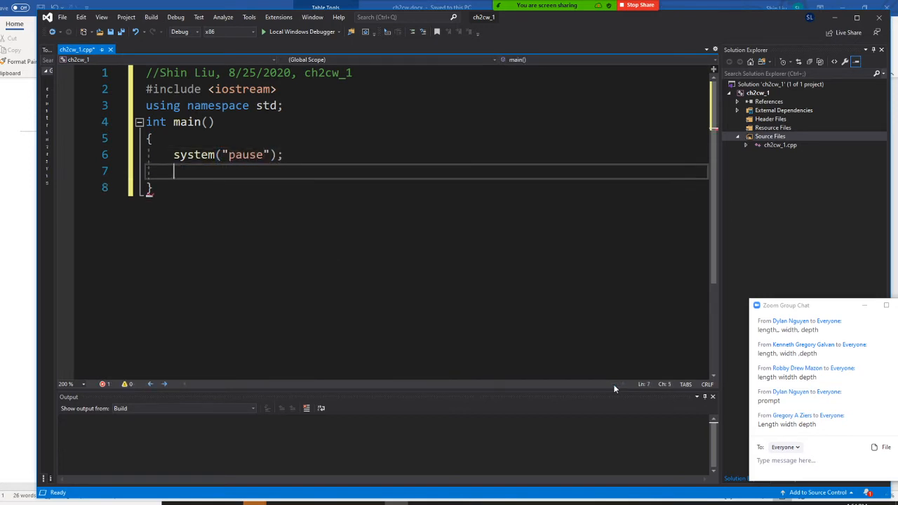
pyautogui.write('return')
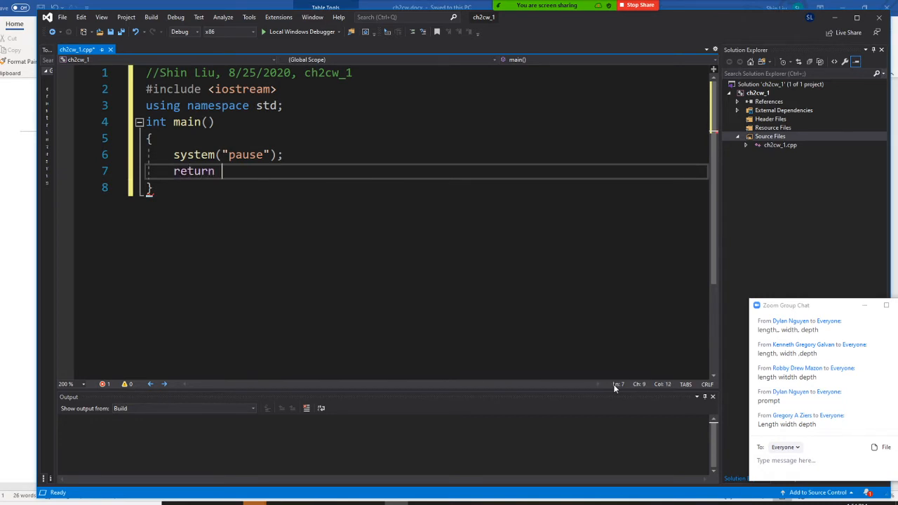
pyautogui.write('0;')
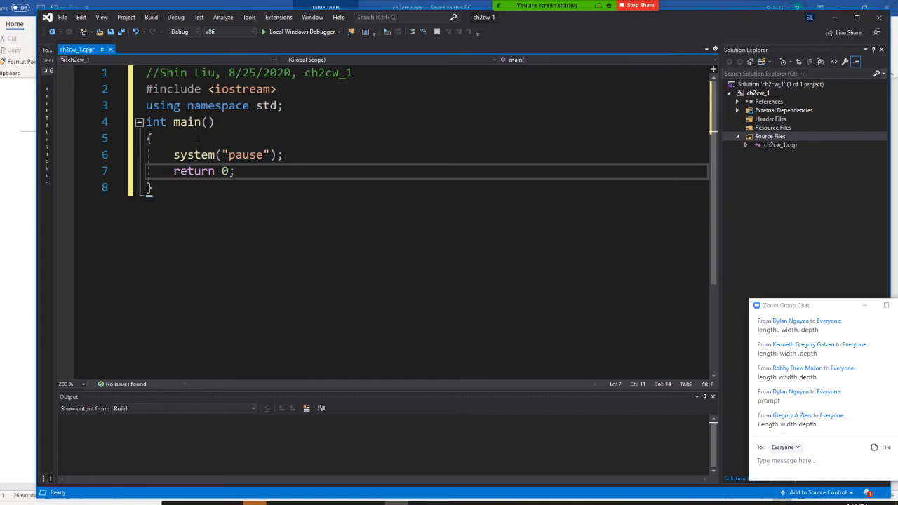
pyautogui.press('enter')
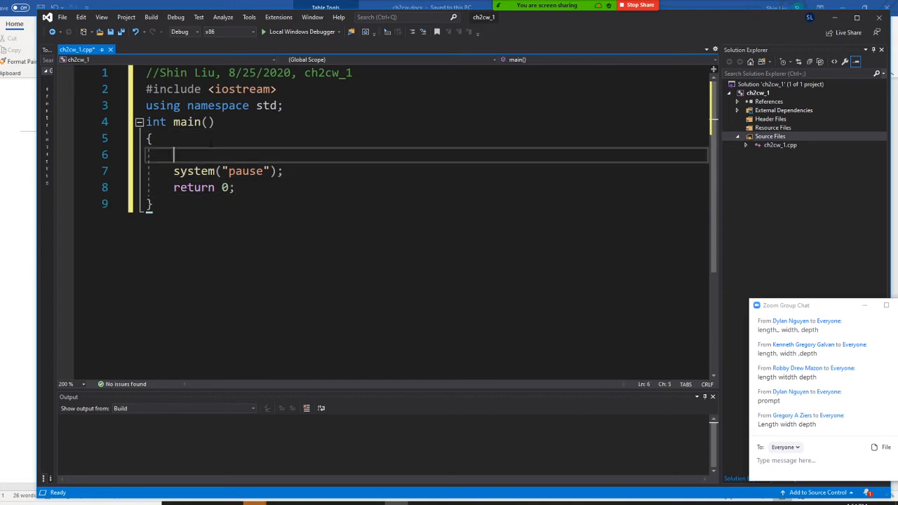
# Under a // declare variables comment, declare double lenght, width, height, volume;.
pyautogui.write('//')
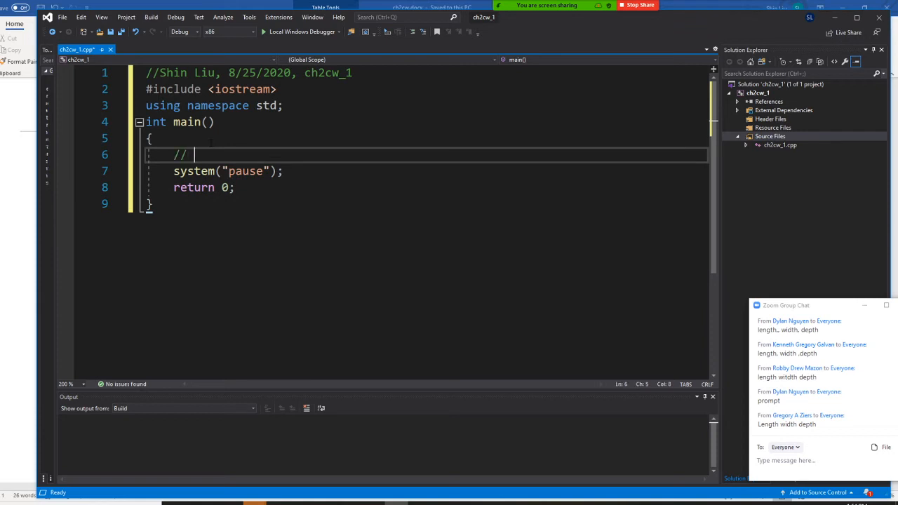
pyautogui.write('declare variables')
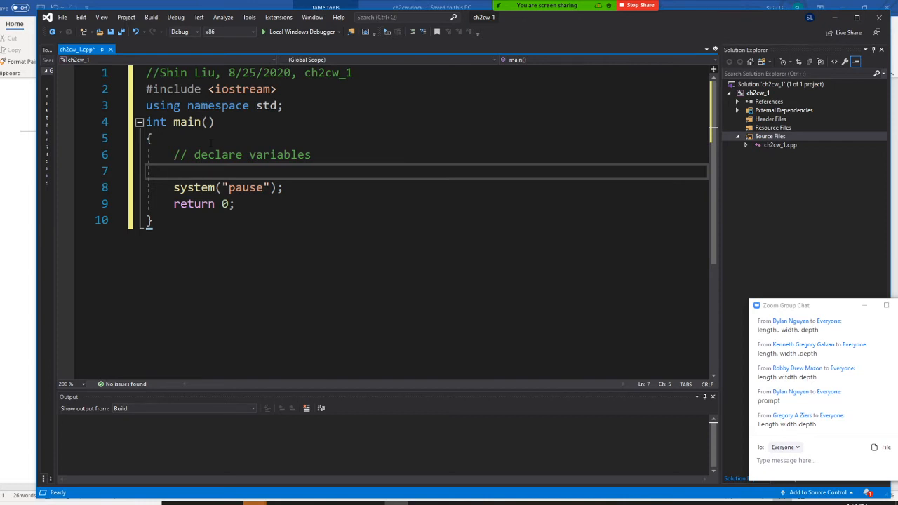
pyautogui.write('double')
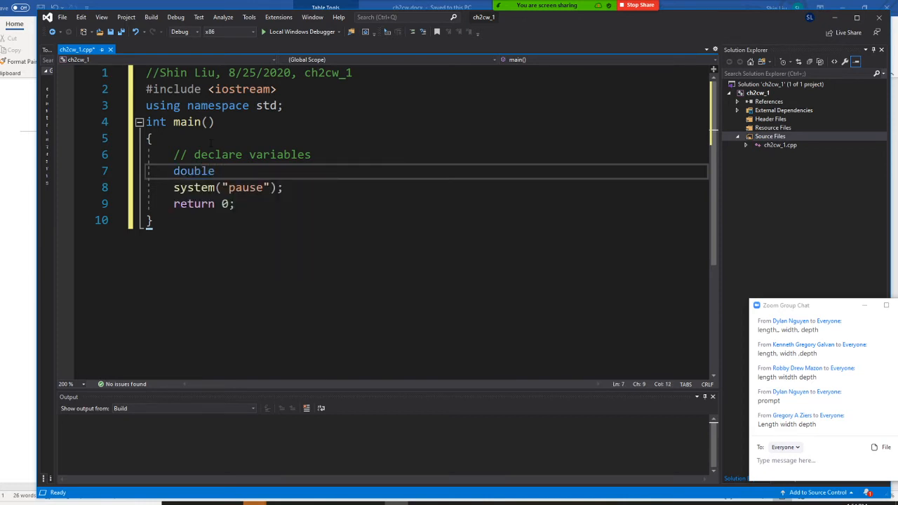
pyautogui.write('lenght,')
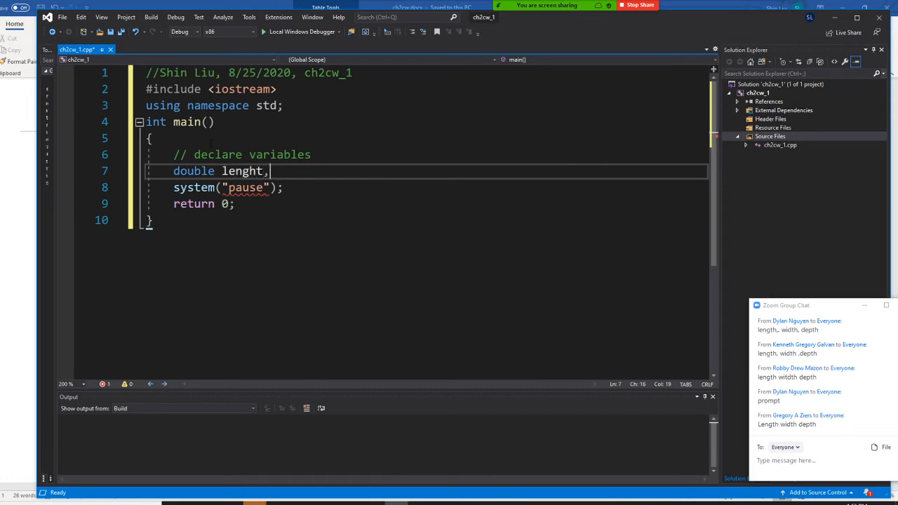
pyautogui.write('width,')
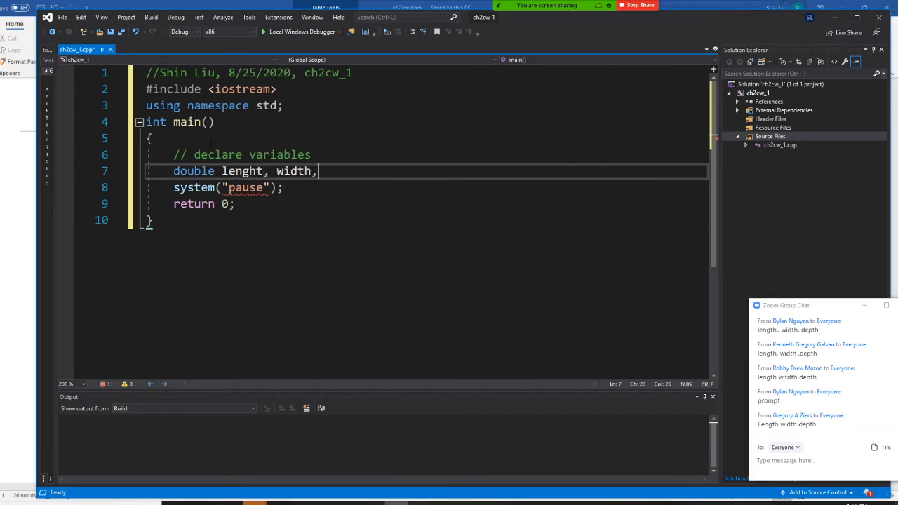
pyautogui.write('height, v')
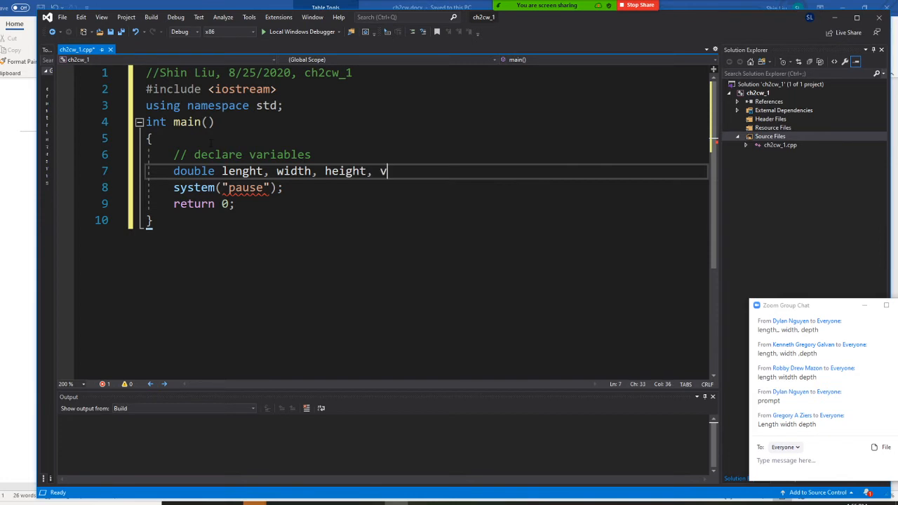
pyautogui.write('olume;')
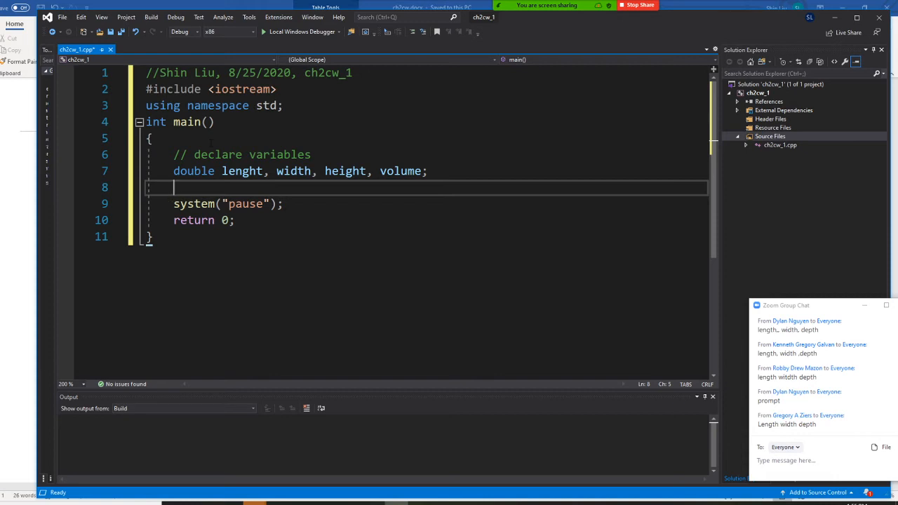
# Under a // get input values comment, write cout << "Enter the length\n";.
pyautogui.write('//')
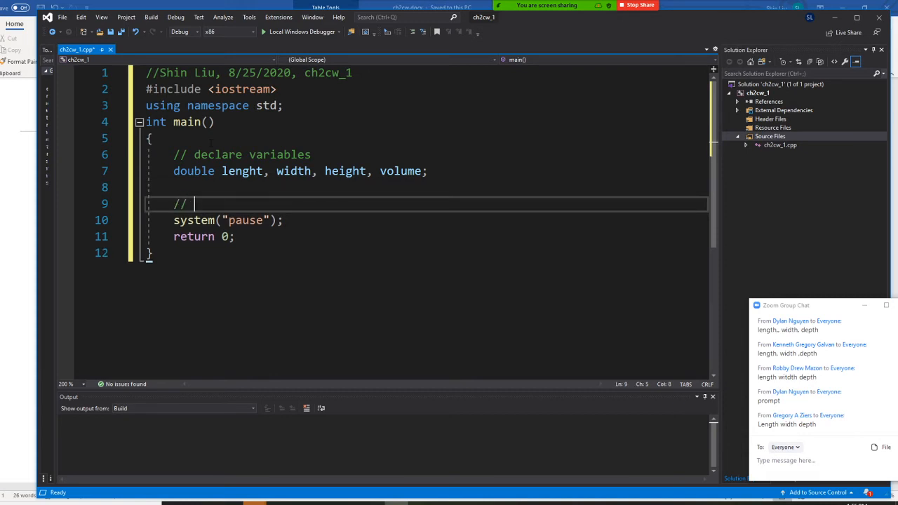
pyautogui.write('get input values')
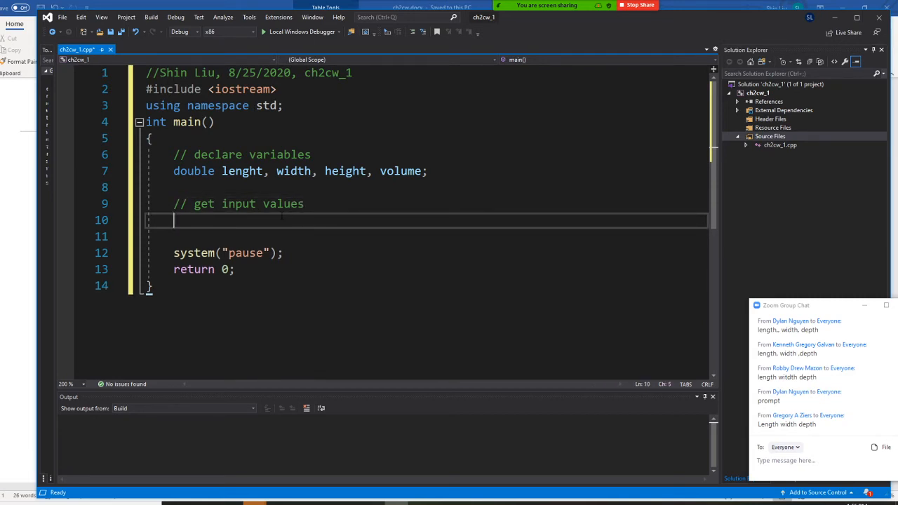
pyautogui.write('c')
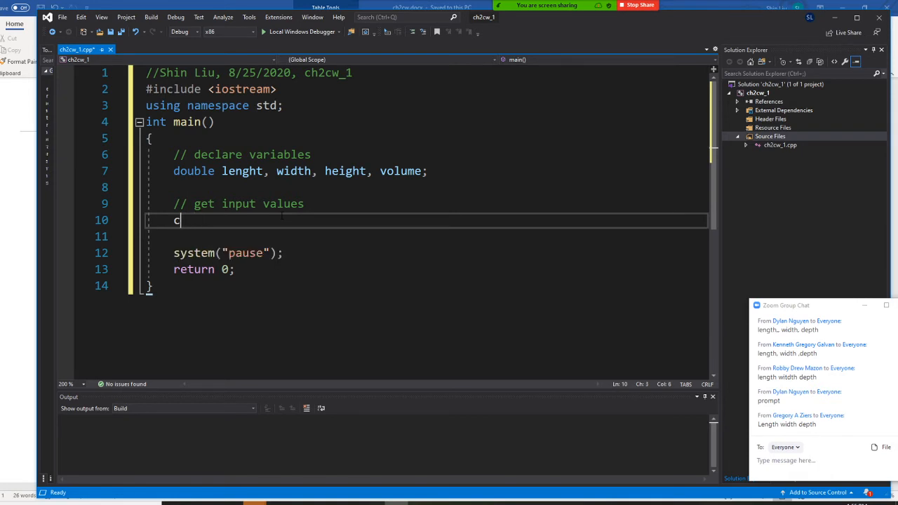
pyautogui.write('out')
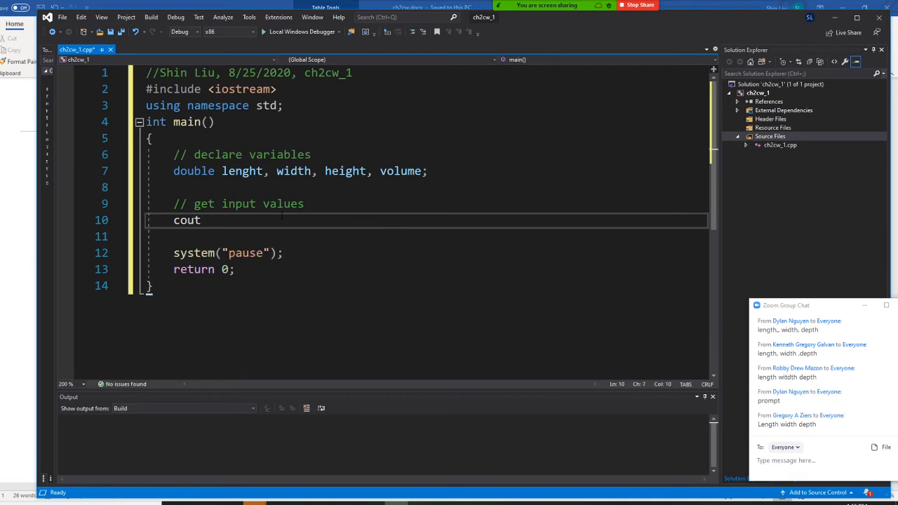
pyautogui.write('<<')
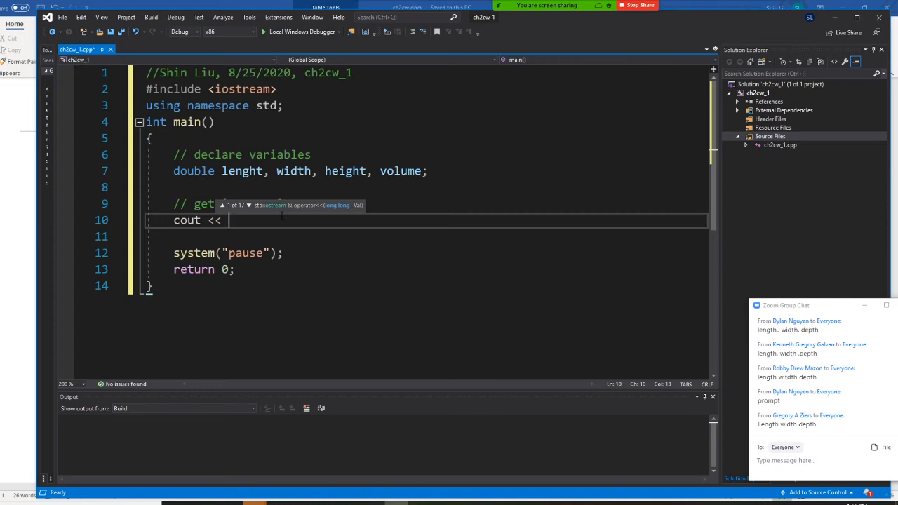
pyautogui.write('"E"')
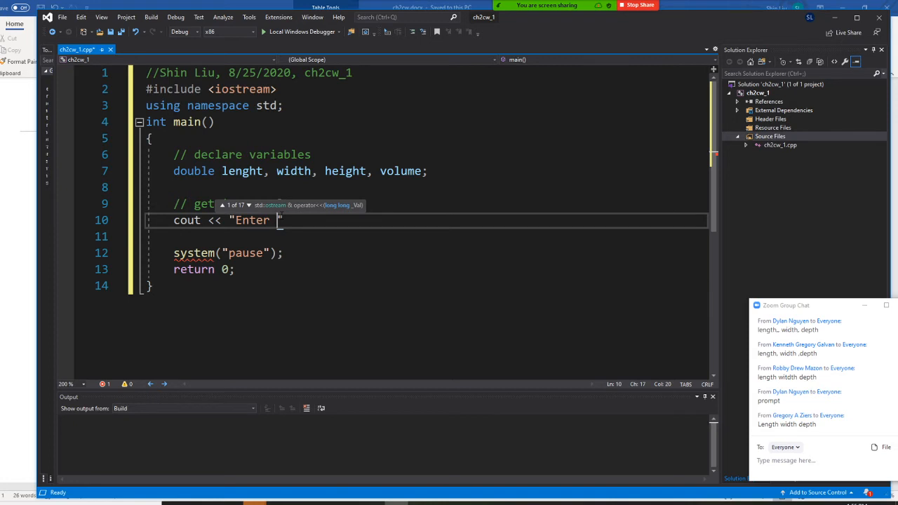
pyautogui.write('the')
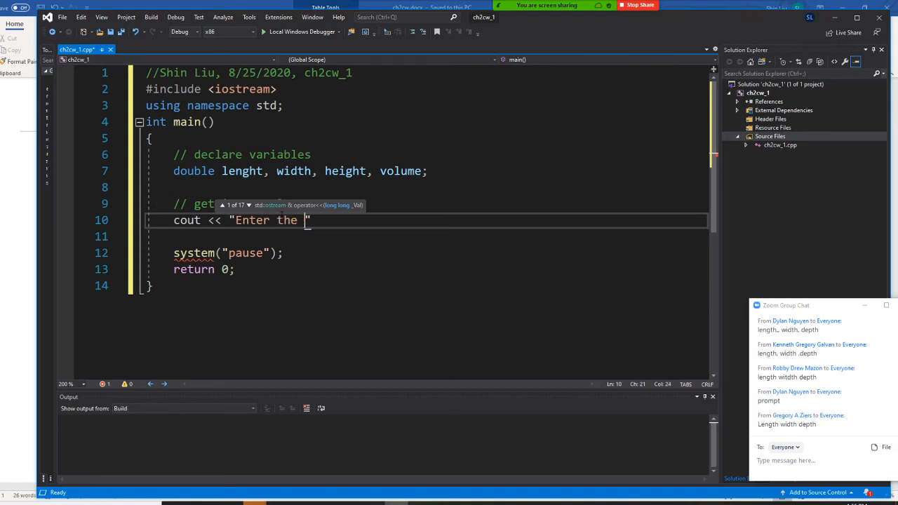
pyautogui.write('an')
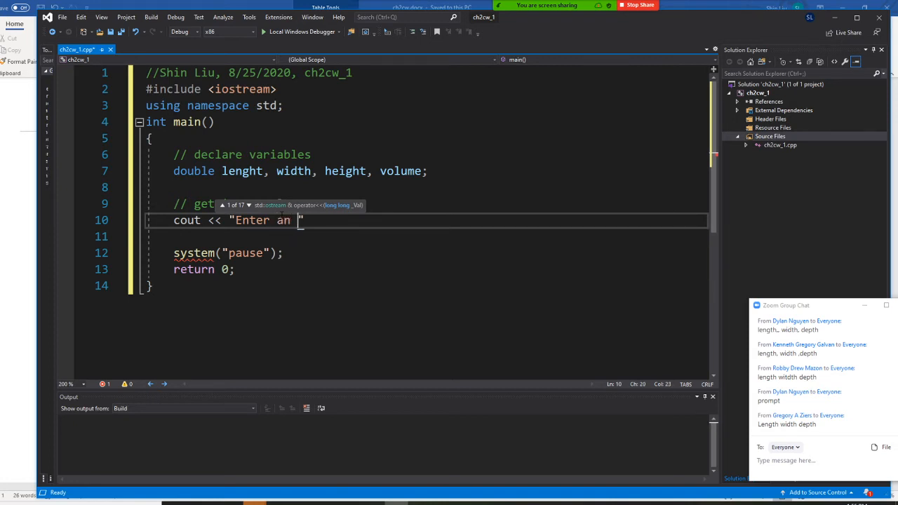
pyautogui.write('the')
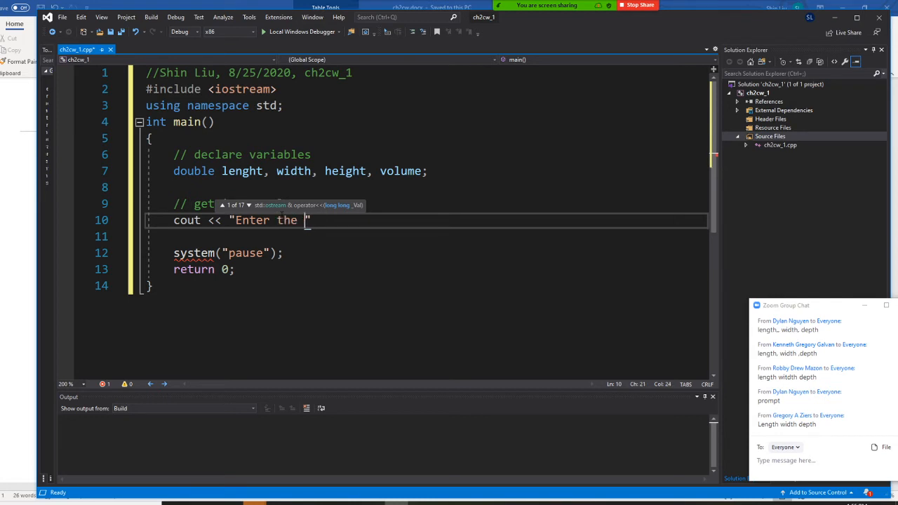
pyautogui.write('lengh')
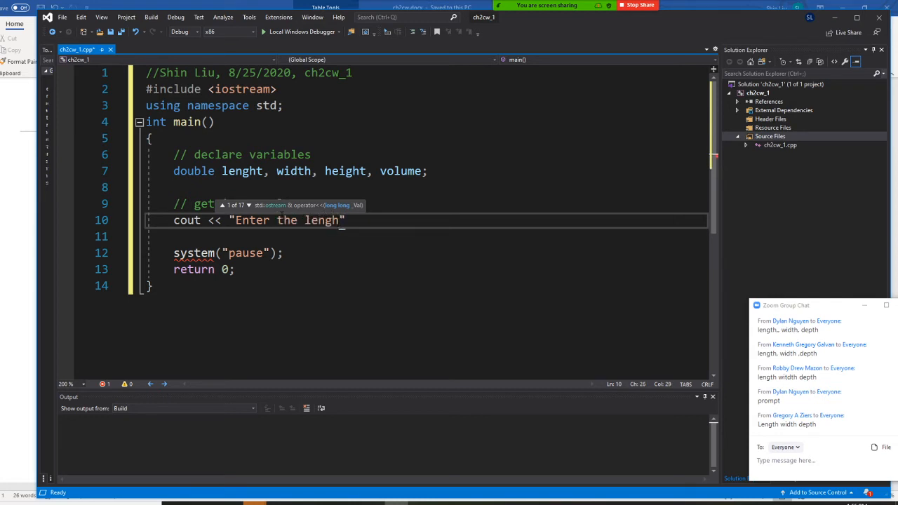
pyautogui.write('t')
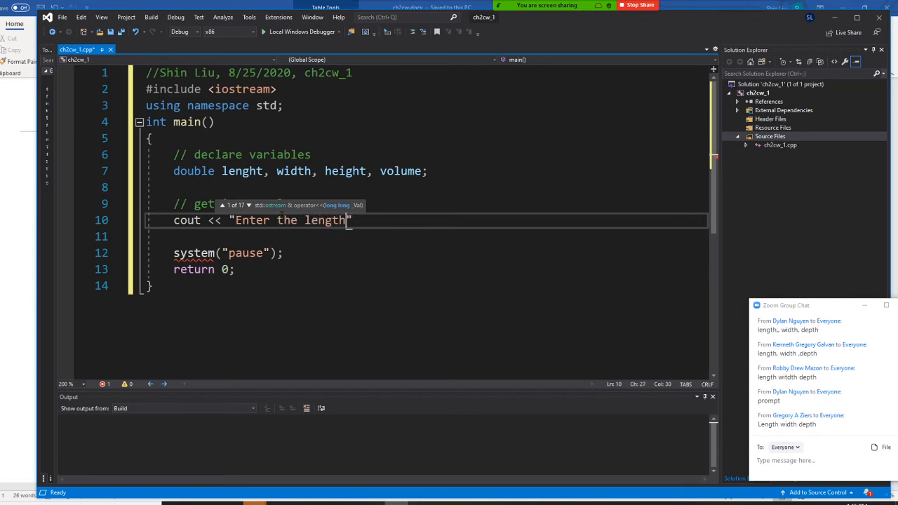
pyautogui.write('\\n')
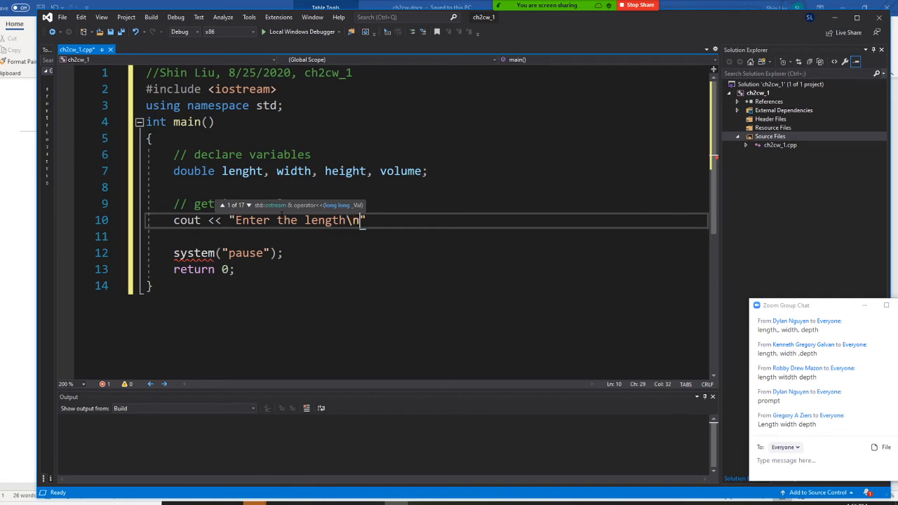
pyautogui.write('"')
pyautogui.write('cin')
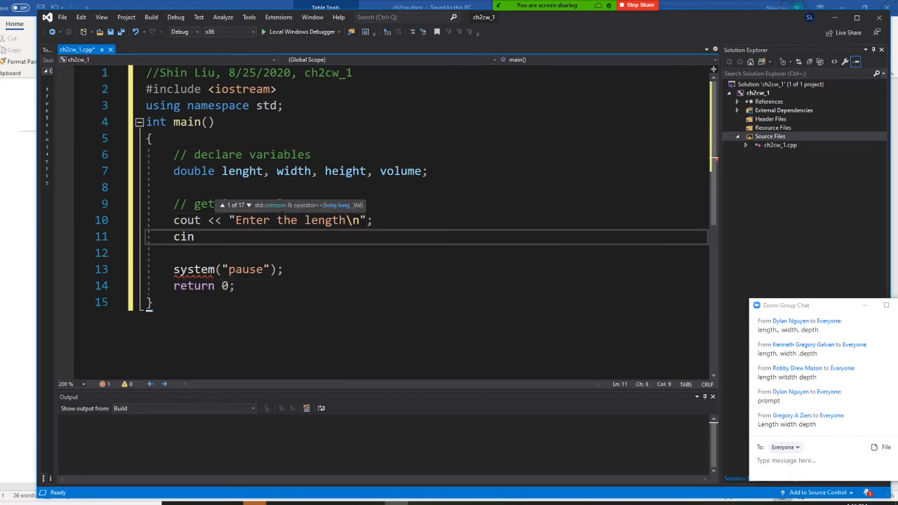
# Read the value with cin >> lenght; on the next line.
pyautogui.write('>>')
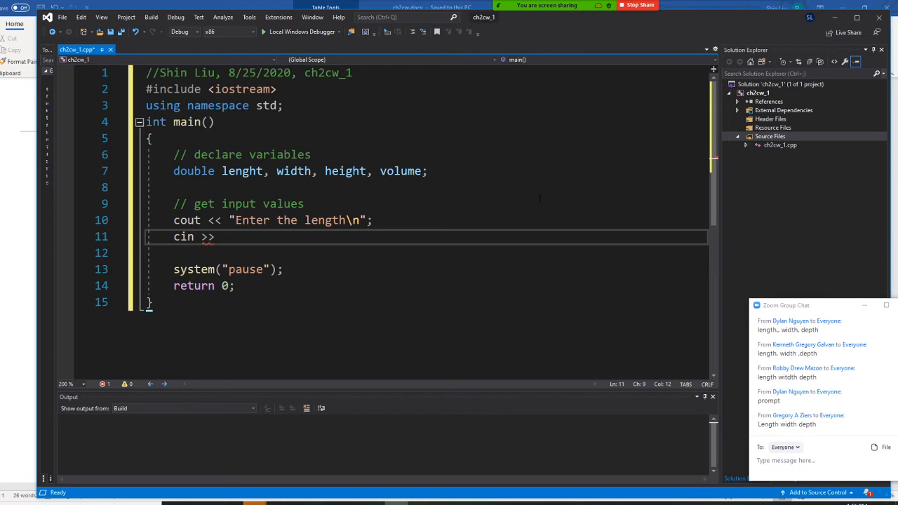
pyautogui.write('lenght')
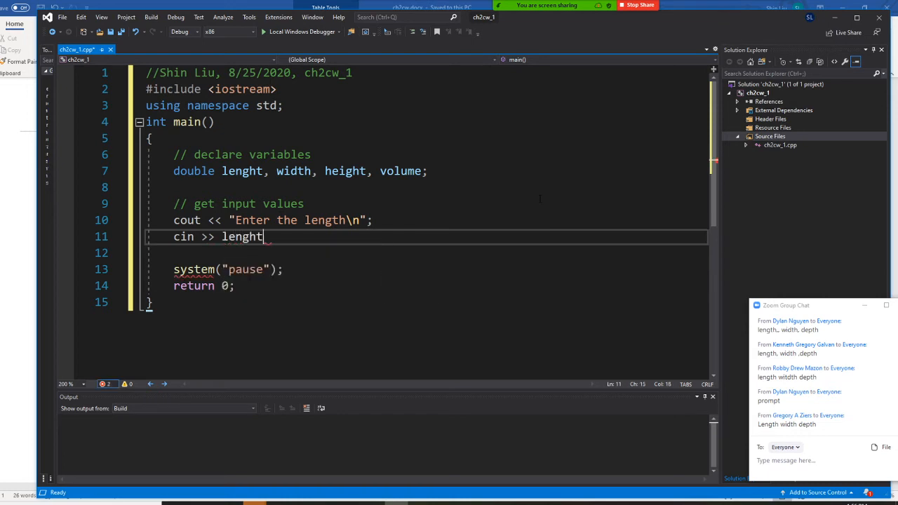
pyautogui.press('enter')
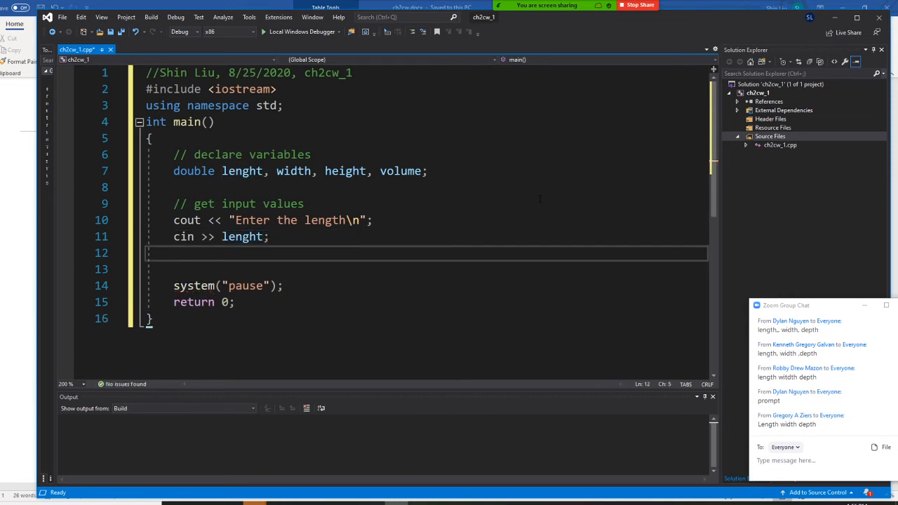
# Write cout << "Enter the width\n"; and cin >> width;.
pyautogui.write('cout')
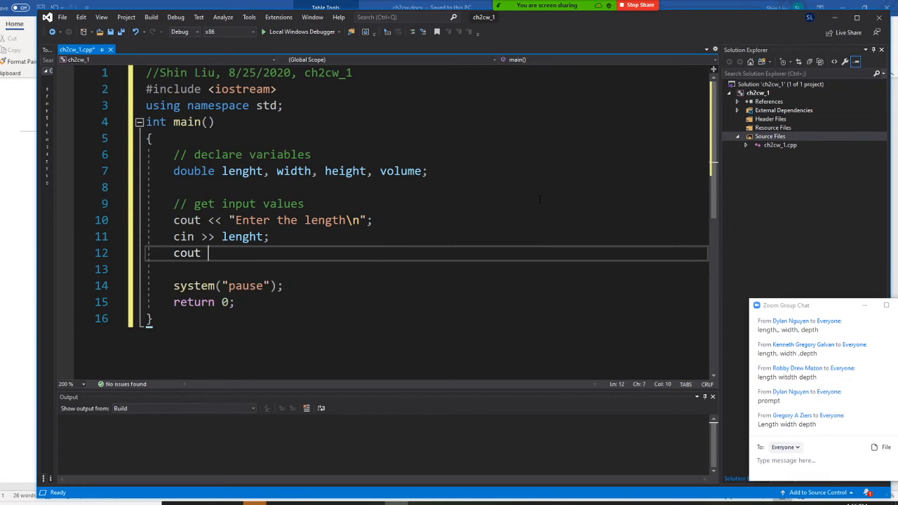
pyautogui.write('<< "')
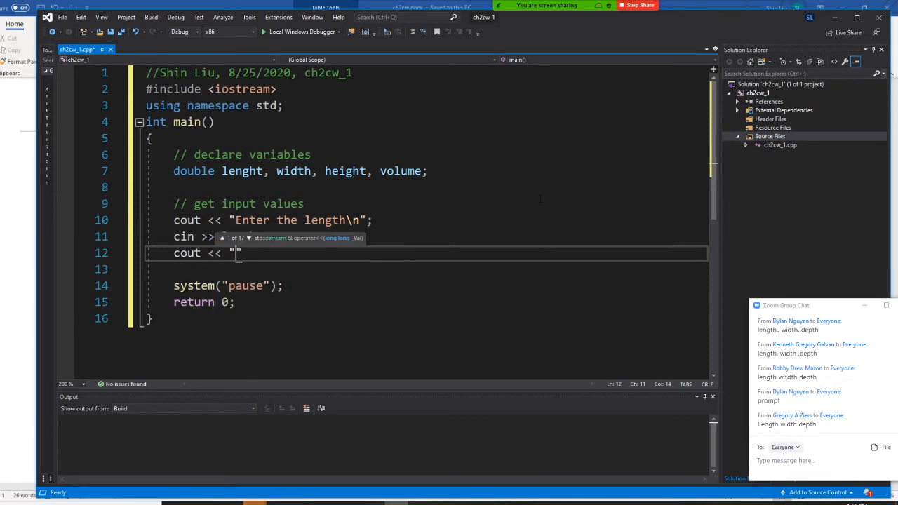
pyautogui.write('Enter t')
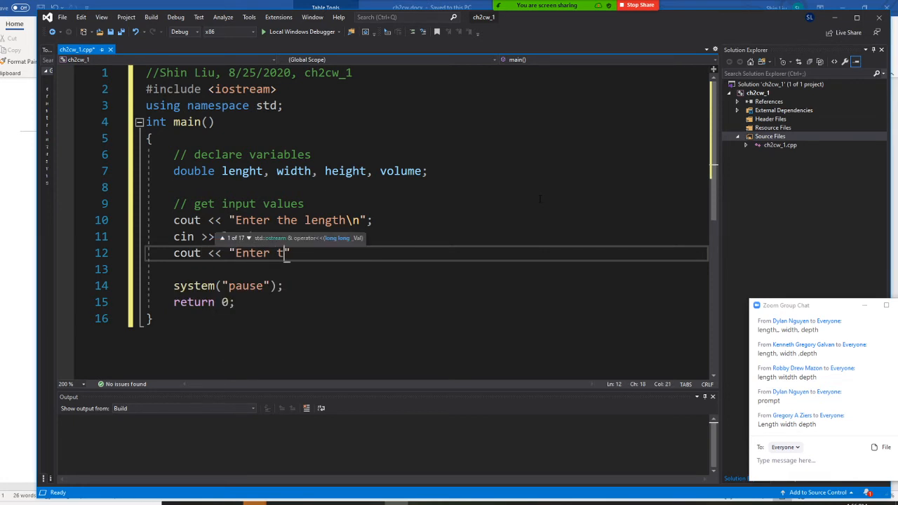
pyautogui.write('he width')
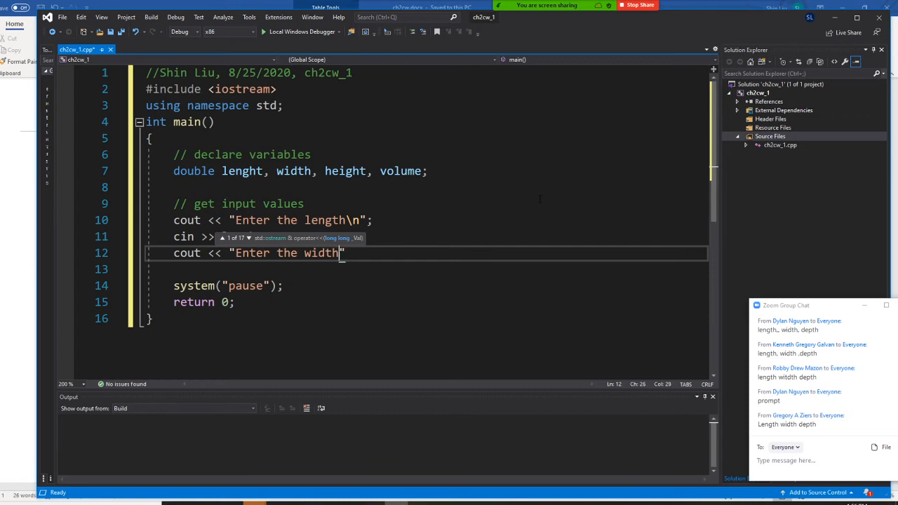
pyautogui.write('\\n')
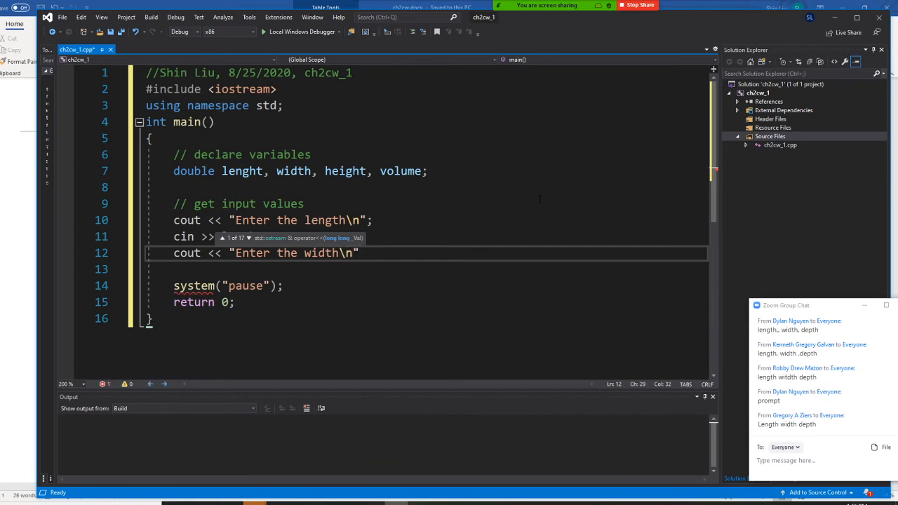
pyautogui.write('cin')
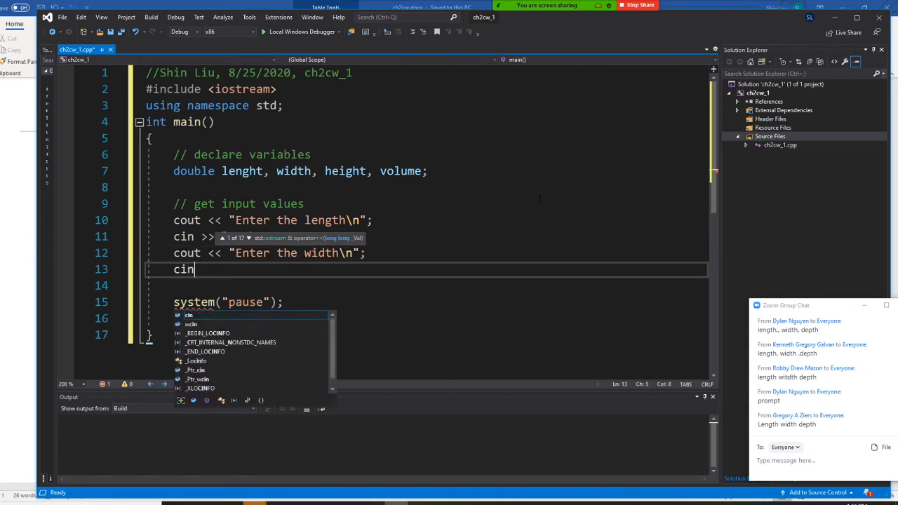
pyautogui.write('wi')
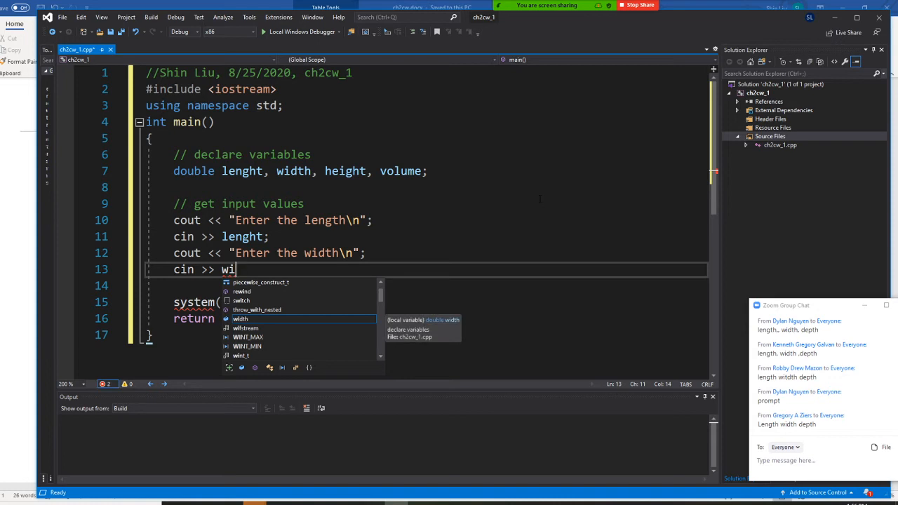
pyautogui.write('dth;')
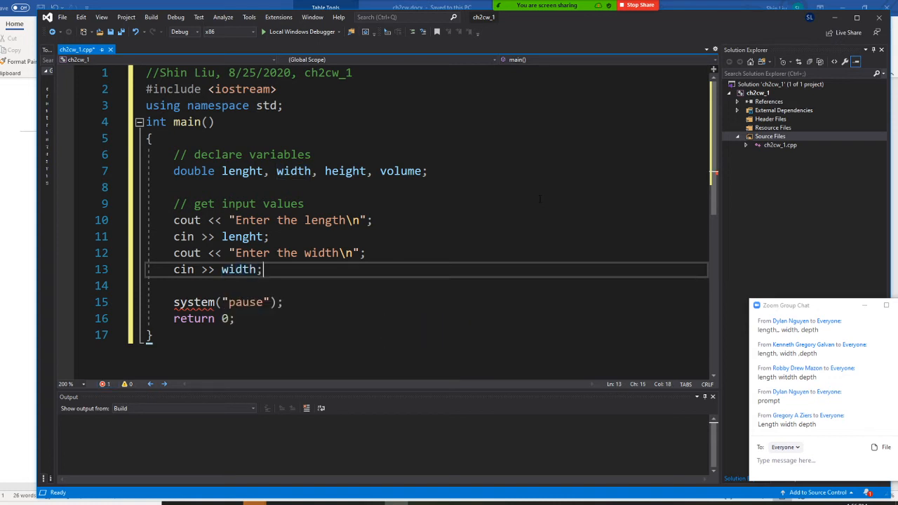
# Write cout << "Enter the height\n"; and cin >> height;.
pyautogui.write('cou')
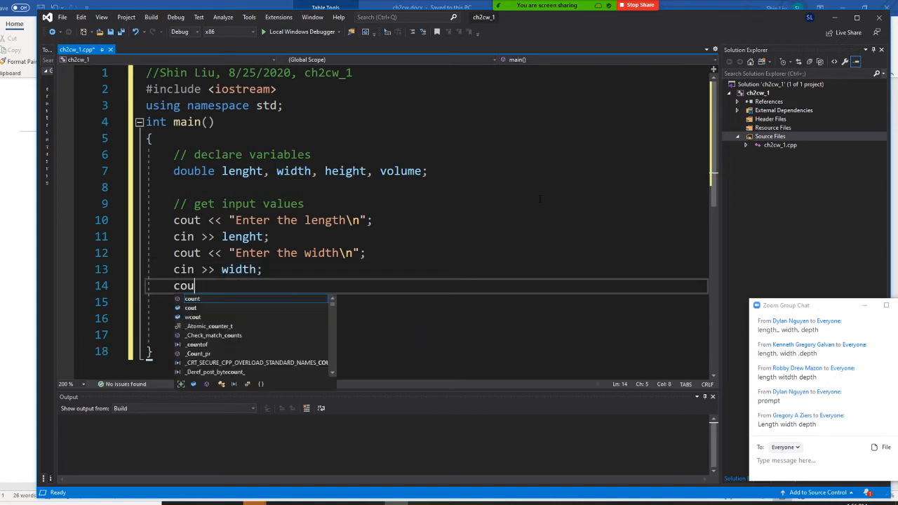
pyautogui.write('t <<')
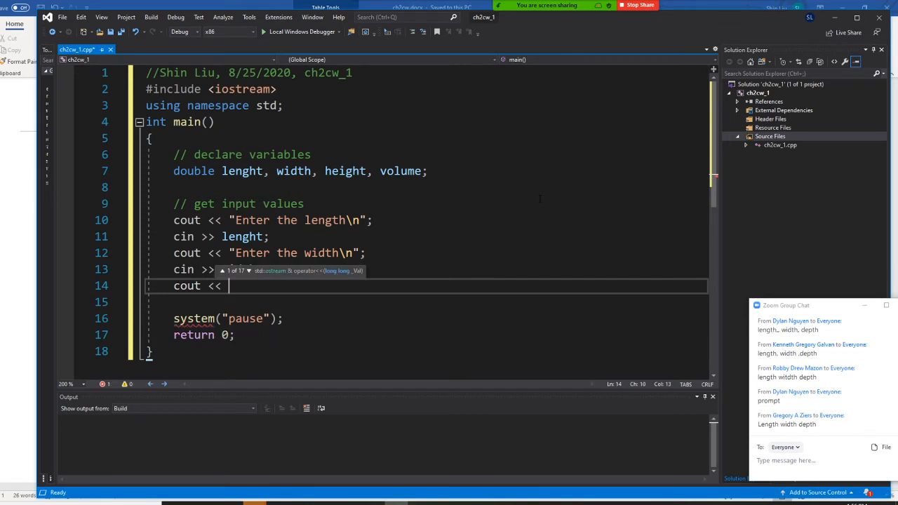
pyautogui.write('"E"')
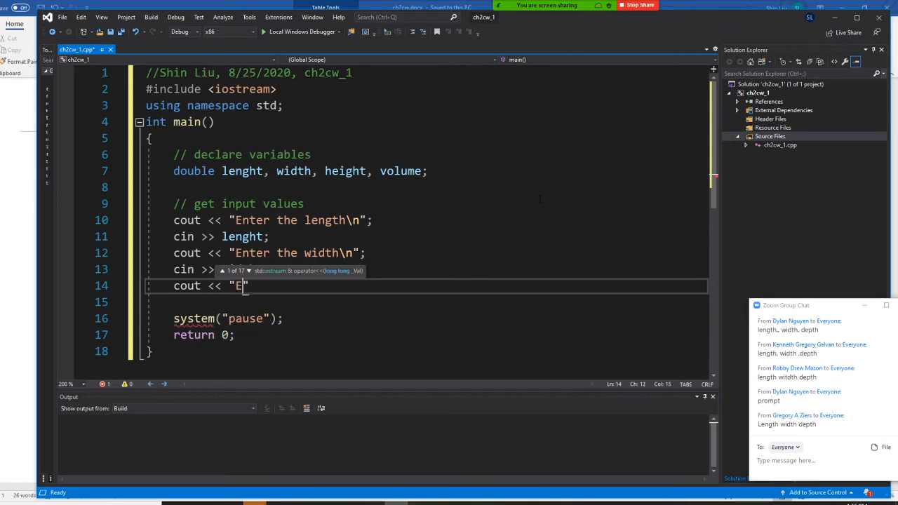
pyautogui.write('nter the')
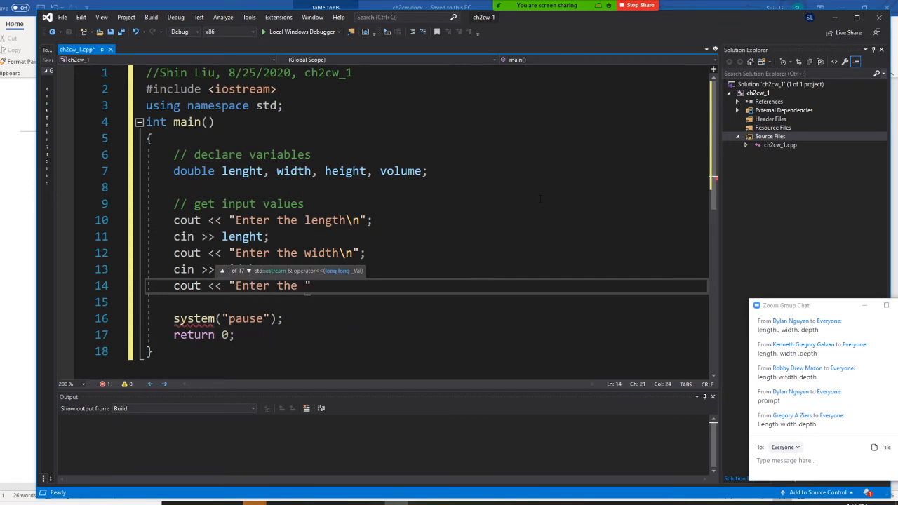
pyautogui.write('height')
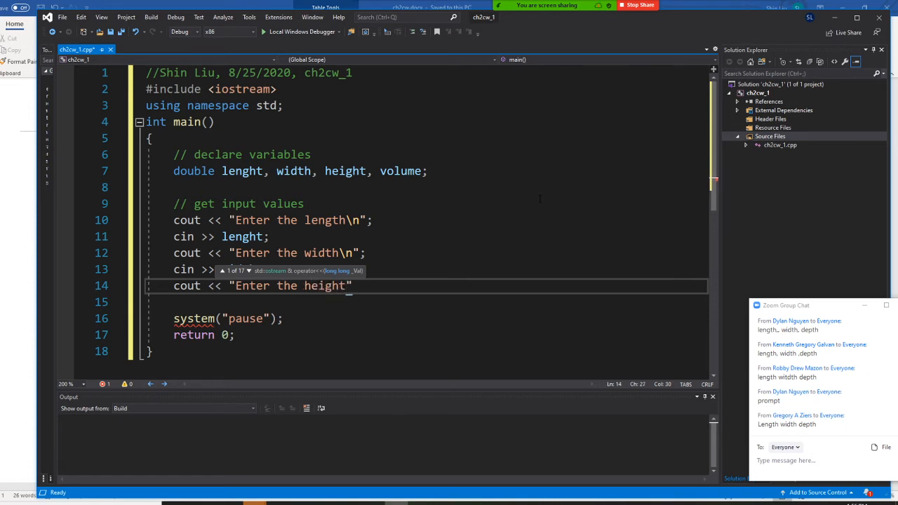
pyautogui.write('\\n"')
pyautogui.click(427, 301)
pyautogui.write('cin >>')
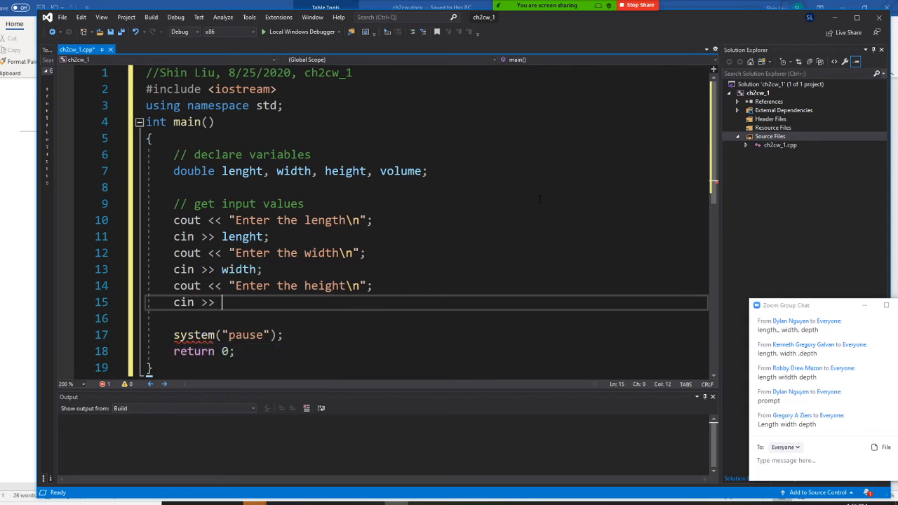
pyautogui.write('height;')
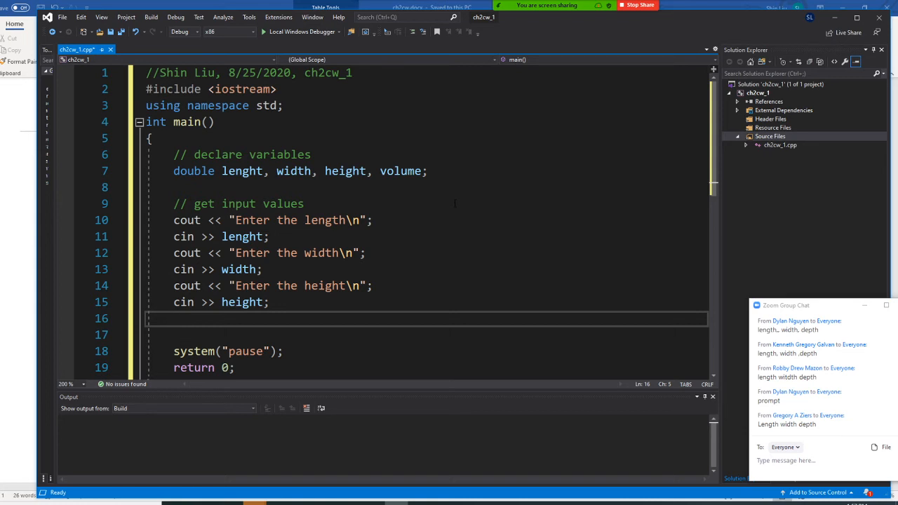
# Add a '// process - calculate the volume' comment and begin volume = length.
pyautogui.write('// process - ca')
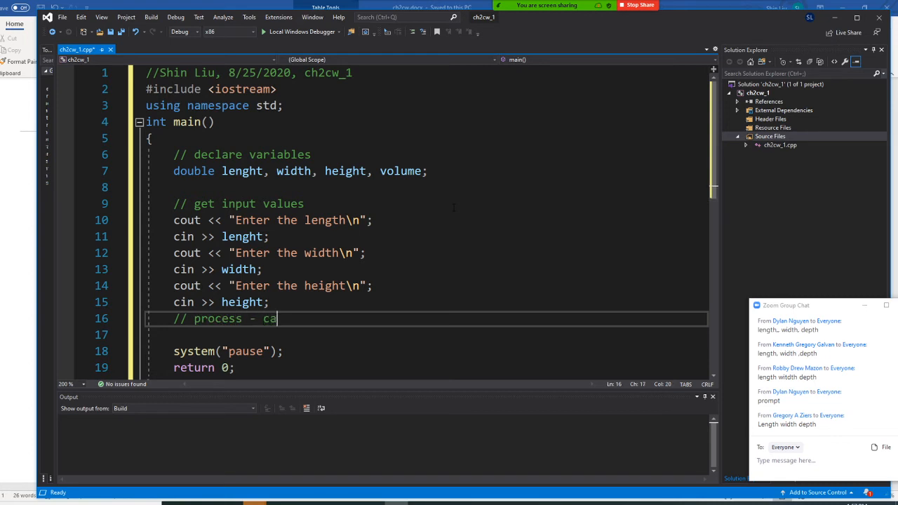
pyautogui.write('lculate')
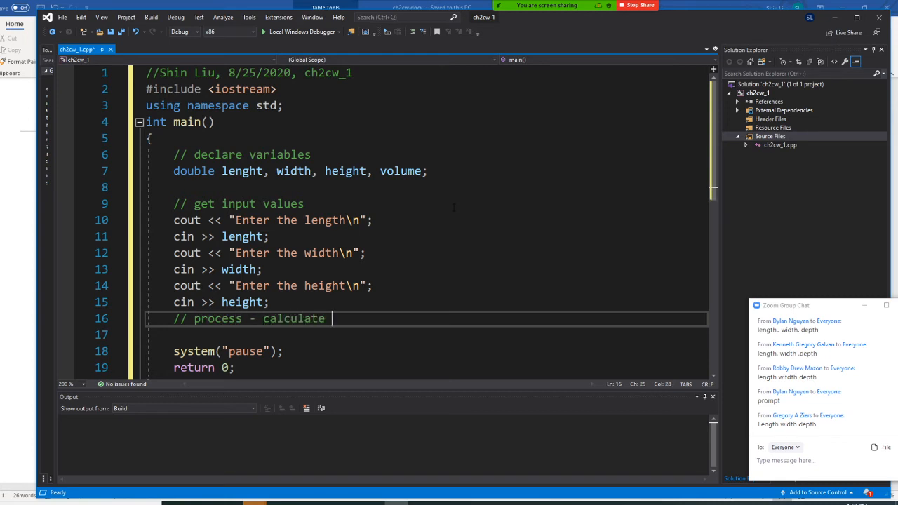
pyautogui.write('the volume')
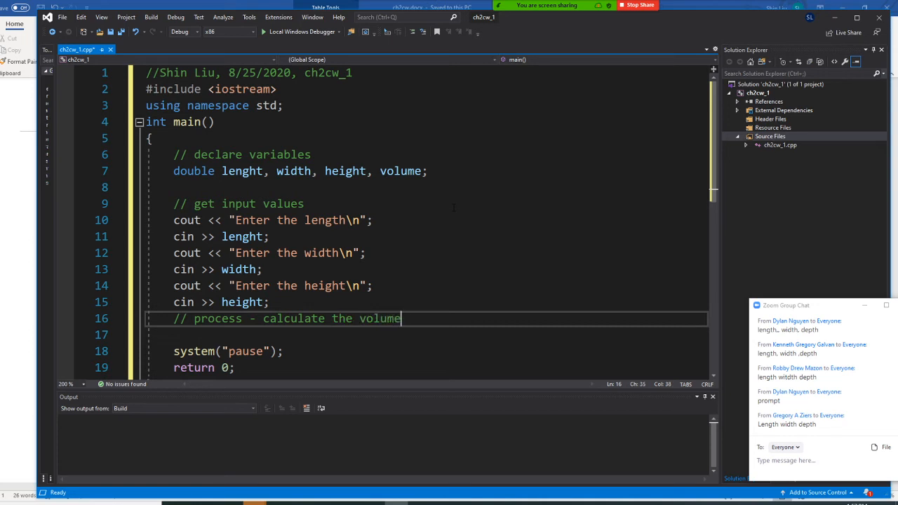
pyautogui.write('v')
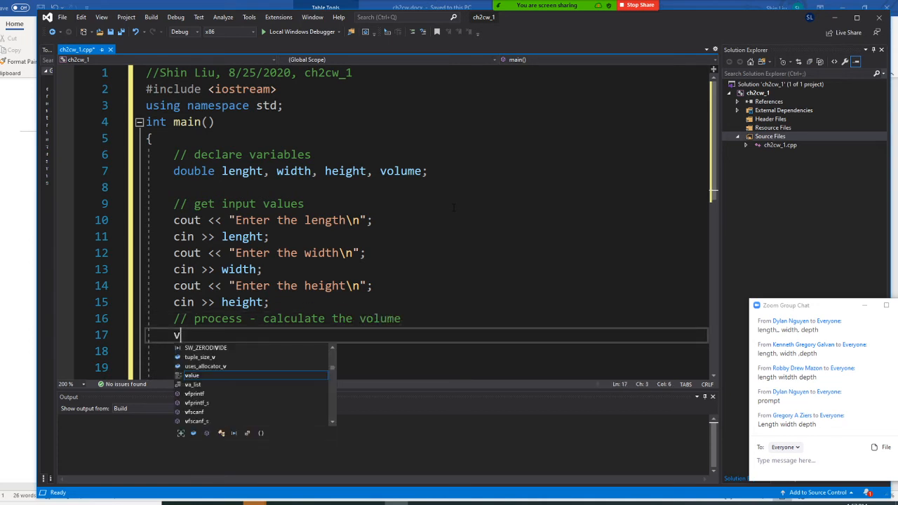
pyautogui.write('olume')
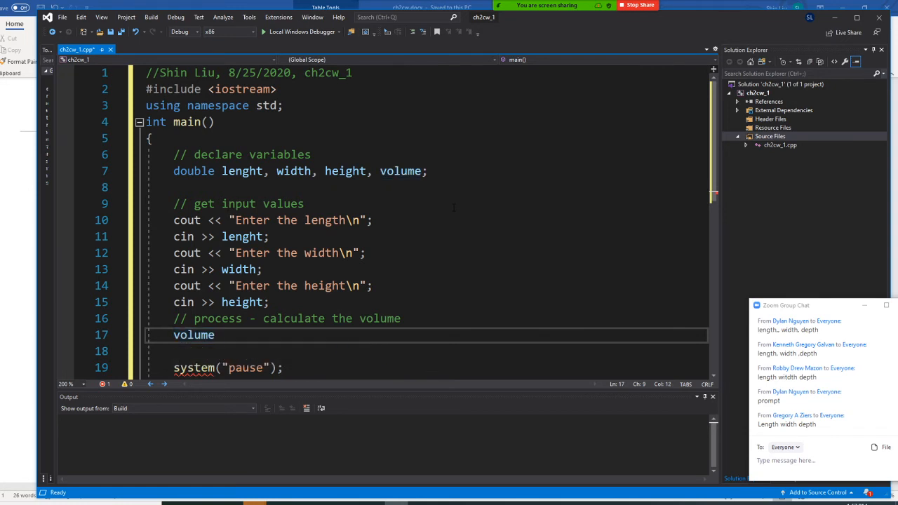
pyautogui.write('= len')
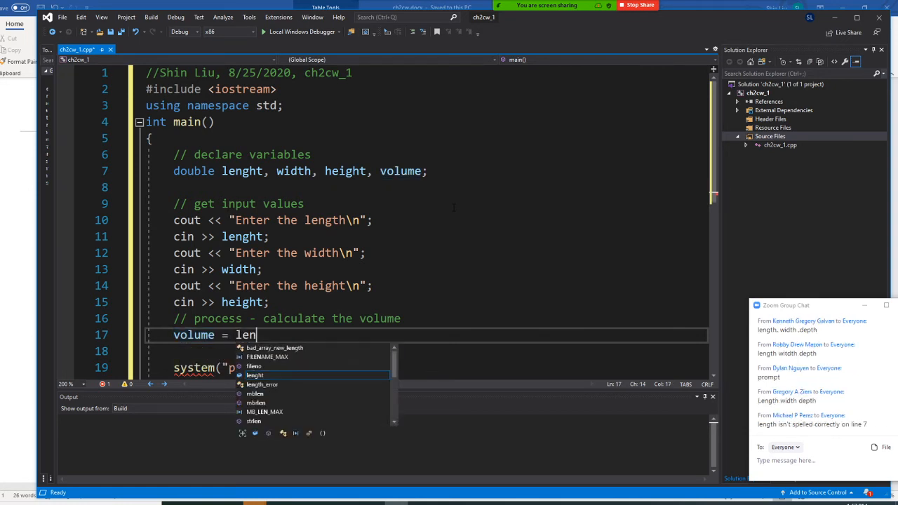
pyautogui.write('gth *')
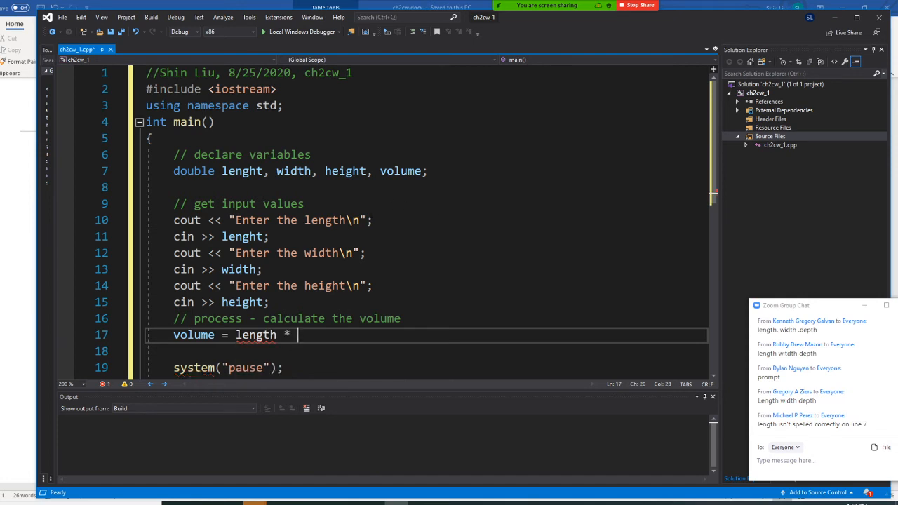
# Fix the length identifier's spelling and complete volume = lenght * width * height;.
pyautogui.doubleClick(255, 334)
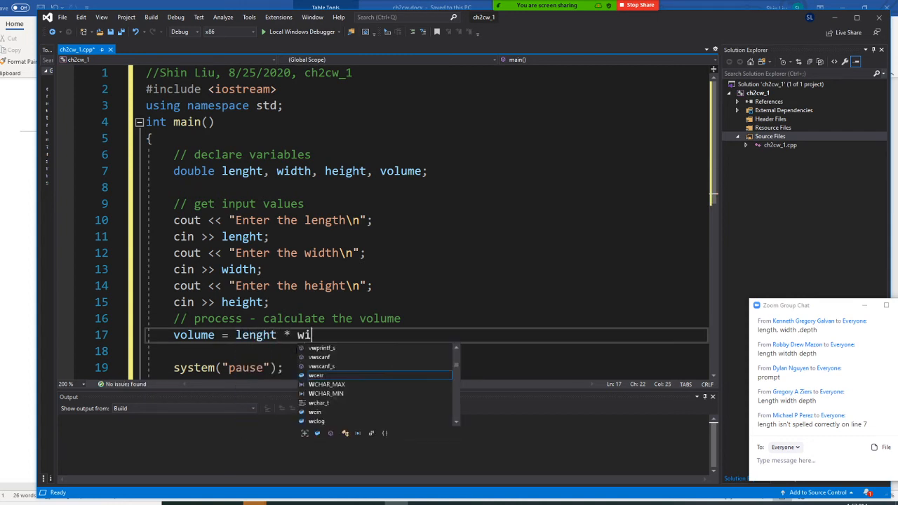
pyautogui.write('dth * hi')
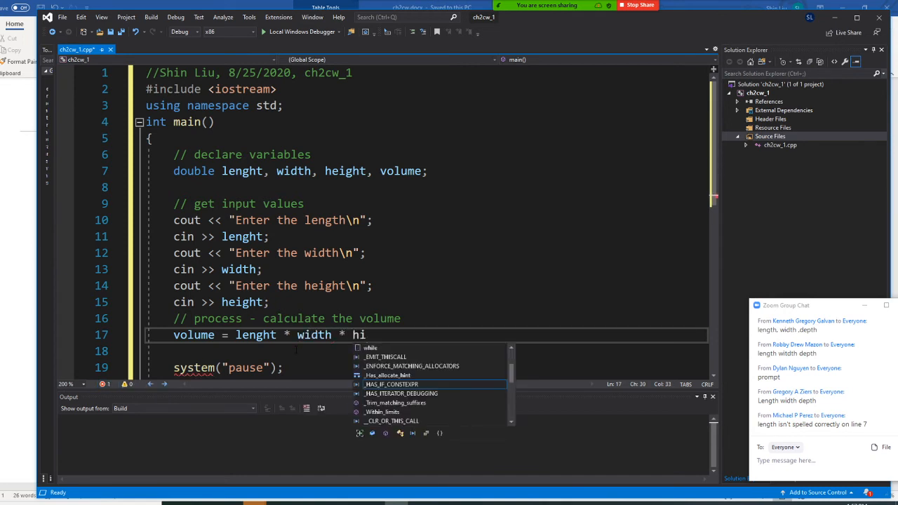
pyautogui.write('eight;')
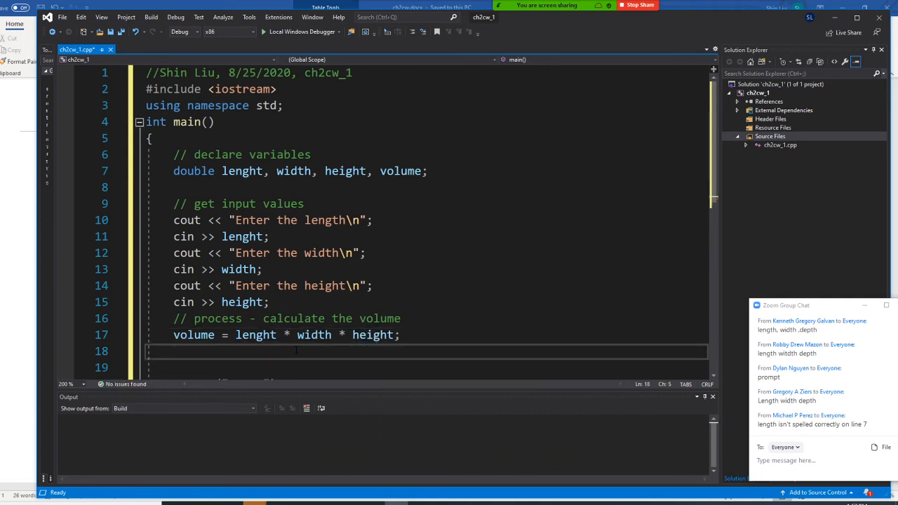
# Add a //display comment and begin cout << "the volume of the pool is ".
pyautogui.write('//dis')
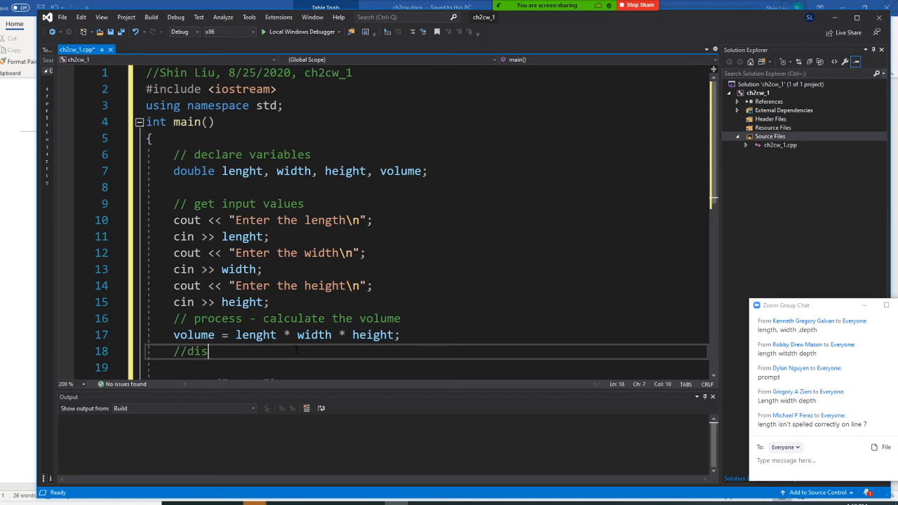
pyautogui.write('play')
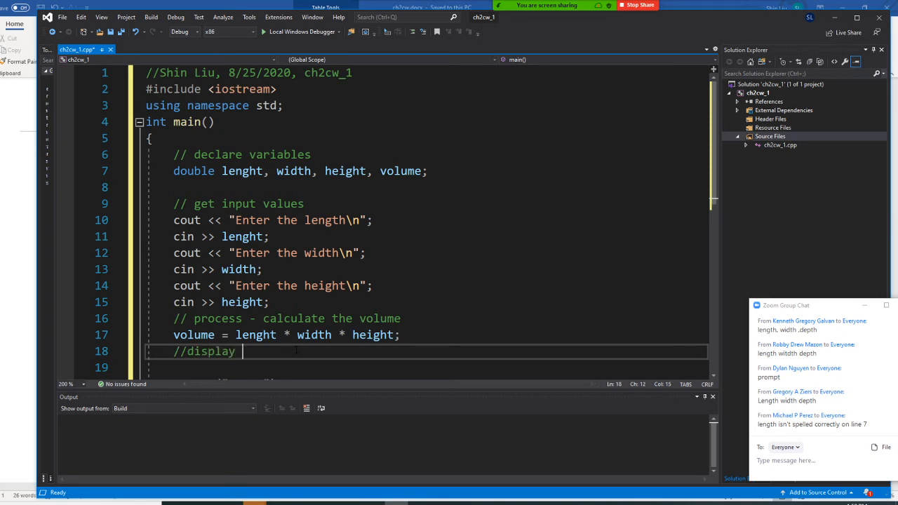
pyautogui.write('c')
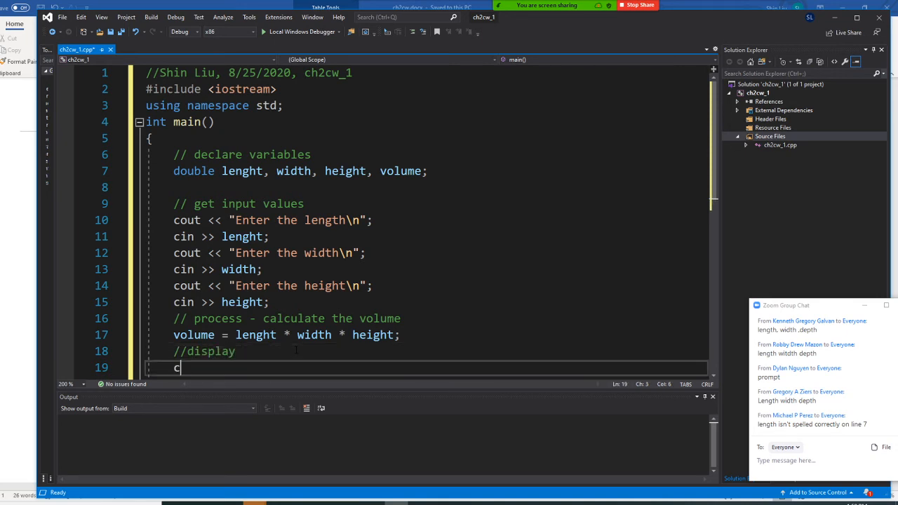
pyautogui.write('out <<')
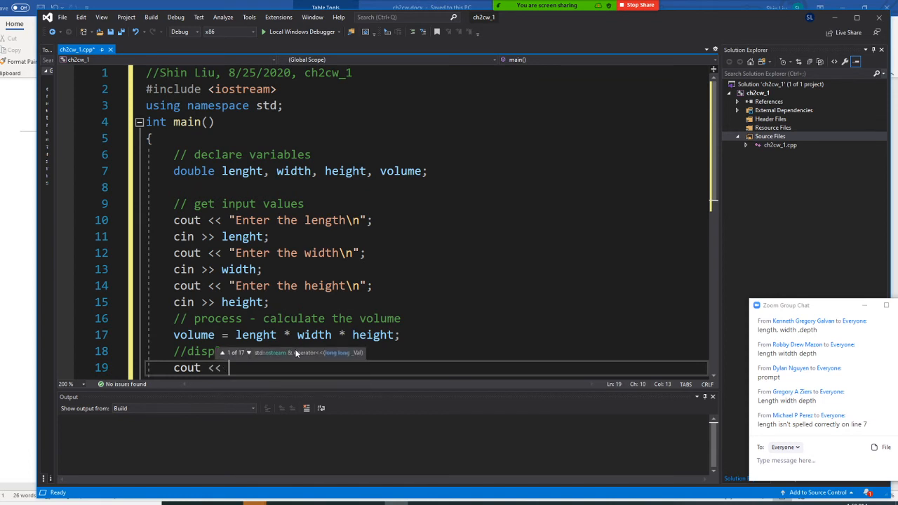
pyautogui.scroll(-3)
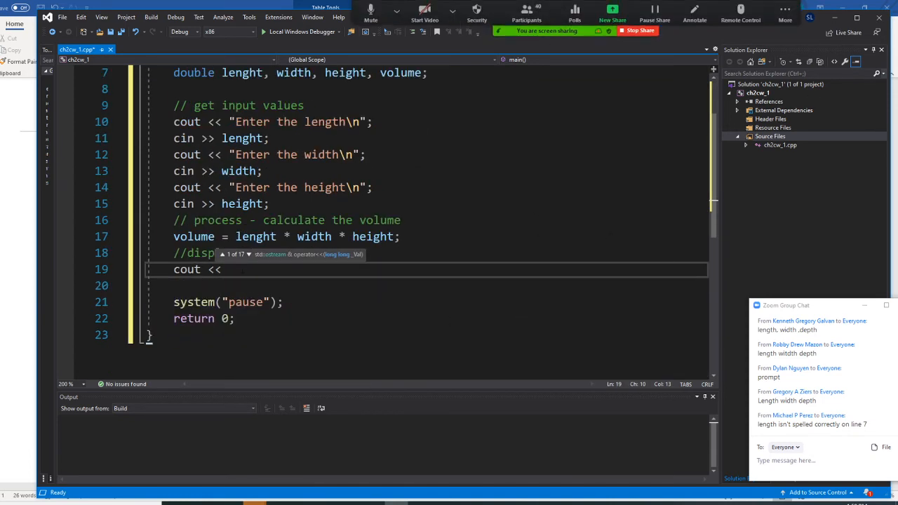
pyautogui.write('"the vou')
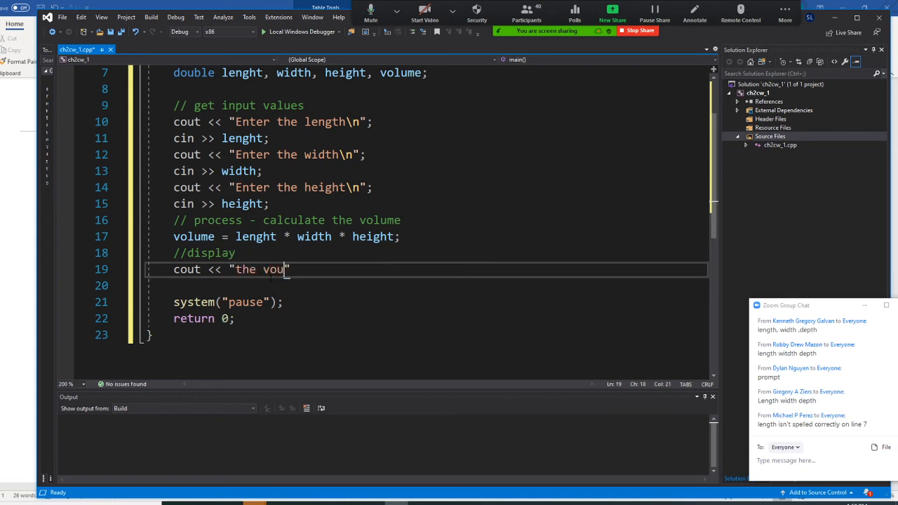
pyautogui.press('Backspace')
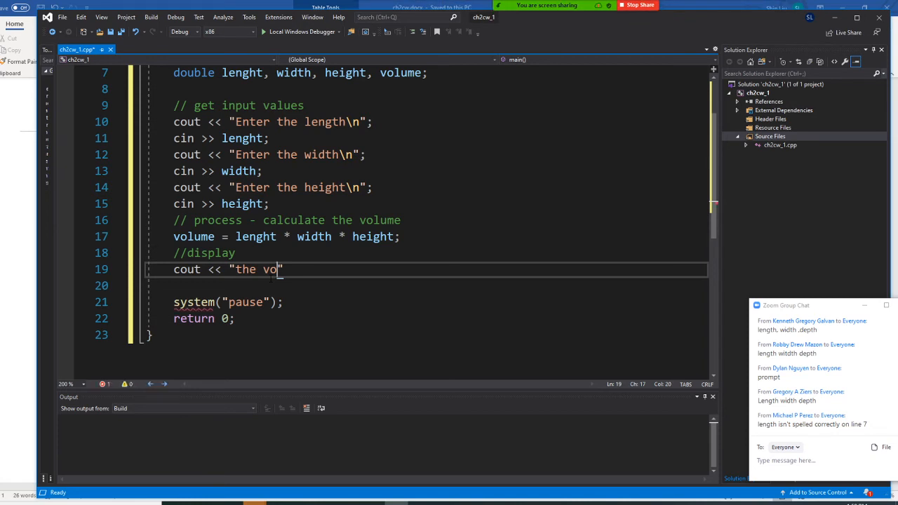
pyautogui.write('lume')
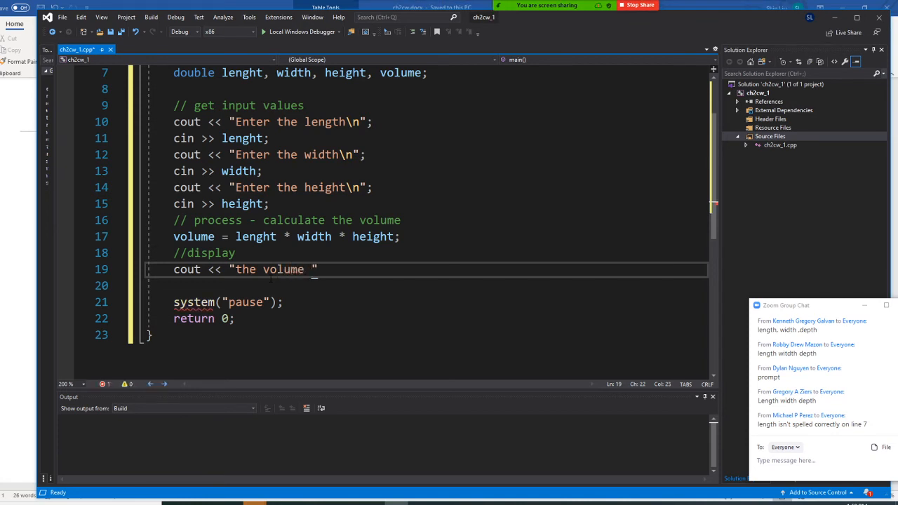
pyautogui.write('of hte')
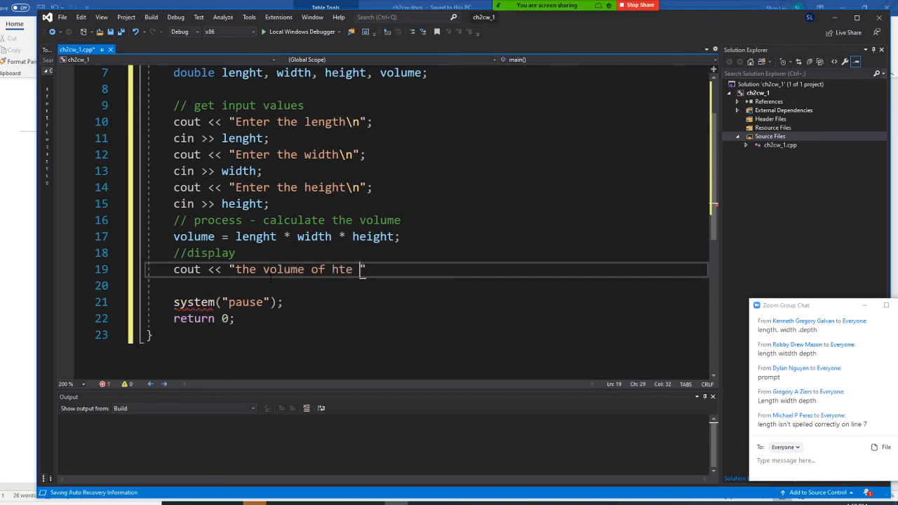
pyautogui.write('the')
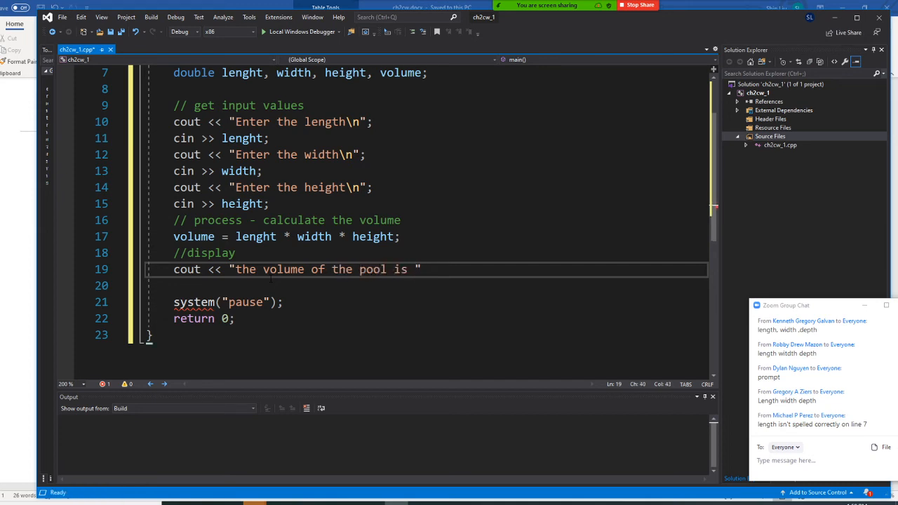
# Finish the output line with << volume << endl; so it prints the volume value.
pyautogui.write('<<')
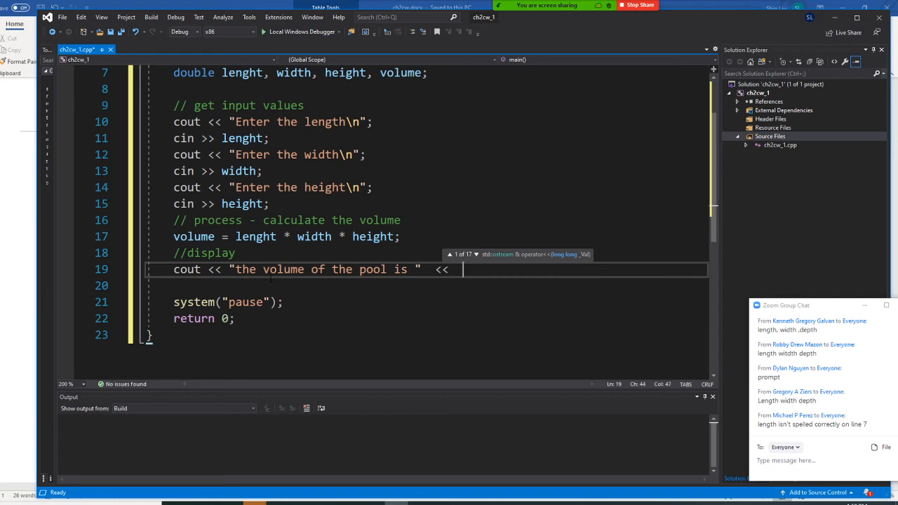
pyautogui.write('volume <<')
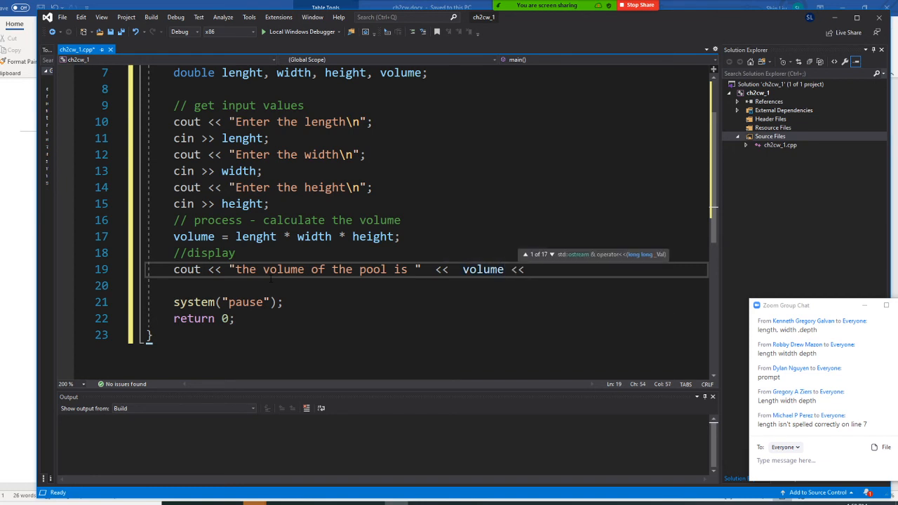
pyautogui.write('ed')
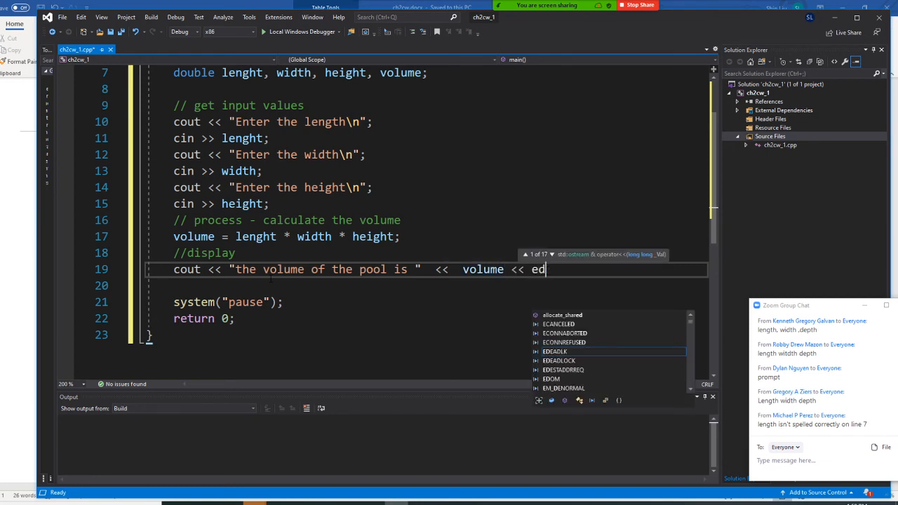
pyautogui.write('m')
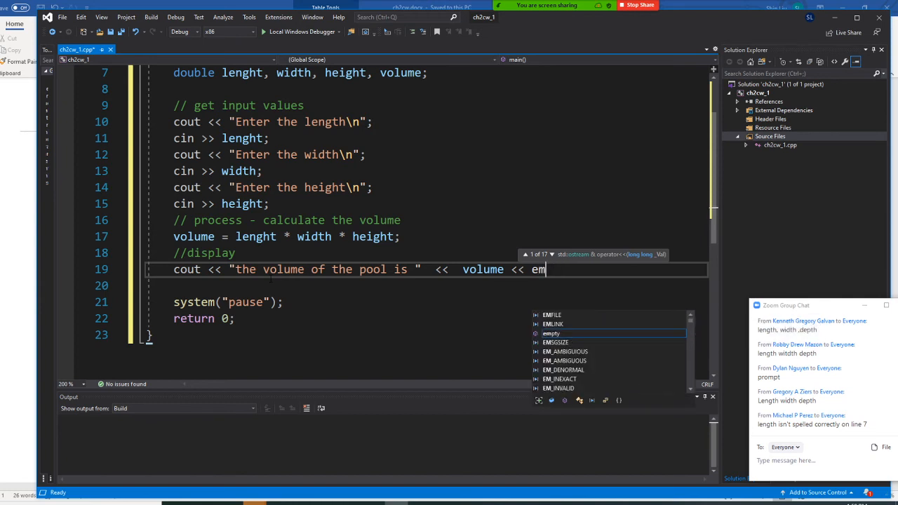
pyautogui.write('ndl')
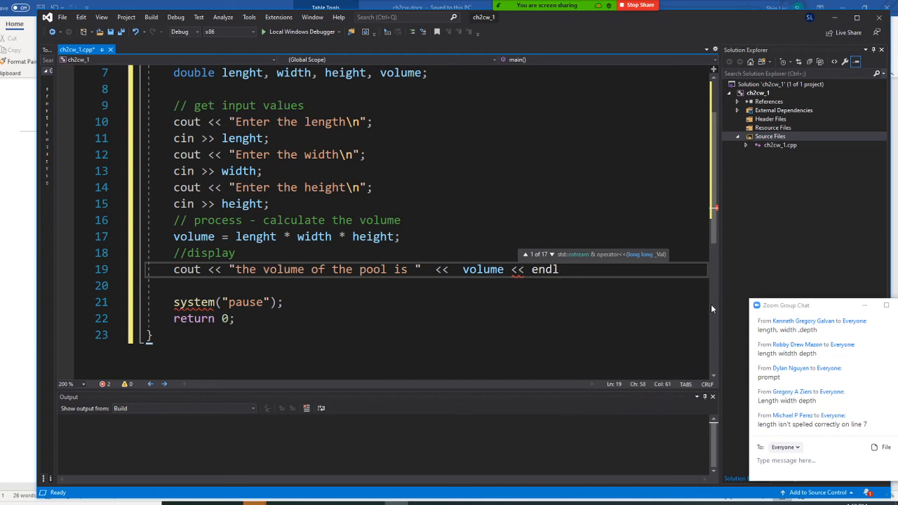
pyautogui.write(';')
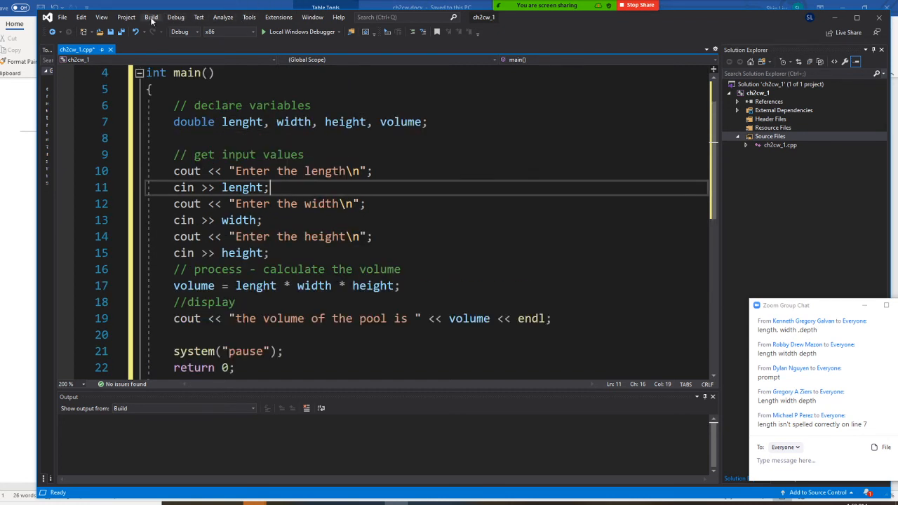
# Build the solution from the Build menu, getting 'Build: 1 succeeded' with no failures.
pyautogui.click(152, 17)
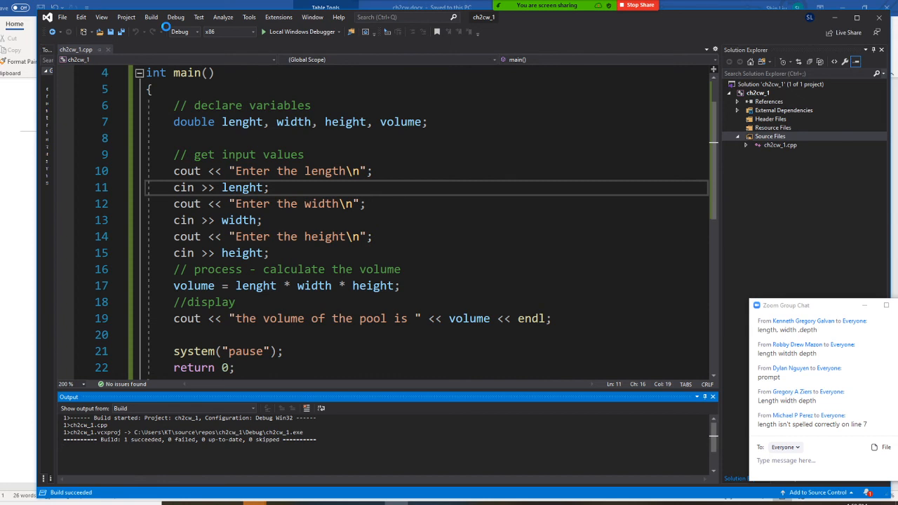
pyautogui.moveTo(202, 4)
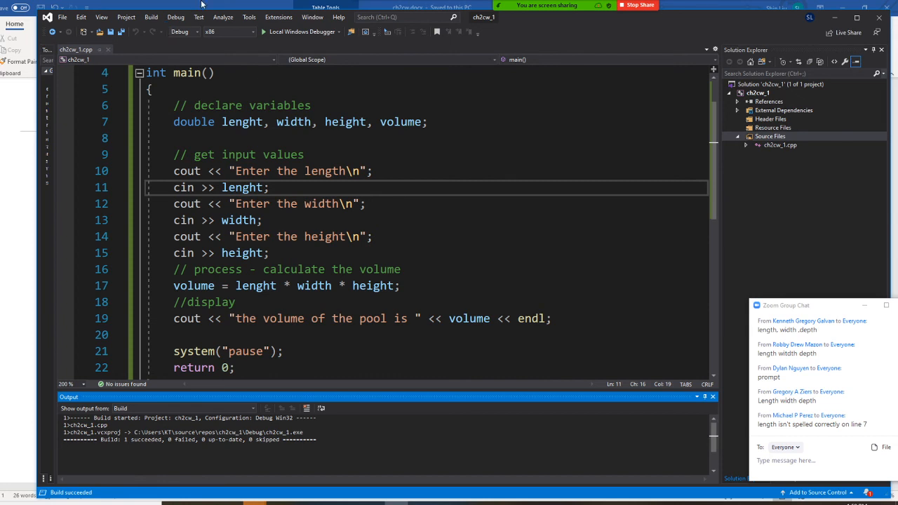
pyautogui.click(176, 17)
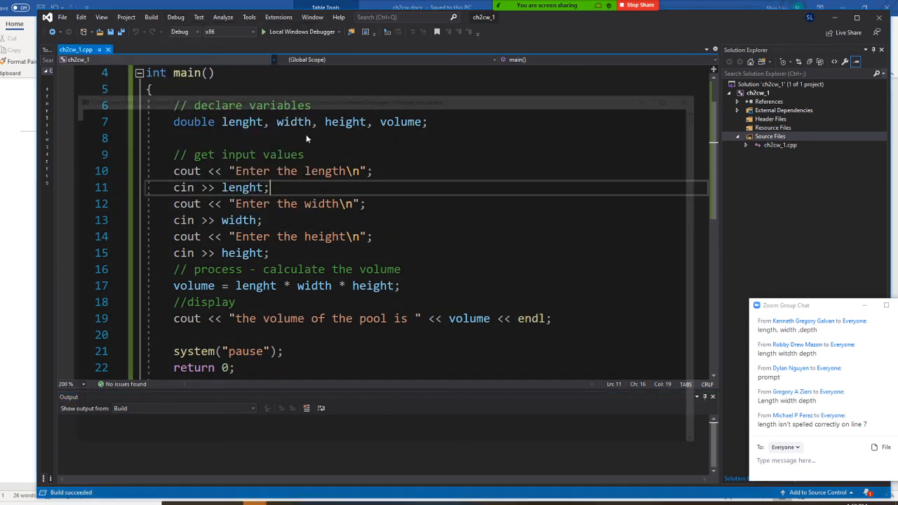
# Start without debugging, enter 10, 6, 4 and see 'the volume of the pool is 240'.
pyautogui.click(264, 31)
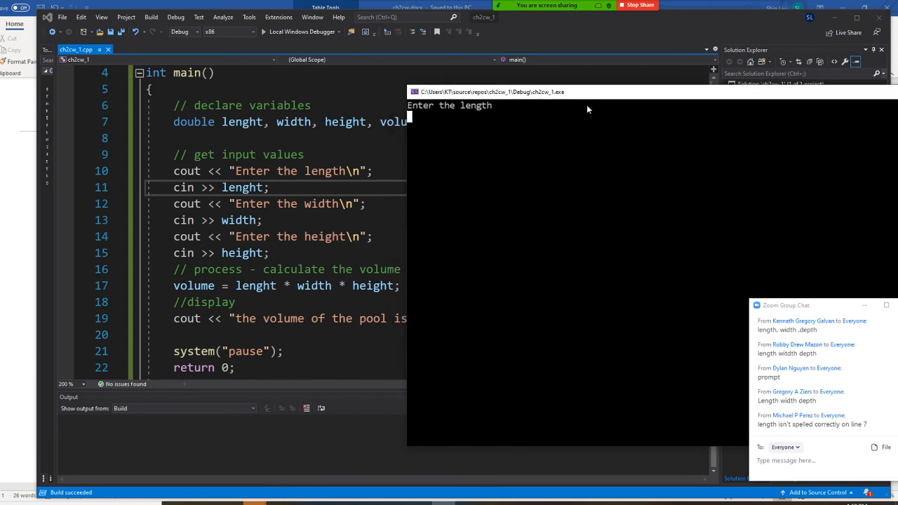
pyautogui.write('10')
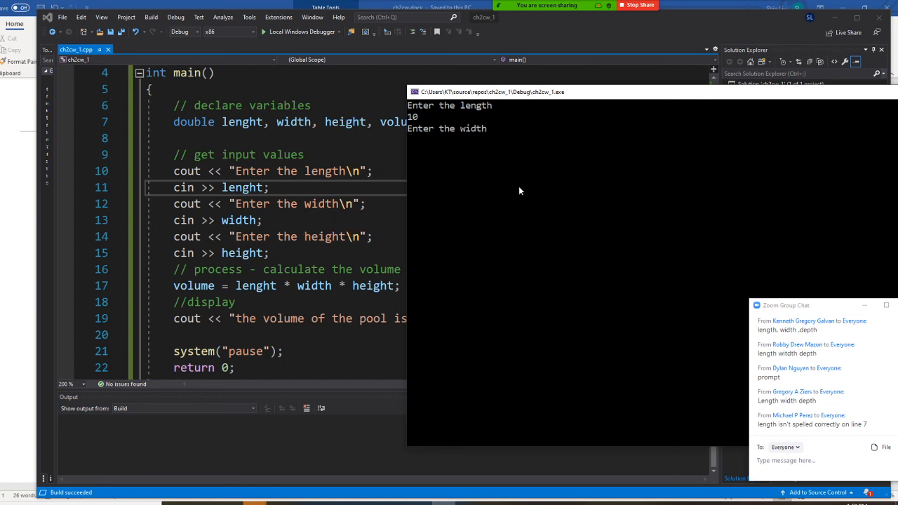
pyautogui.write('6')
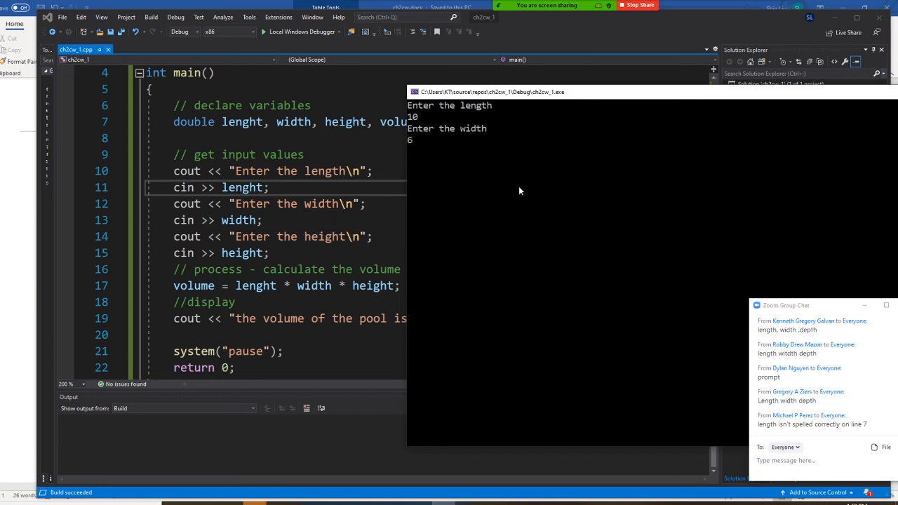
pyautogui.write('4')
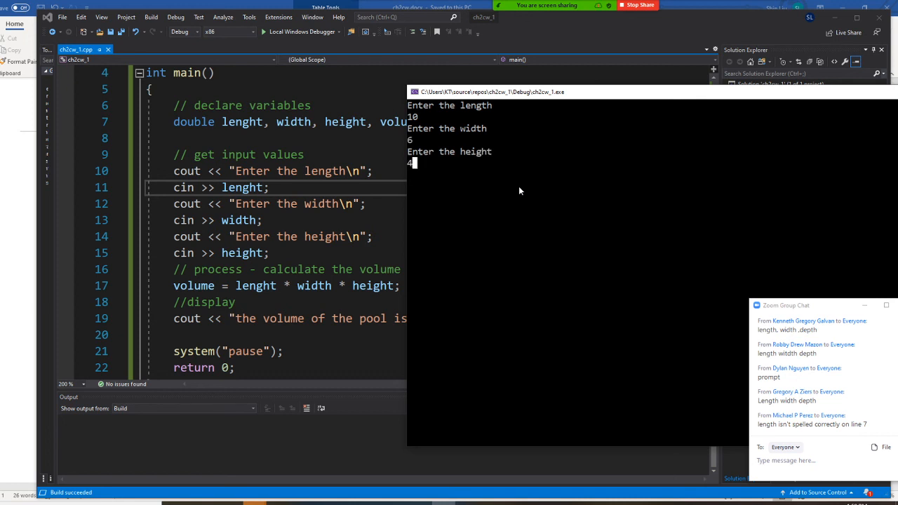
pyautogui.press('enter')
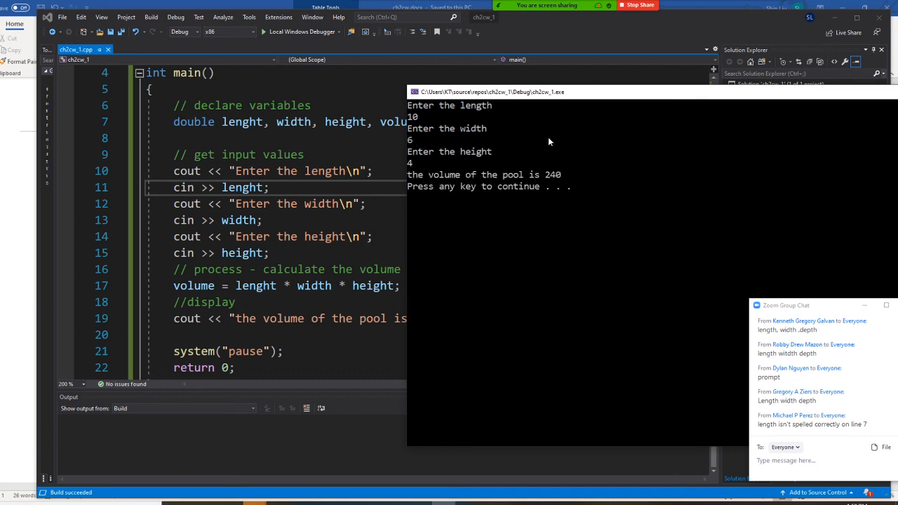
pyautogui.moveTo(564, 182)
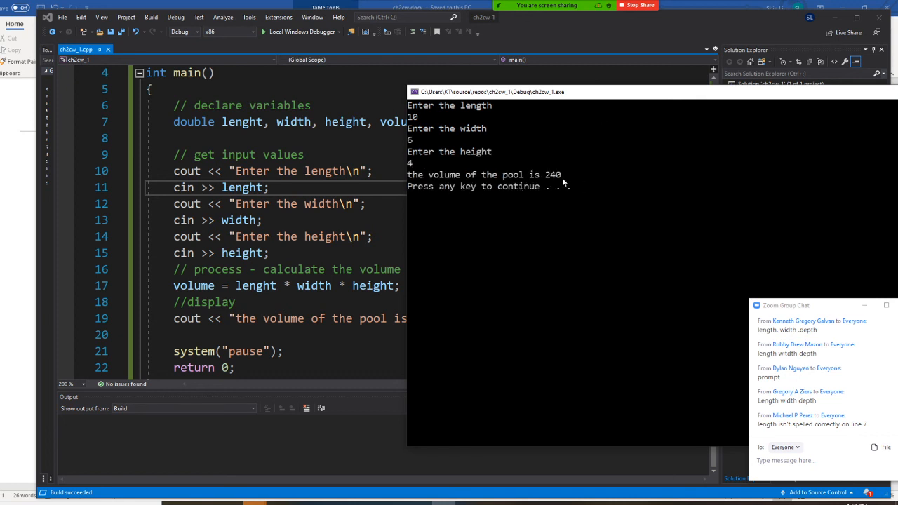
pyautogui.moveTo(491, 93); pyautogui.dragTo(544, 83)
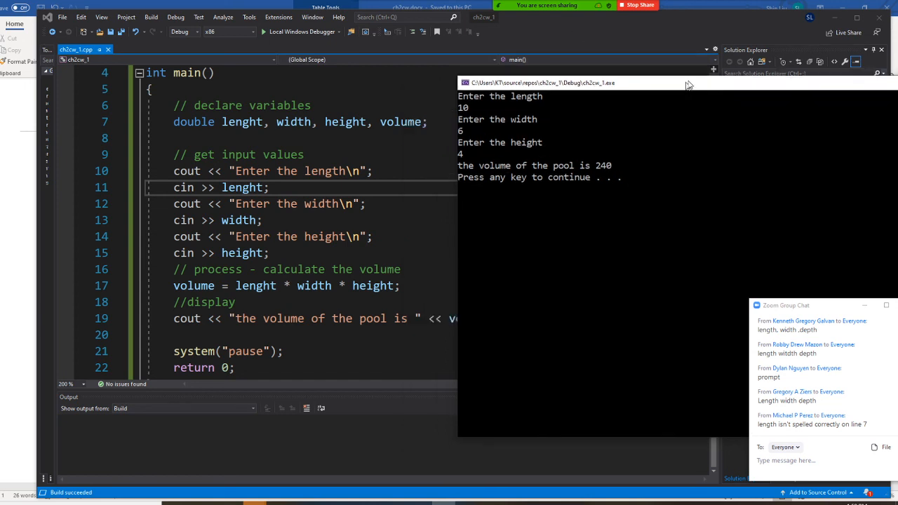